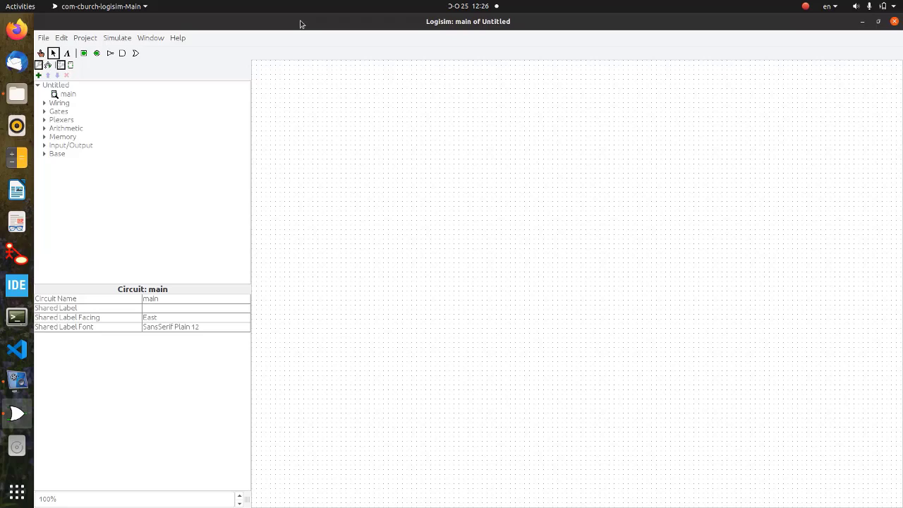
{"action": "mouse_move", "coordinate": [206, 5]}
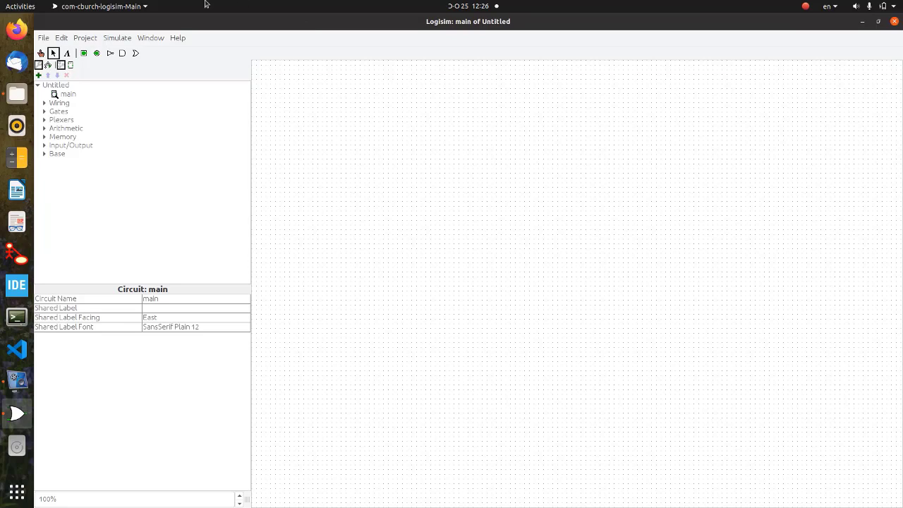
{"action": "mouse_move", "coordinate": [345, 131]}
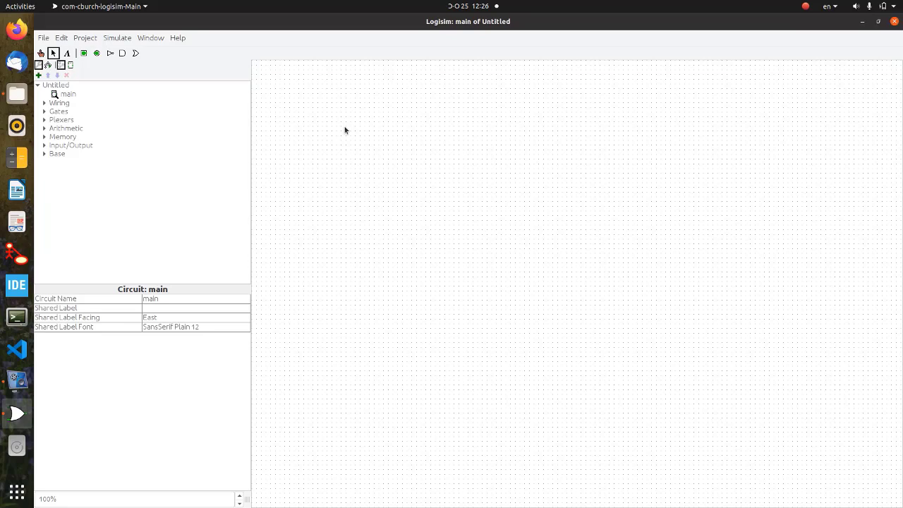
{"action": "mouse_move", "coordinate": [335, 79]}
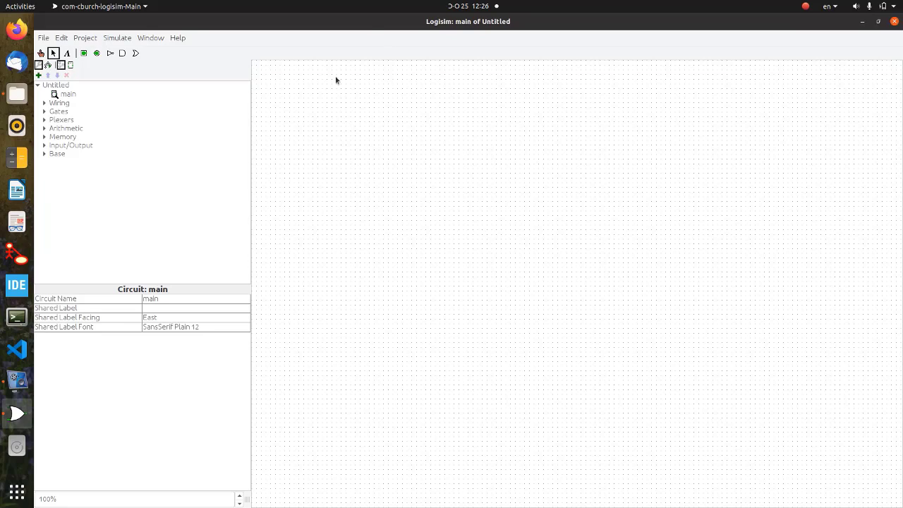
Browse the File and Edit menus, then the Project menu's items such as Load Library.
{"action": "left_click", "coordinate": [381, 148]}
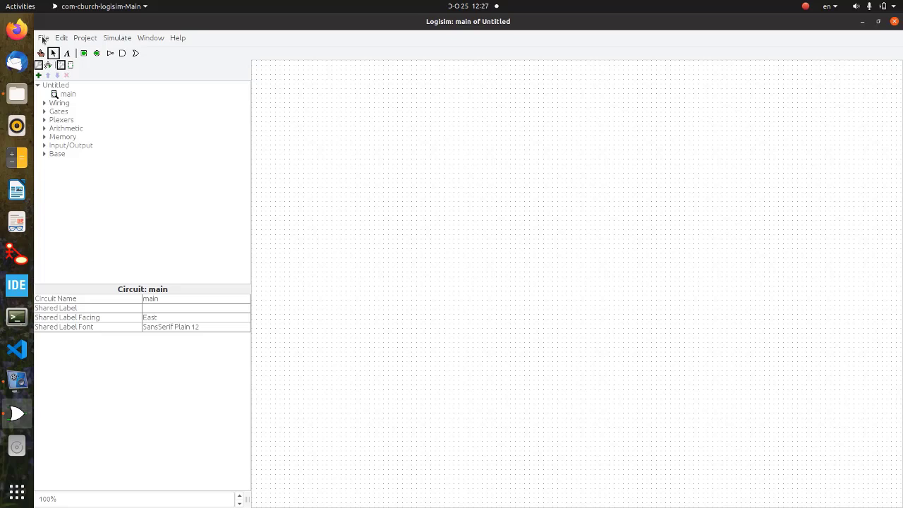
{"action": "left_click", "coordinate": [43, 37]}
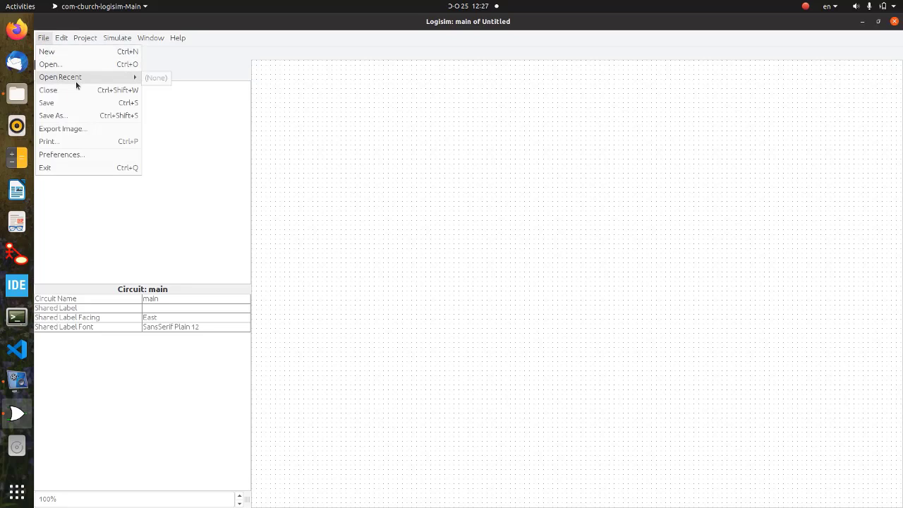
{"action": "mouse_move", "coordinate": [53, 115]}
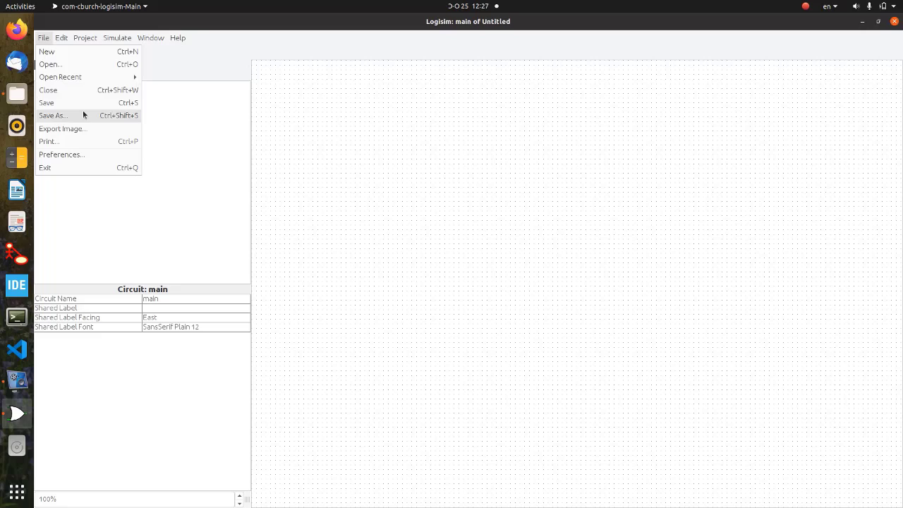
{"action": "left_click", "coordinate": [61, 38]}
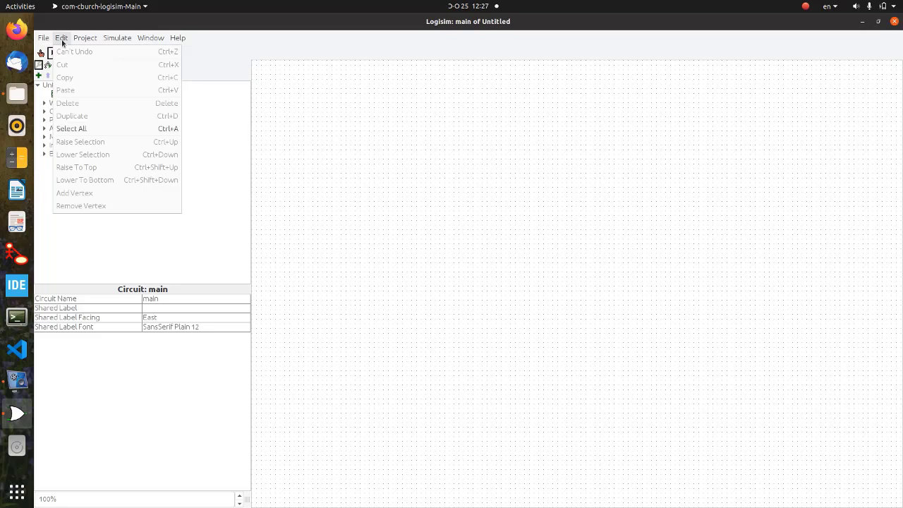
{"action": "left_click", "coordinate": [85, 37]}
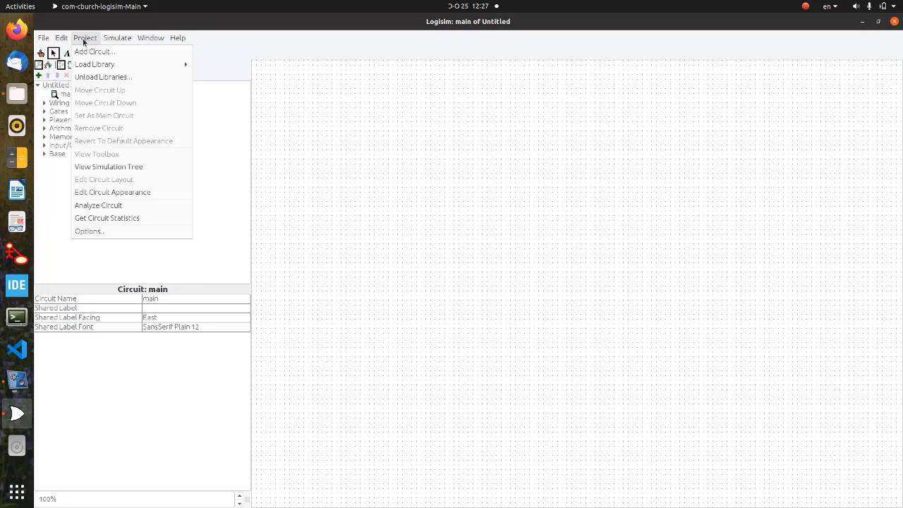
{"action": "mouse_move", "coordinate": [95, 64]}
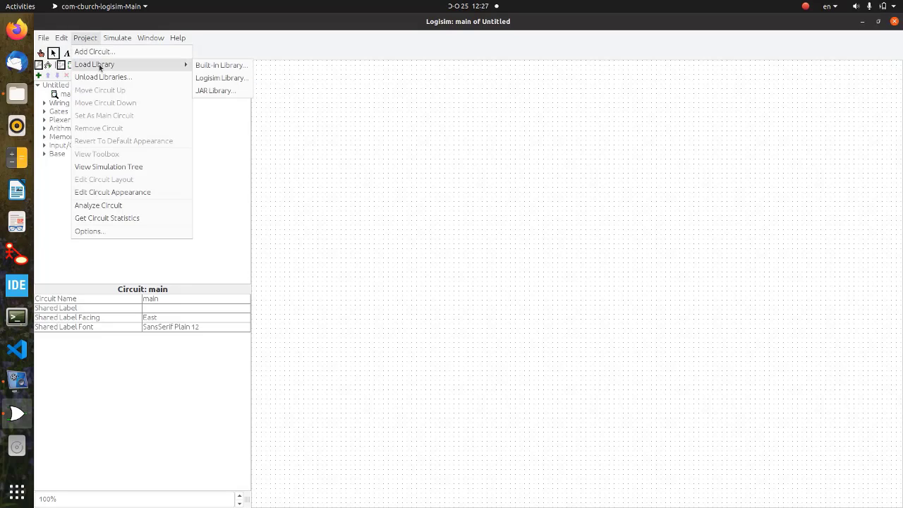
{"action": "mouse_move", "coordinate": [104, 172]}
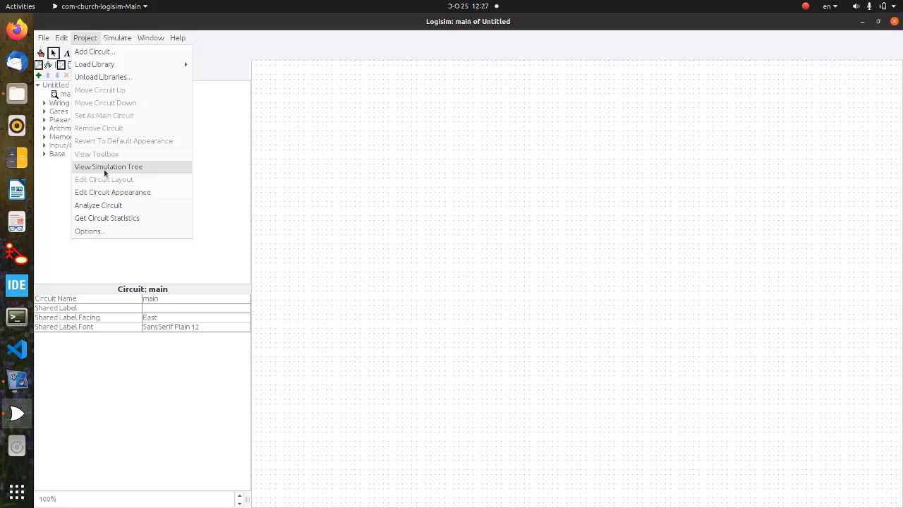
{"action": "mouse_move", "coordinate": [112, 192]}
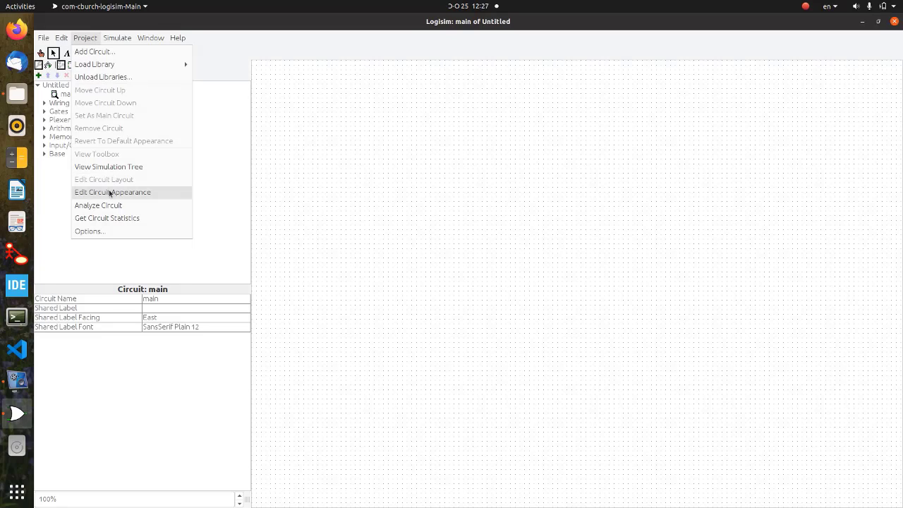
{"action": "mouse_move", "coordinate": [81, 182]}
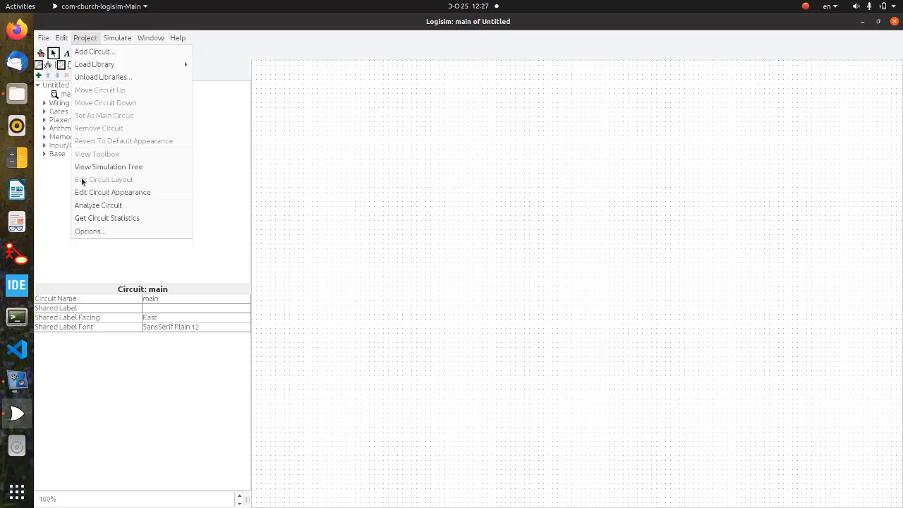
{"action": "mouse_move", "coordinate": [100, 205]}
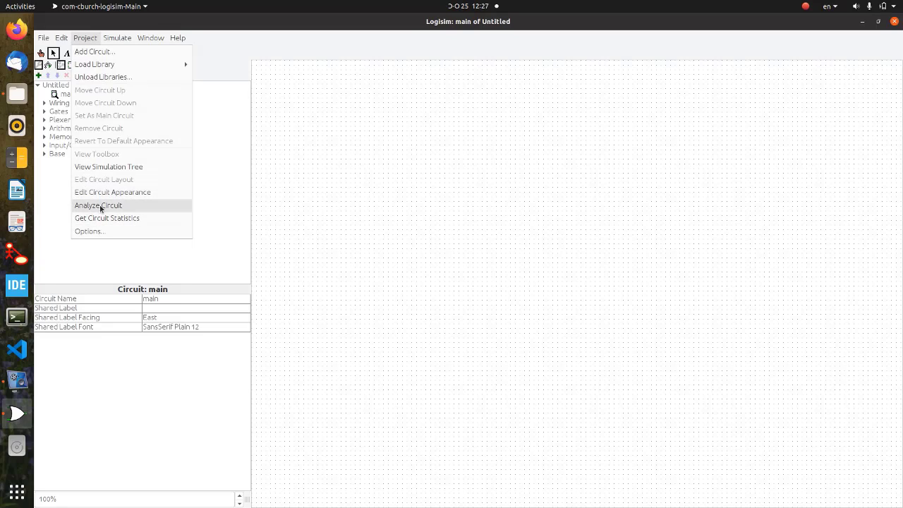
{"action": "mouse_move", "coordinate": [106, 179]}
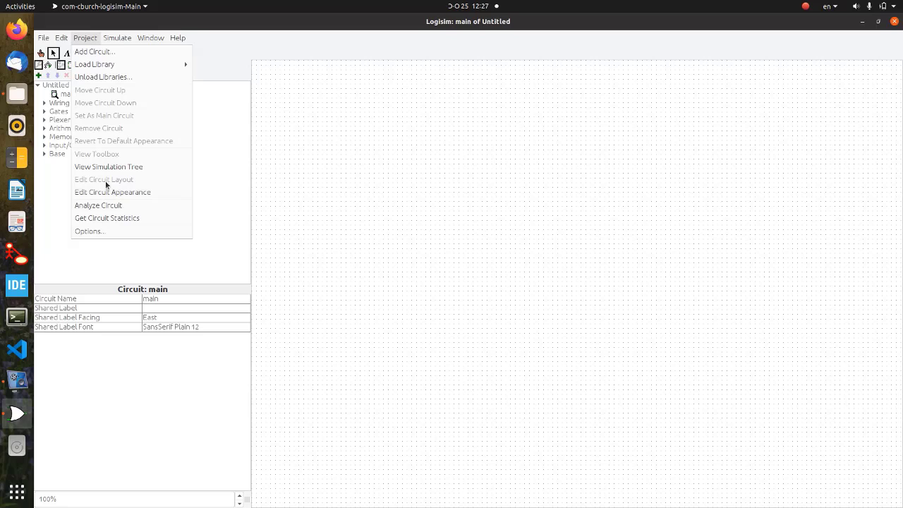
Turn Simulation Enabled off and back on, check Tick Frequency, then close the Simulate menu.
{"action": "left_click", "coordinate": [117, 37]}
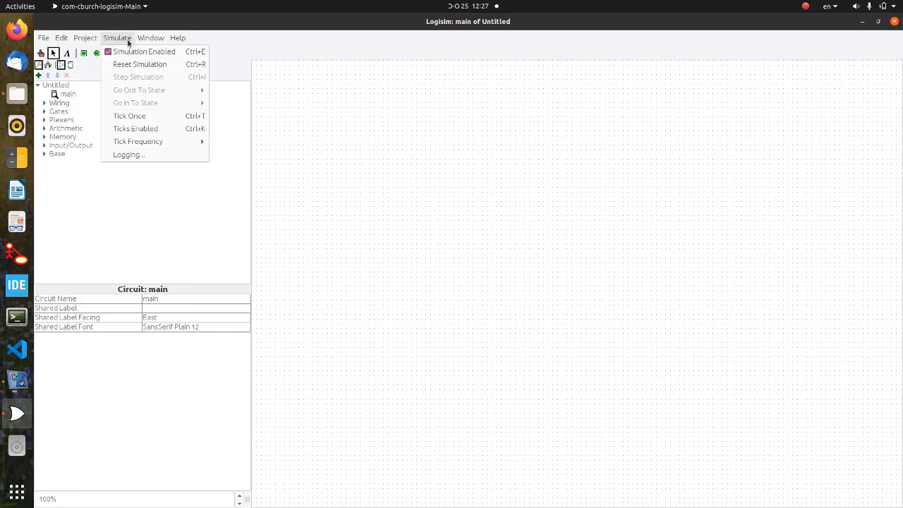
{"action": "mouse_move", "coordinate": [143, 51]}
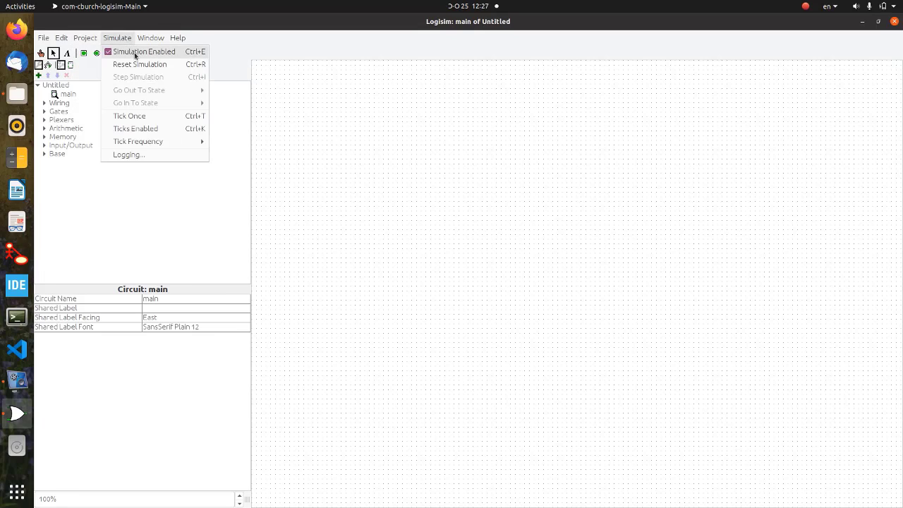
{"action": "mouse_move", "coordinate": [155, 57]}
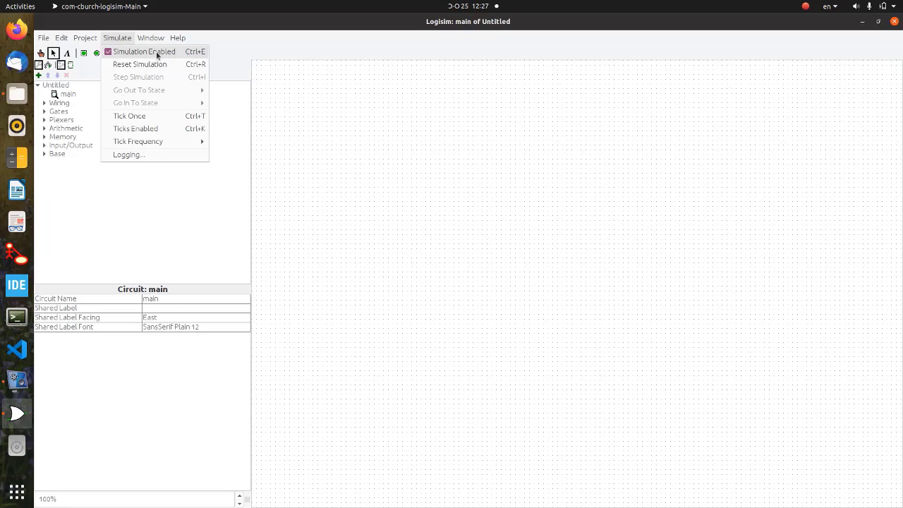
{"action": "left_click", "coordinate": [143, 51]}
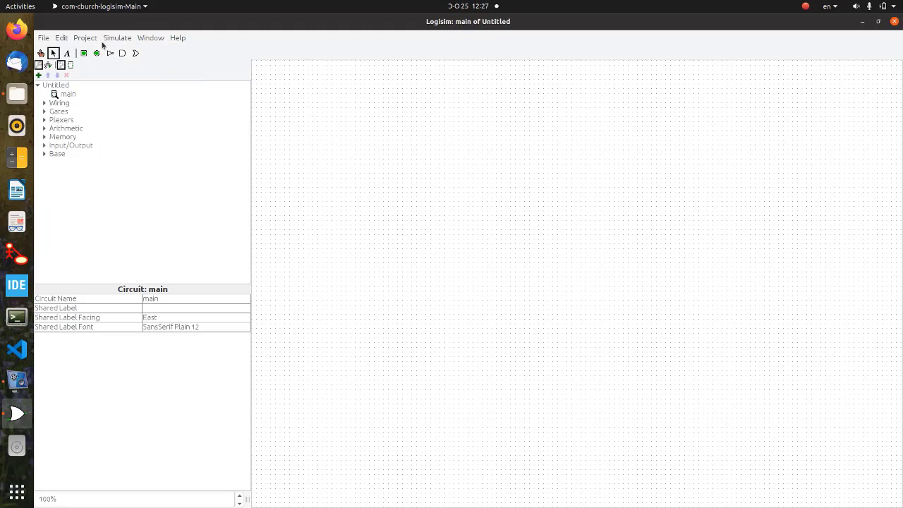
{"action": "left_click", "coordinate": [117, 38]}
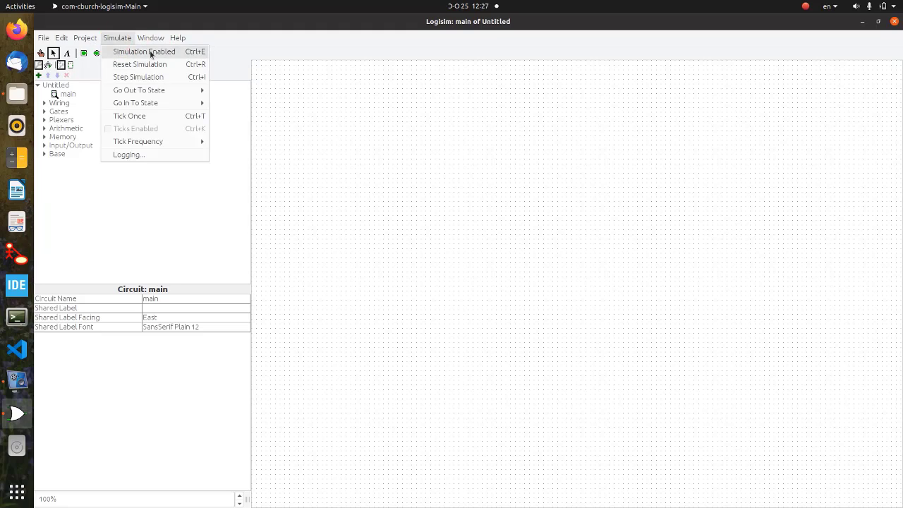
{"action": "left_click", "coordinate": [144, 51]}
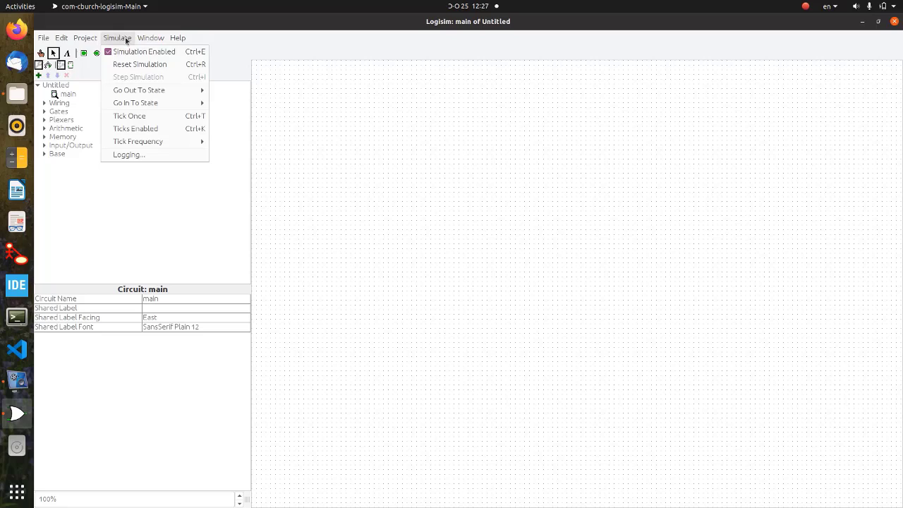
{"action": "mouse_move", "coordinate": [138, 90]}
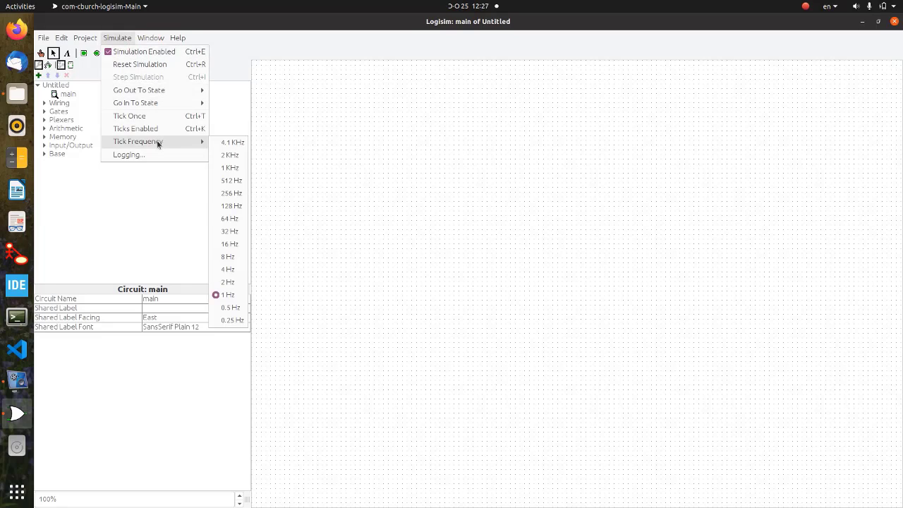
{"action": "left_click", "coordinate": [151, 37]}
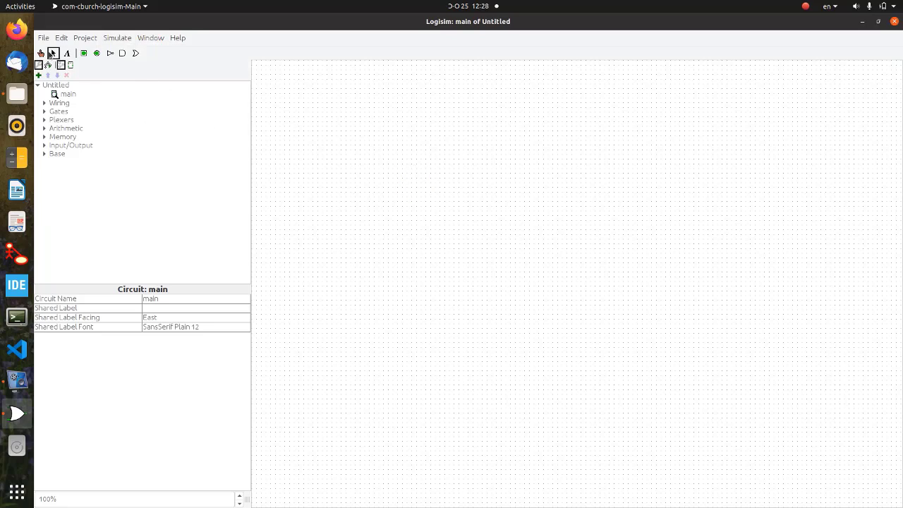
{"action": "mouse_move", "coordinate": [53, 53]}
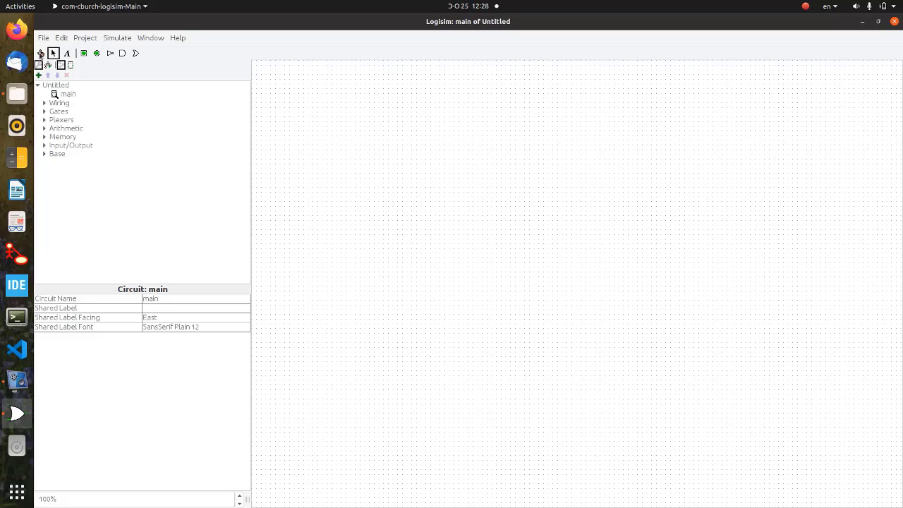
{"action": "mouse_move", "coordinate": [40, 54]}
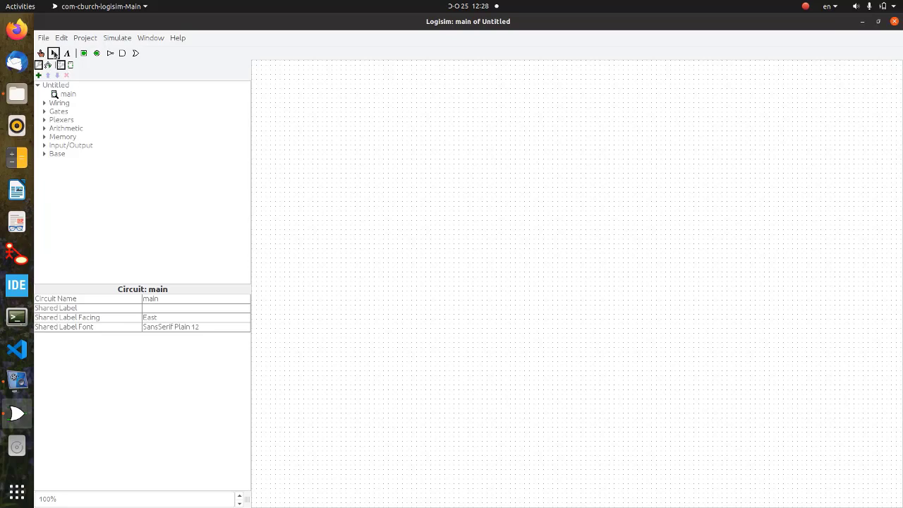
{"action": "left_click", "coordinate": [54, 53]}
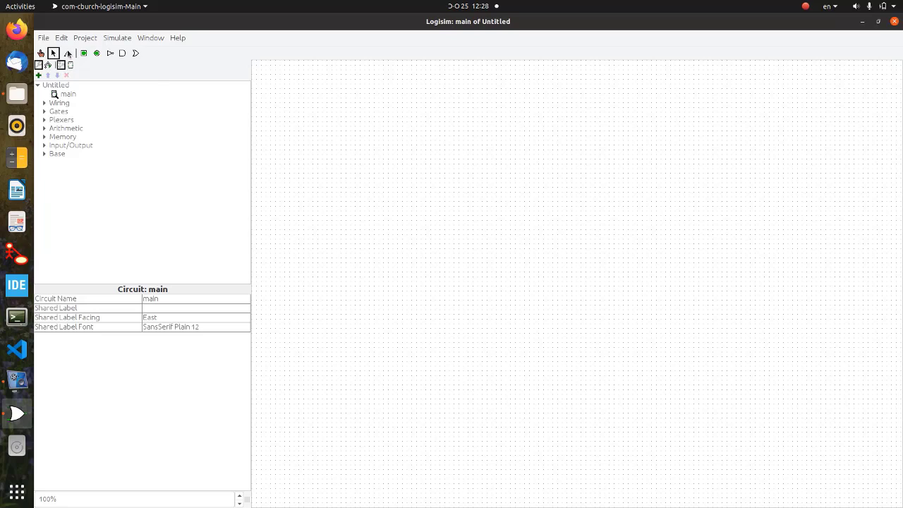
{"action": "mouse_move", "coordinate": [57, 65]}
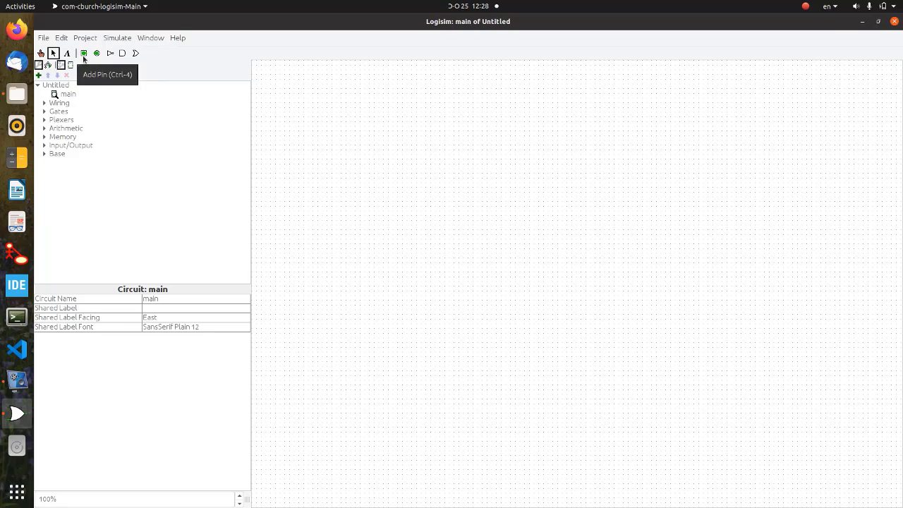
{"action": "mouse_move", "coordinate": [83, 60]}
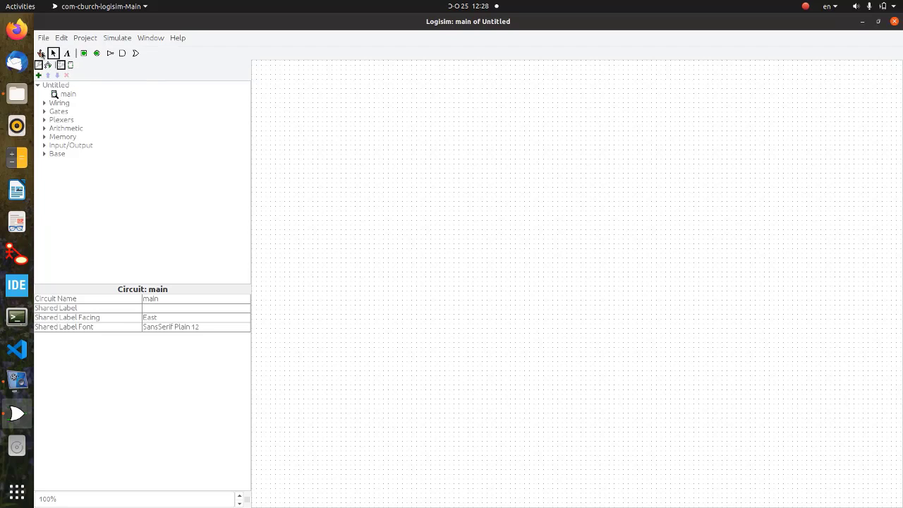
{"action": "mouse_move", "coordinate": [41, 53]}
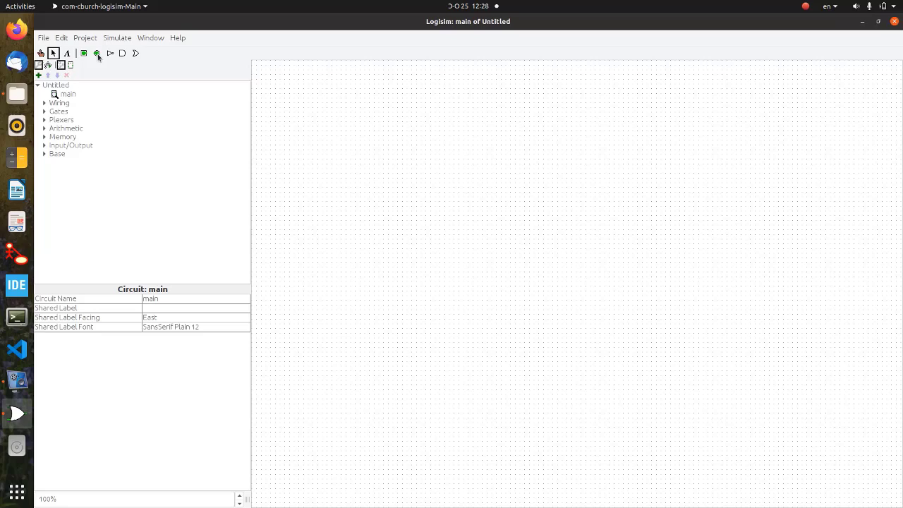
{"action": "mouse_move", "coordinate": [109, 54]}
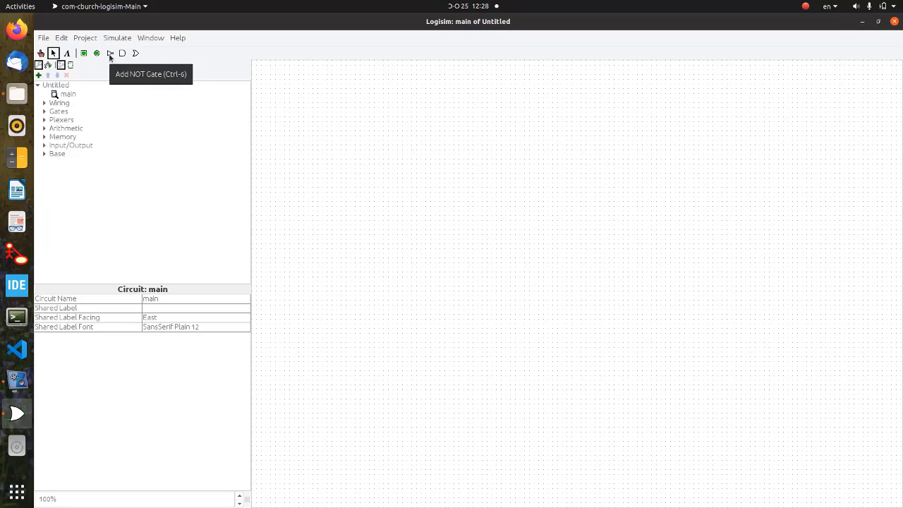
{"action": "mouse_move", "coordinate": [123, 54]}
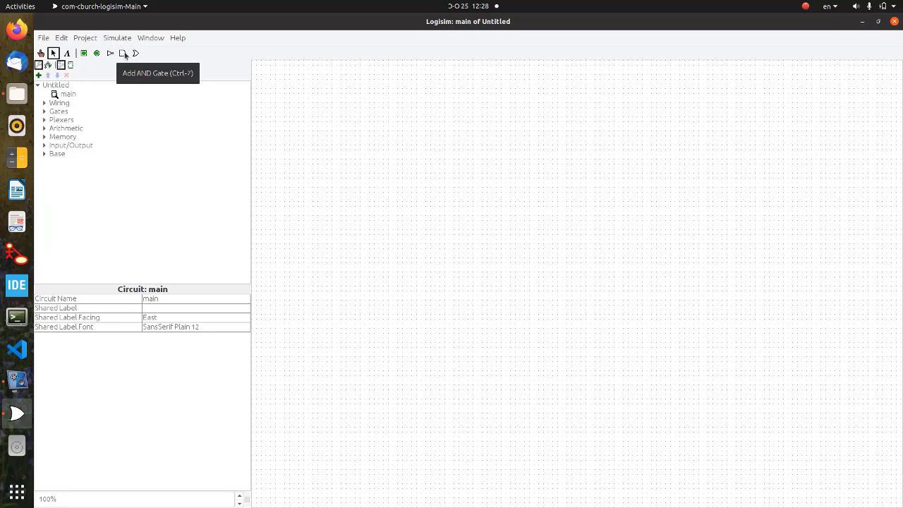
{"action": "mouse_move", "coordinate": [135, 53]}
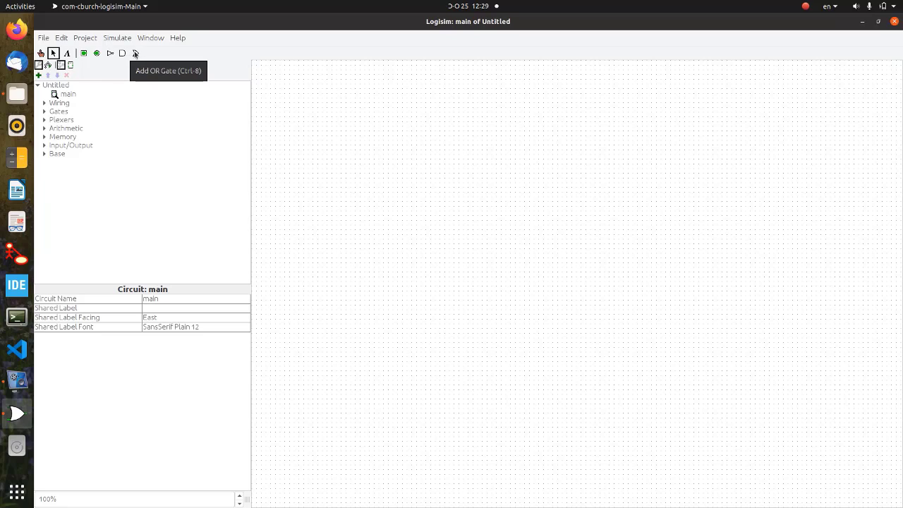
{"action": "mouse_move", "coordinate": [112, 72]}
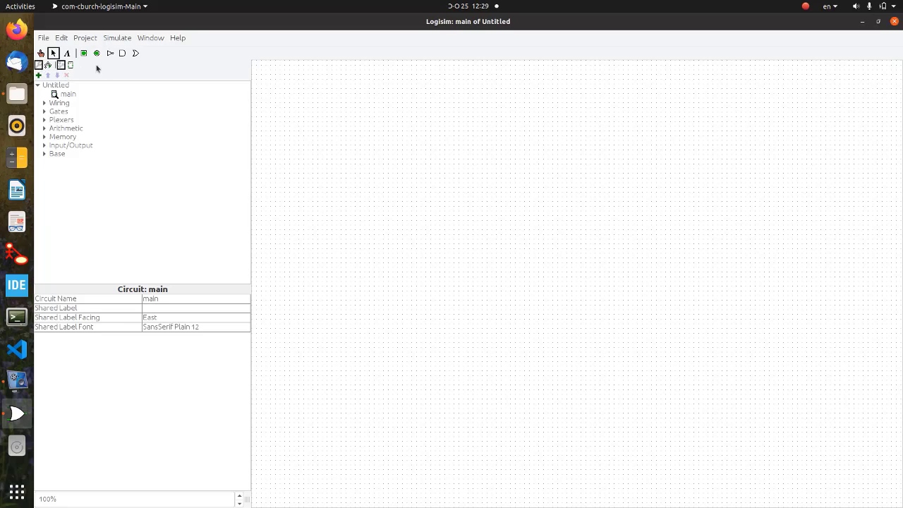
{"action": "mouse_move", "coordinate": [129, 85]}
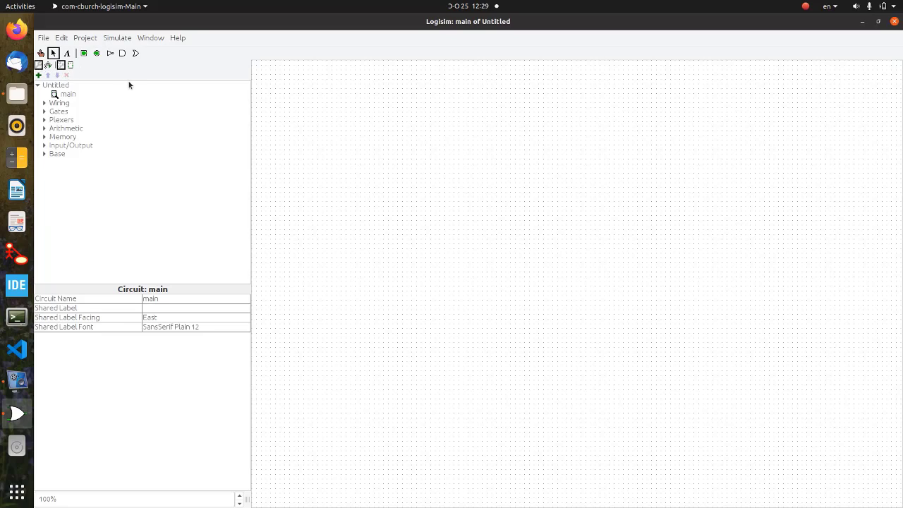
{"action": "mouse_move", "coordinate": [139, 71]}
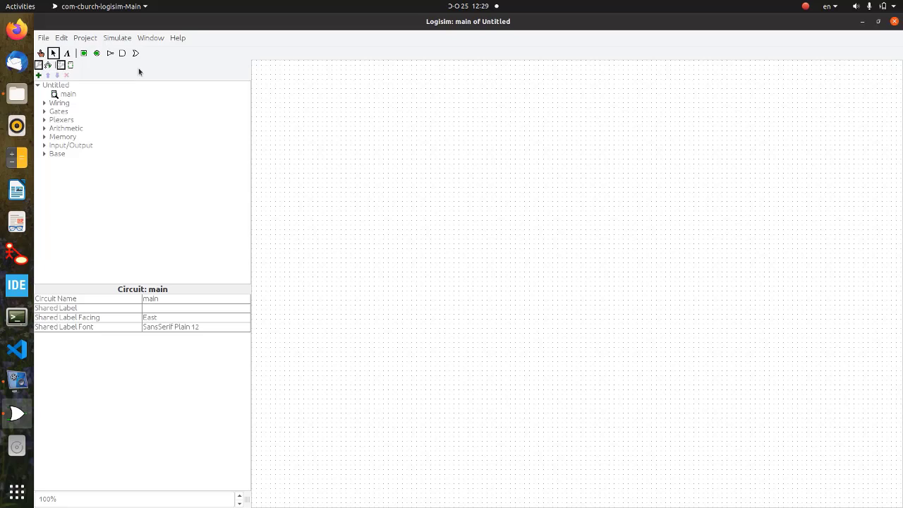
{"action": "mouse_move", "coordinate": [134, 54]}
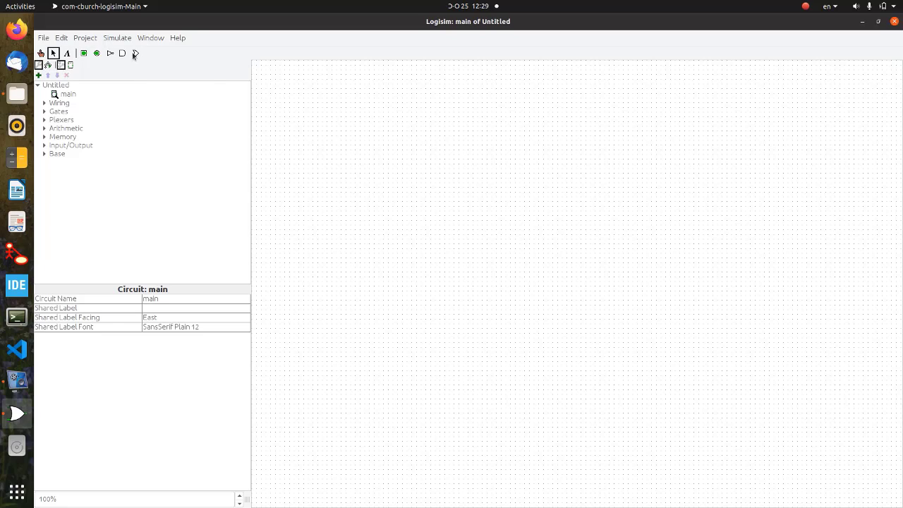
Drop an OR gate mid-canvas, zoom the view to 150%, and reselect the gate.
{"action": "left_click", "coordinate": [135, 53]}
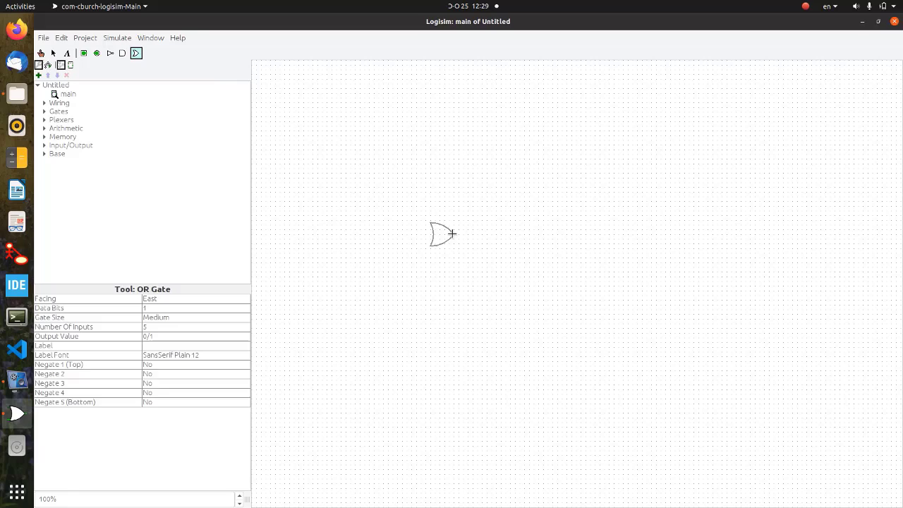
{"action": "left_click", "coordinate": [443, 234]}
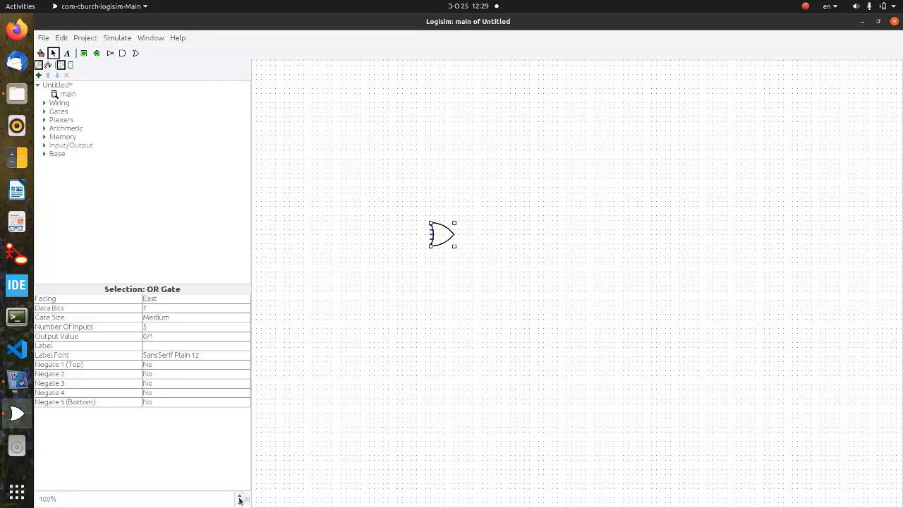
{"action": "left_click", "coordinate": [240, 500]}
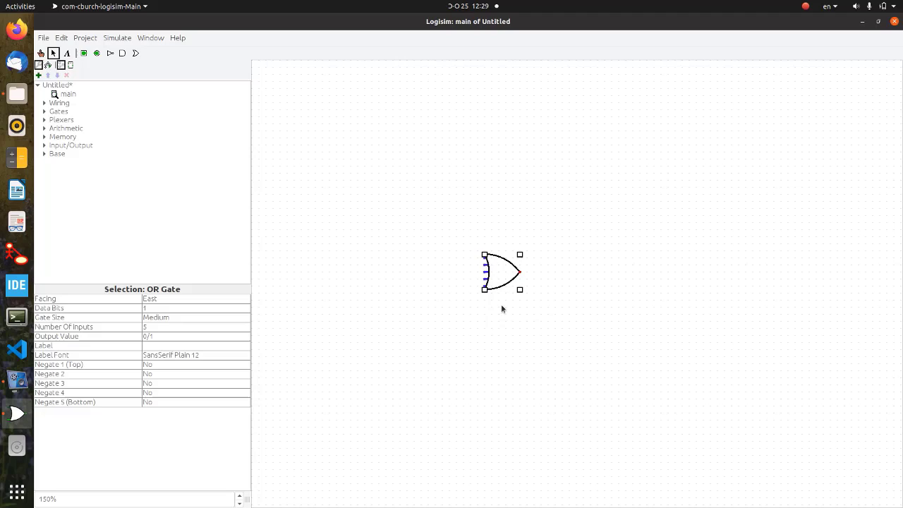
{"action": "left_click", "coordinate": [483, 355]}
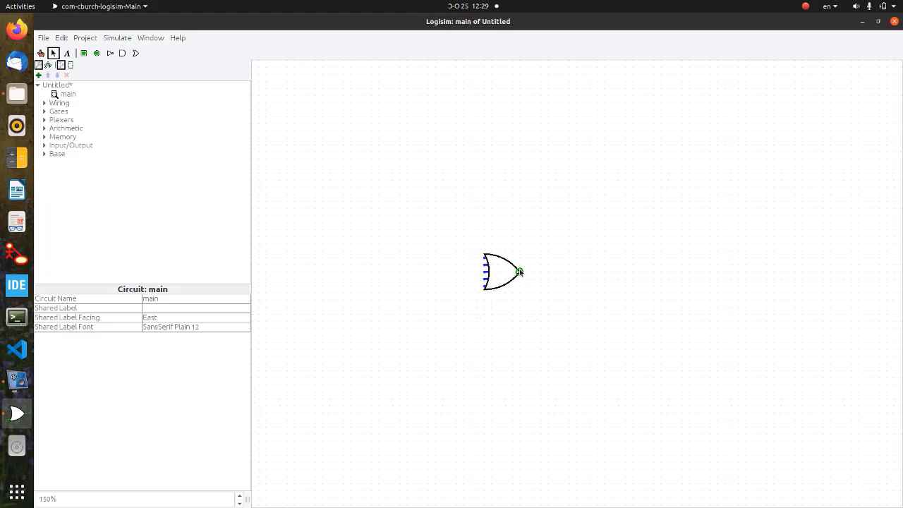
{"action": "left_click", "coordinate": [502, 273]}
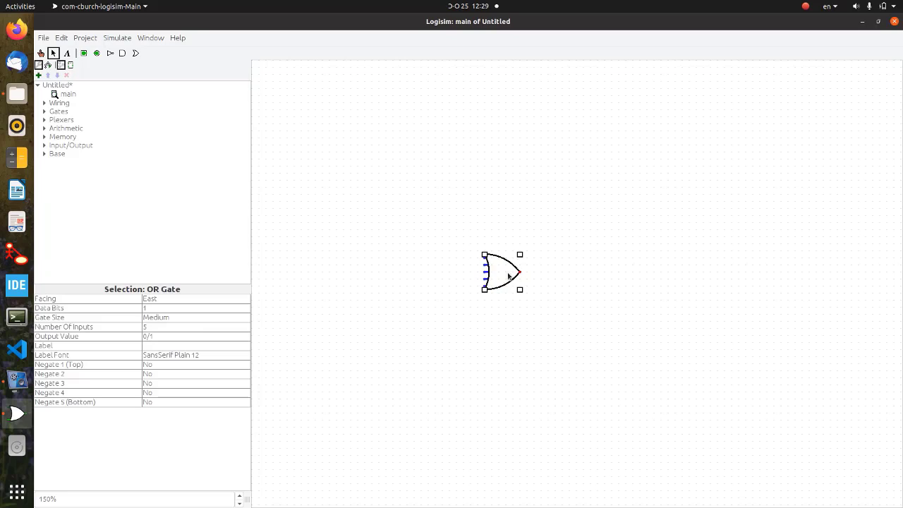
{"action": "mouse_move", "coordinate": [200, 345]}
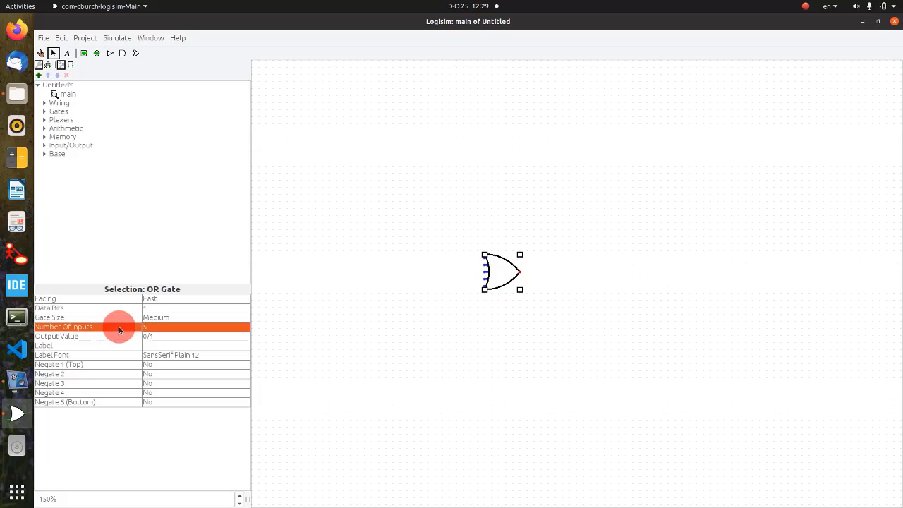
Set Number Of Inputs to 2 and, after trying other facings, set Facing to East.
{"action": "left_click", "coordinate": [195, 327]}
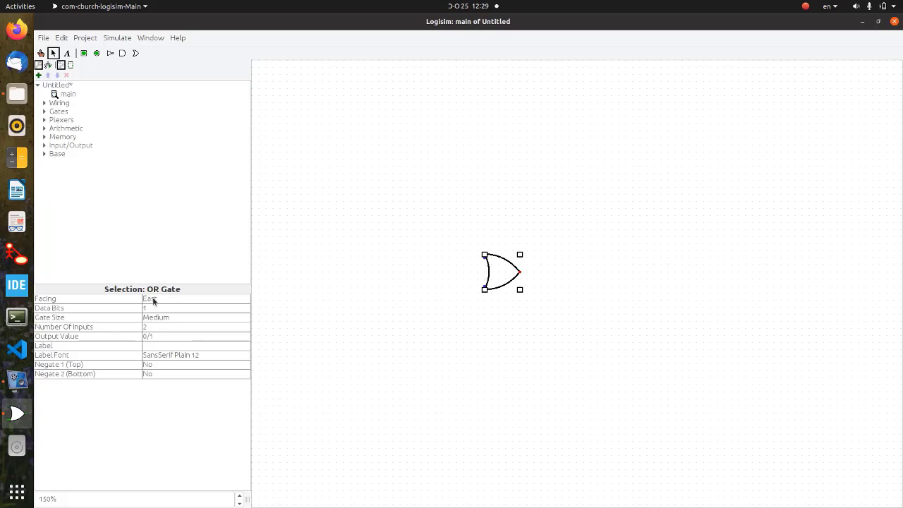
{"action": "left_click", "coordinate": [160, 298]}
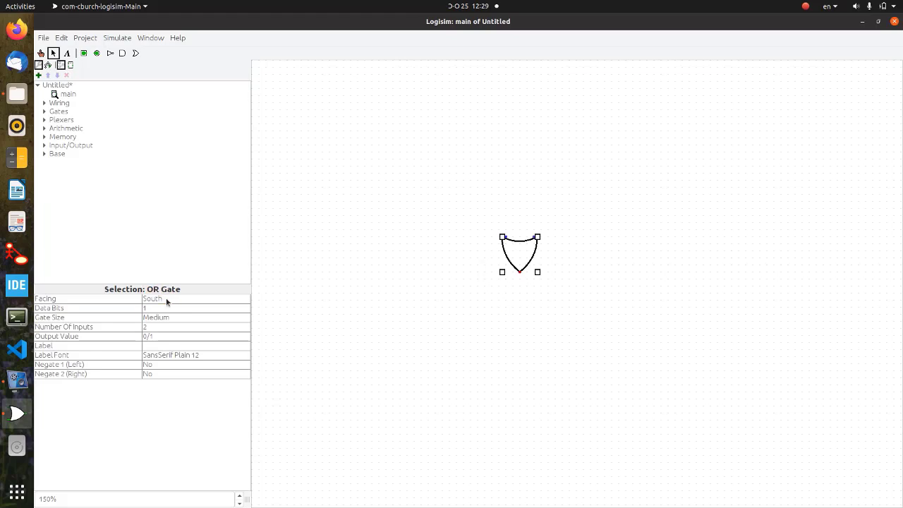
{"action": "left_click", "coordinate": [195, 298]}
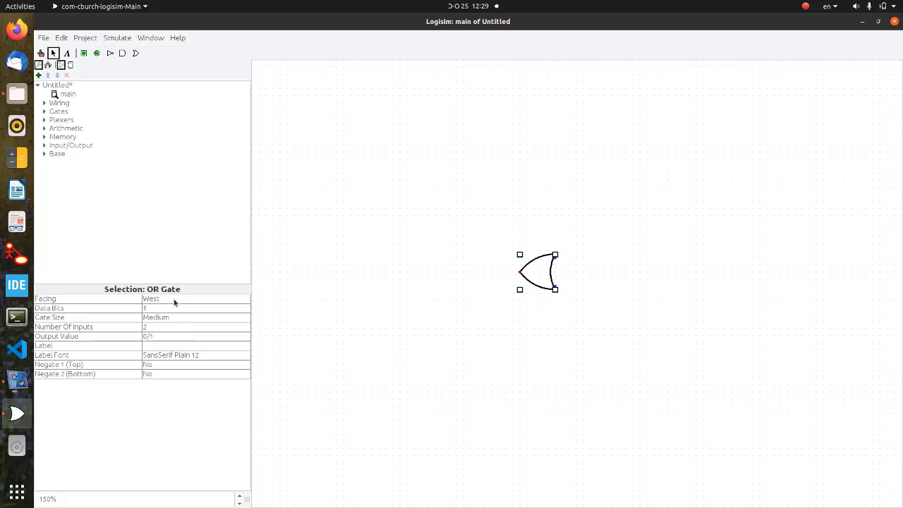
{"action": "left_click", "coordinate": [195, 298]}
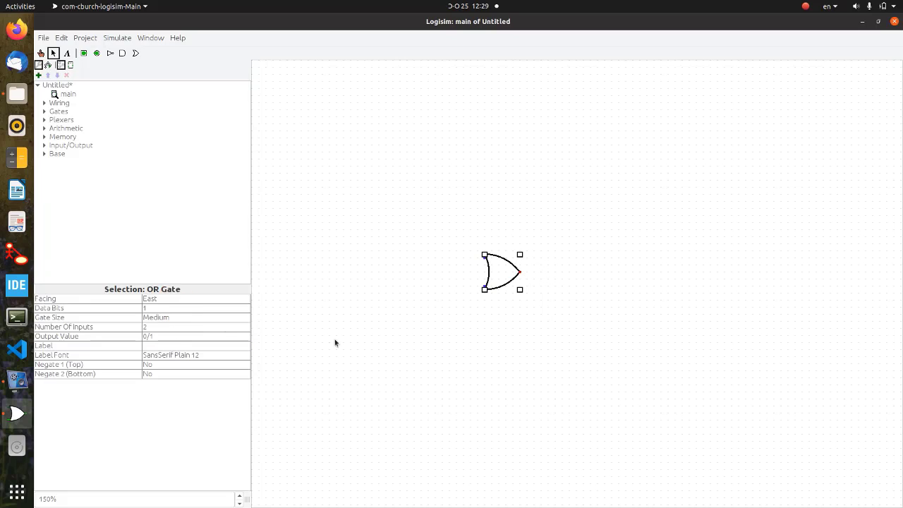
{"action": "mouse_move", "coordinate": [230, 322]}
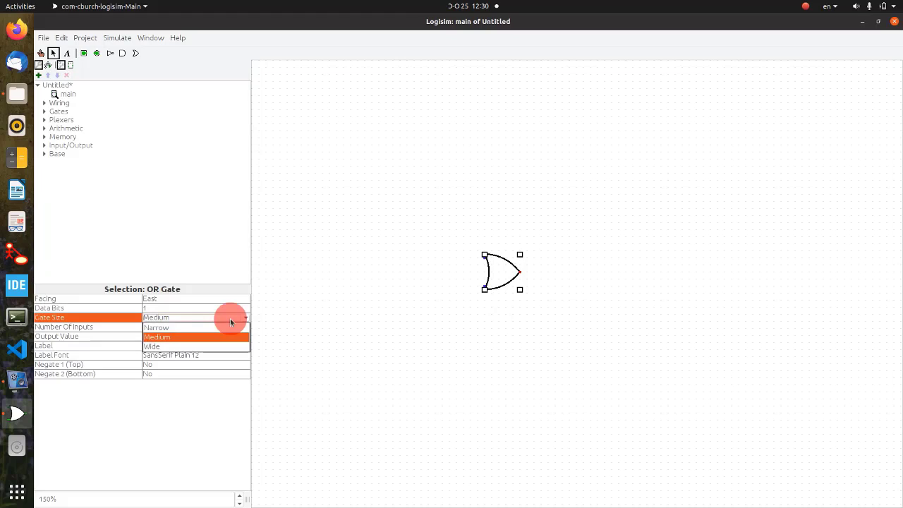
{"action": "left_click", "coordinate": [156, 327]}
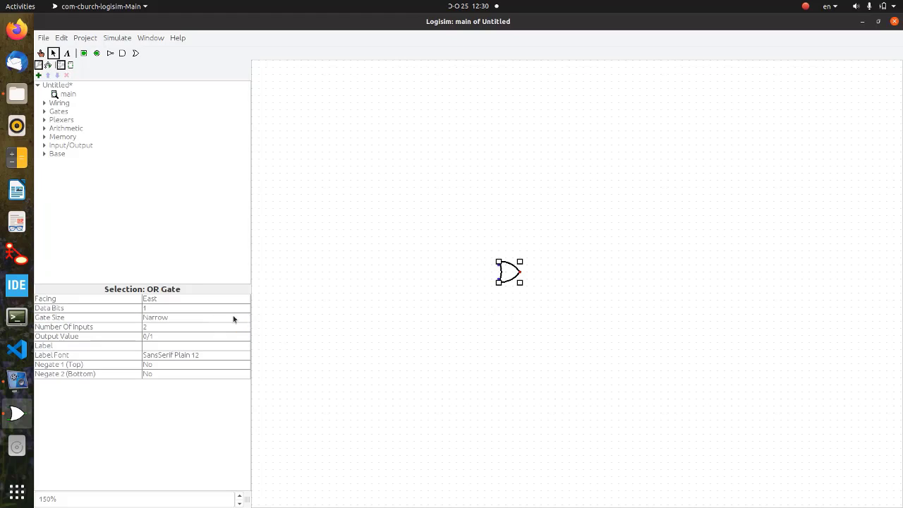
{"action": "left_click", "coordinate": [195, 317]}
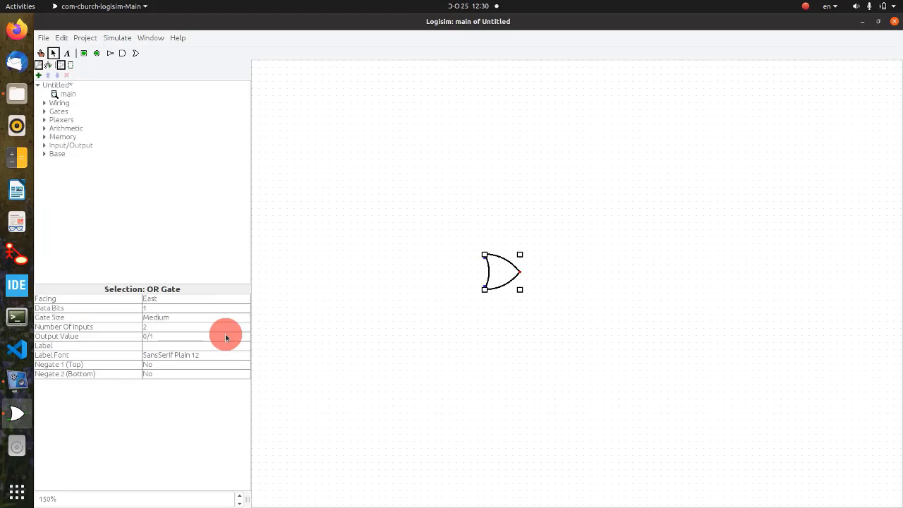
{"action": "mouse_move", "coordinate": [301, 320]}
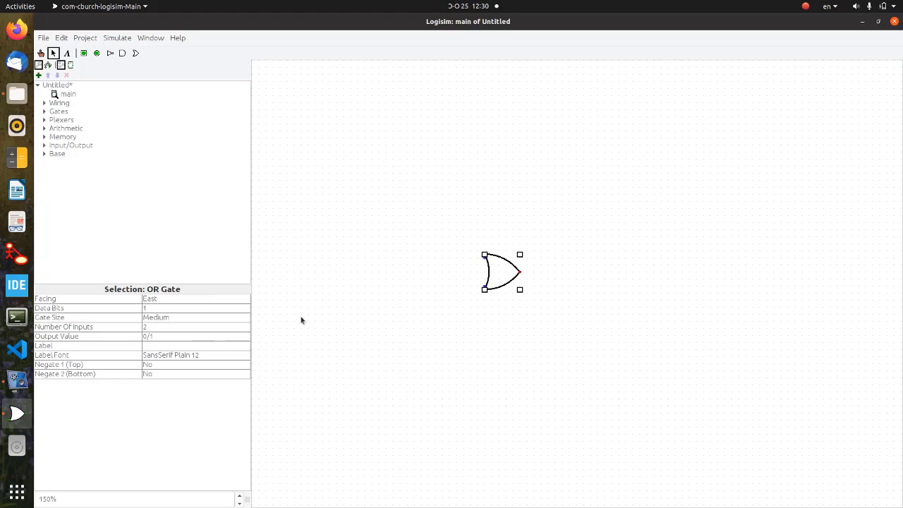
{"action": "left_click", "coordinate": [196, 336]}
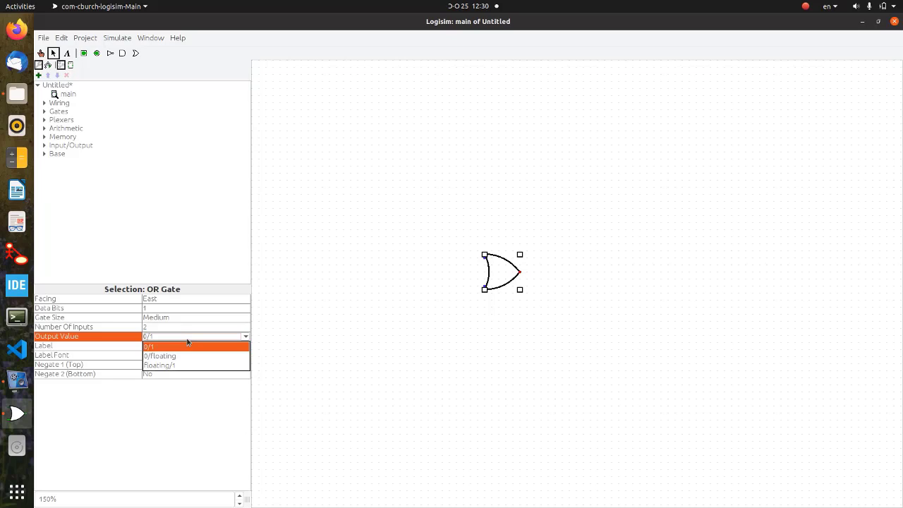
{"action": "left_click", "coordinate": [148, 346]}
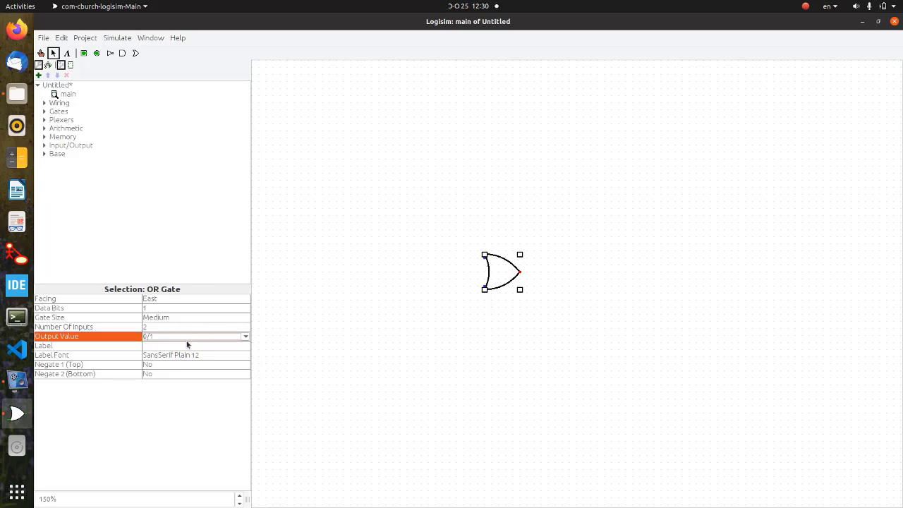
Enter 'or' in the OR gate's Label attribute field.
{"action": "left_click", "coordinate": [195, 345]}
{"action": "type", "text": "or"}
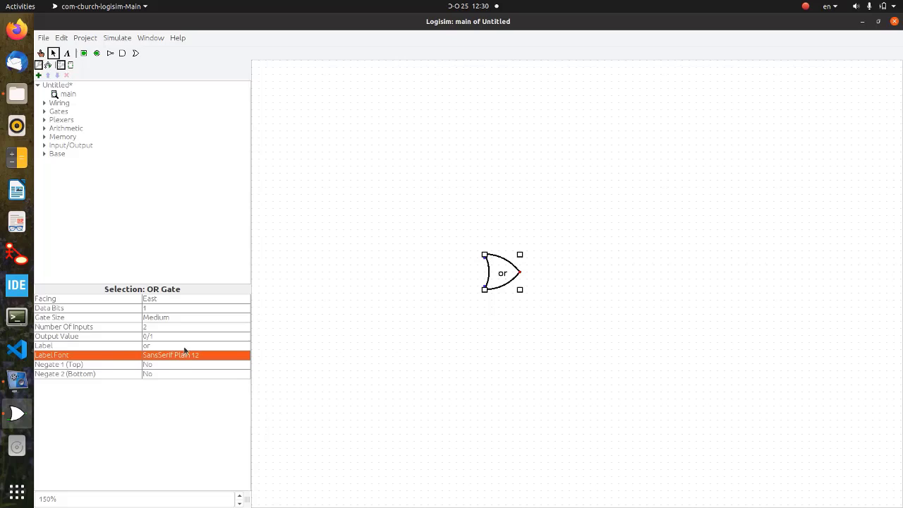
{"action": "mouse_move", "coordinate": [92, 370]}
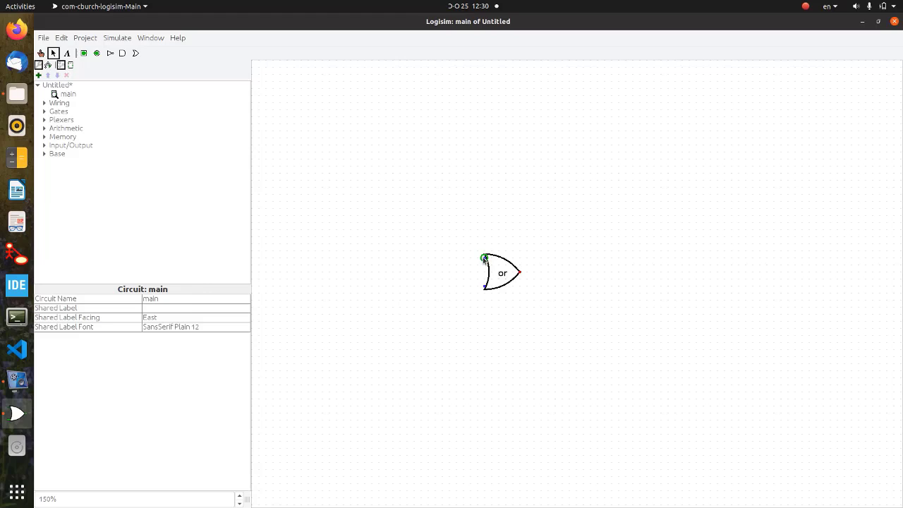
Set Negate 1 (Top) and Negate 2 (Bottom) to Yes on the labelled OR gate.
{"action": "left_click", "coordinate": [501, 273]}
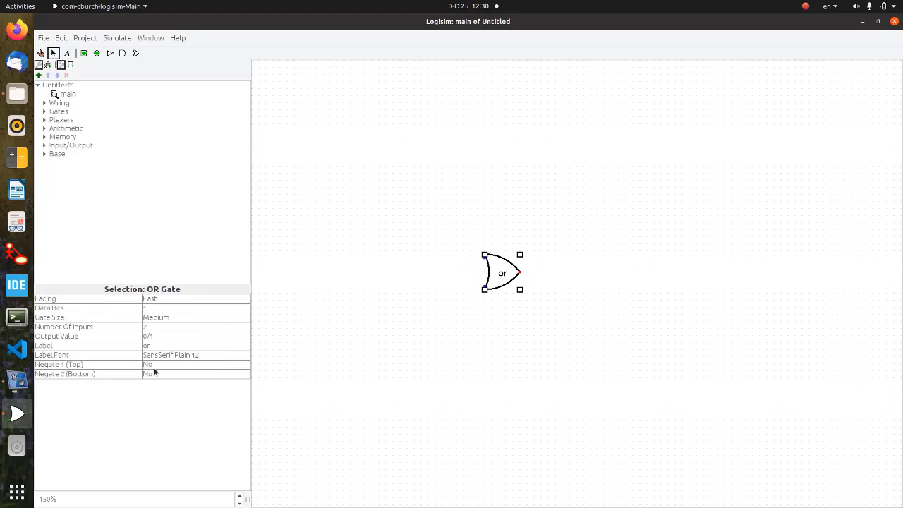
{"action": "left_click", "coordinate": [196, 364]}
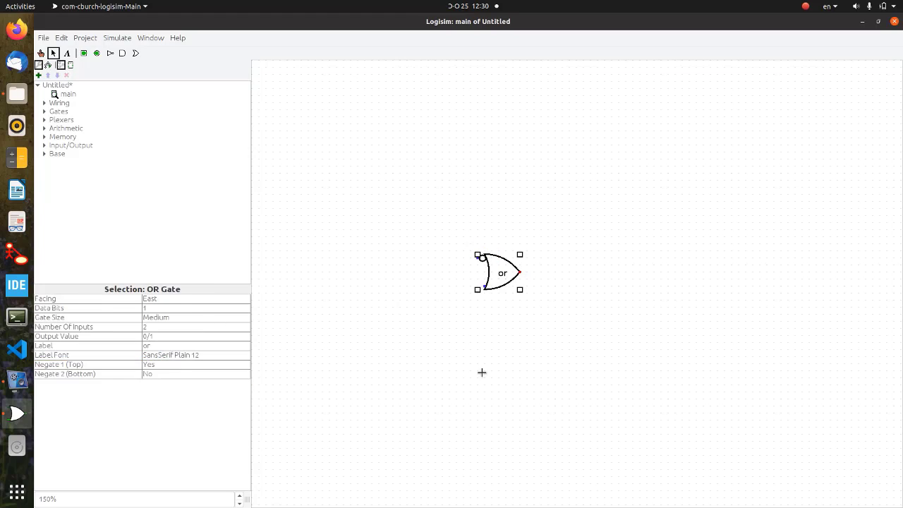
{"action": "mouse_move", "coordinate": [246, 366]}
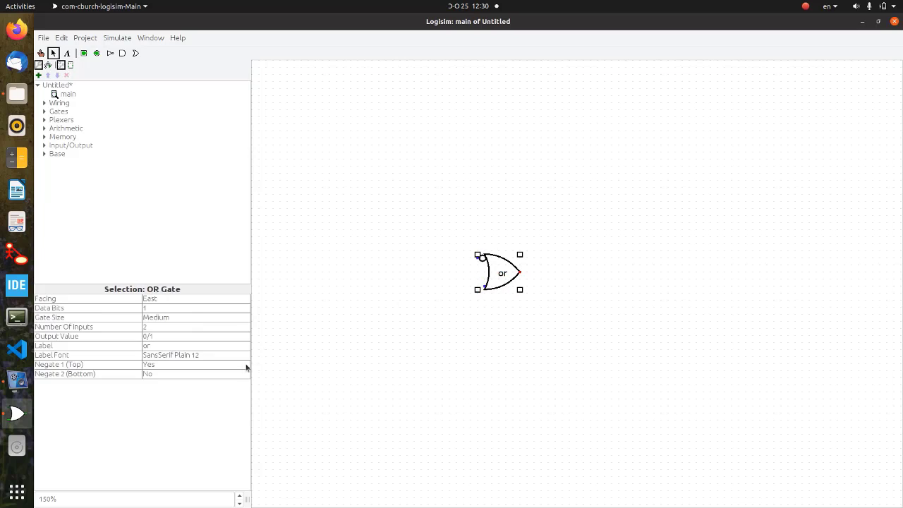
{"action": "left_click", "coordinate": [195, 373]}
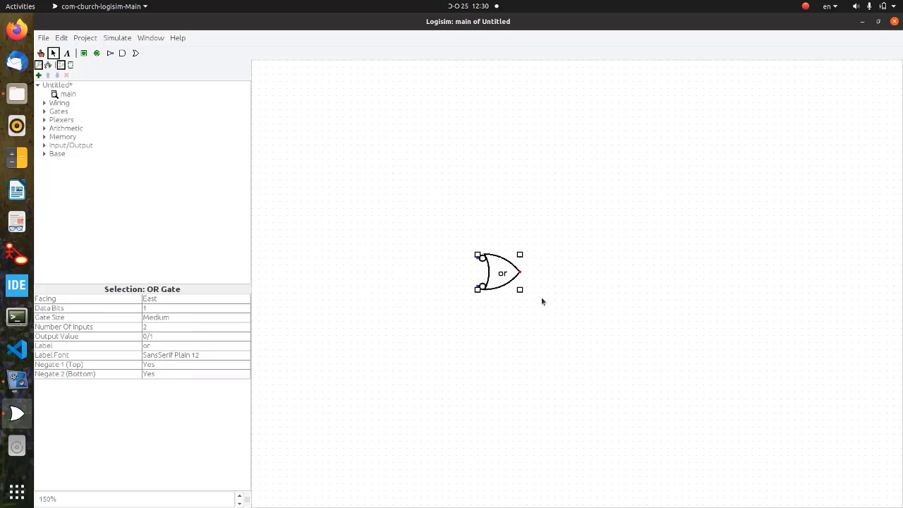
{"action": "left_click", "coordinate": [195, 364]}
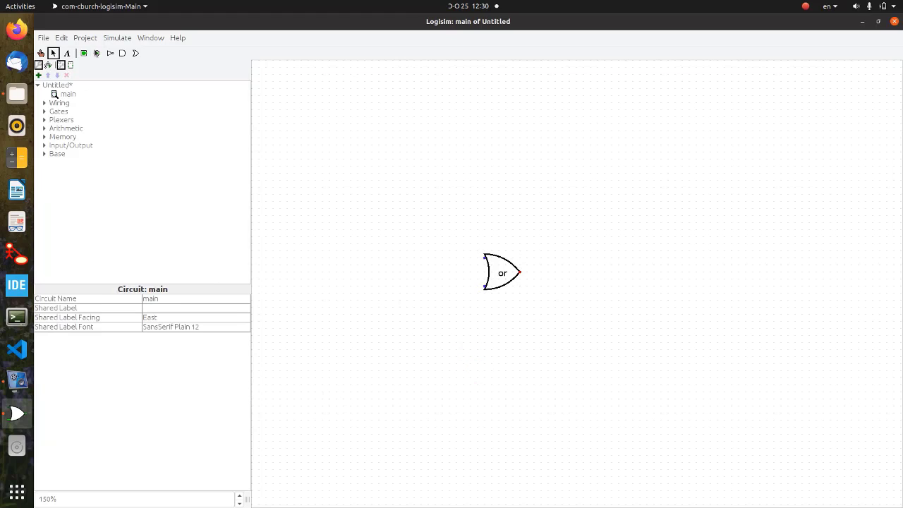
With the Pin tool, drop two stacked pins left of the OR gate.
{"action": "left_click", "coordinate": [96, 53]}
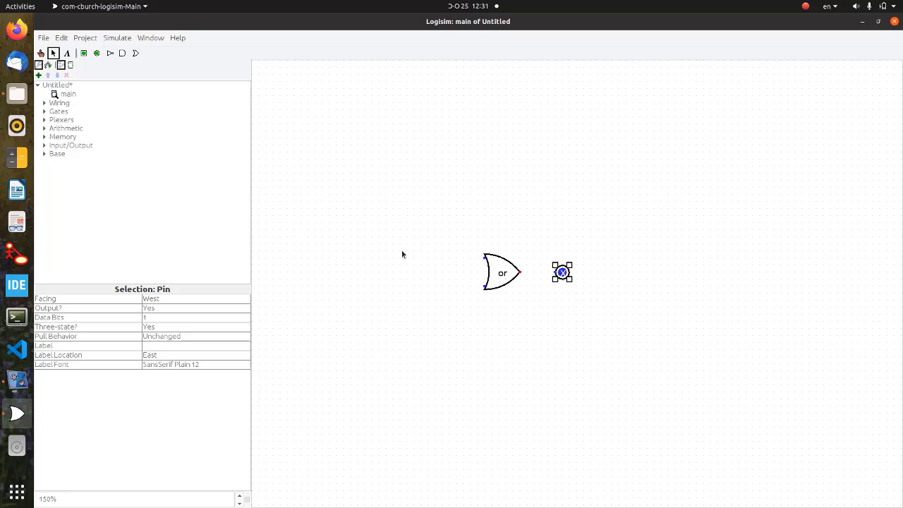
{"action": "mouse_move", "coordinate": [84, 52]}
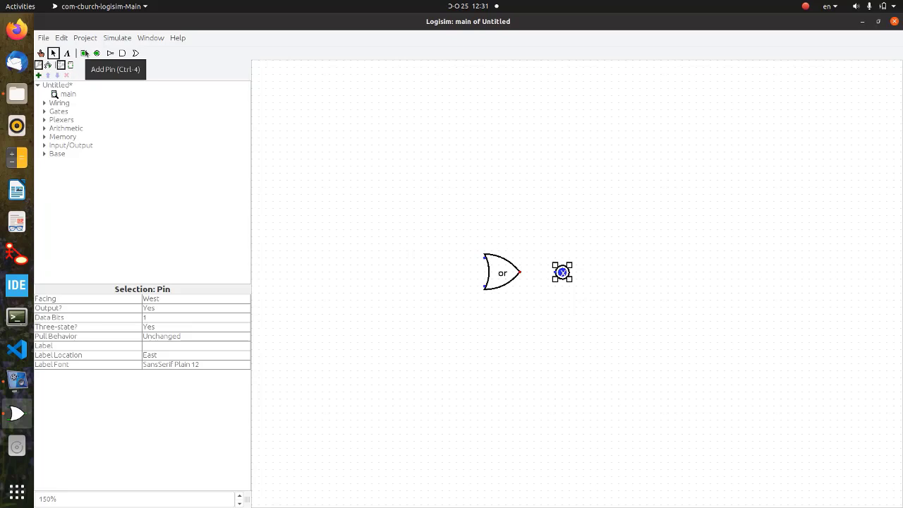
{"action": "mouse_move", "coordinate": [402, 161]}
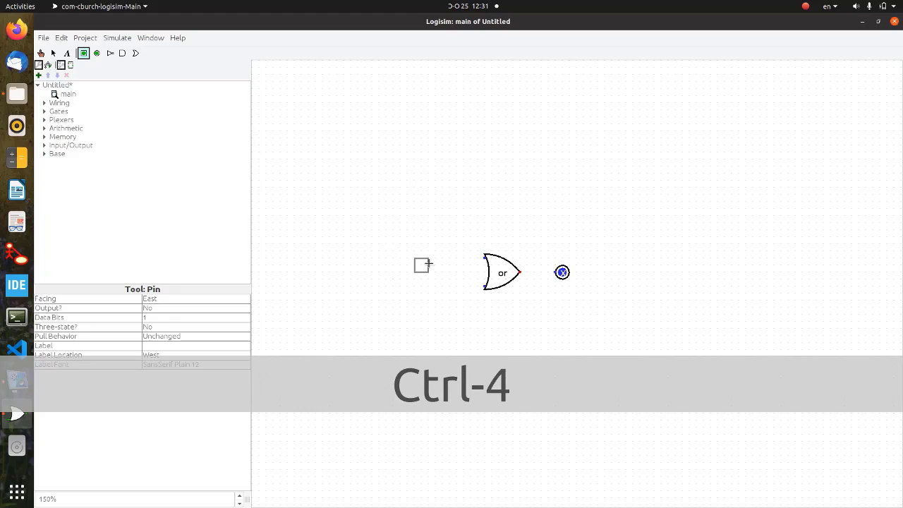
{"action": "left_click", "coordinate": [400, 257]}
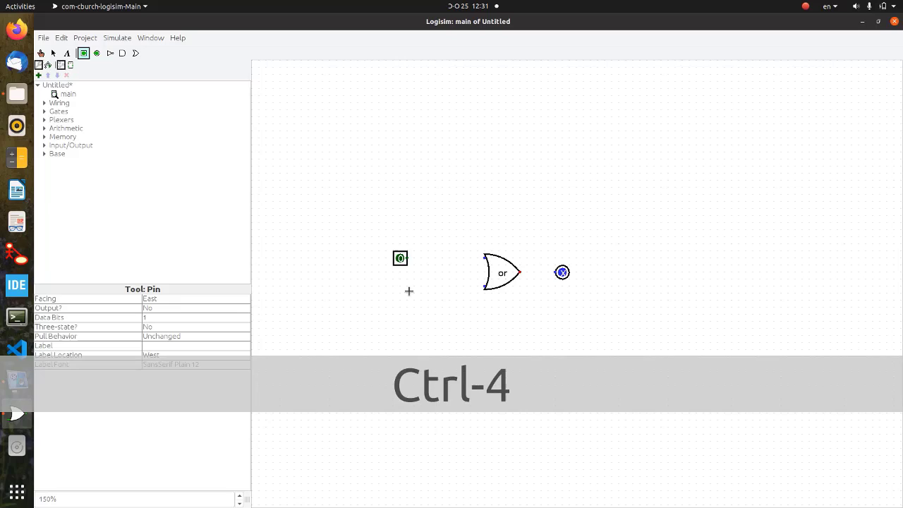
{"action": "left_click", "coordinate": [403, 277]}
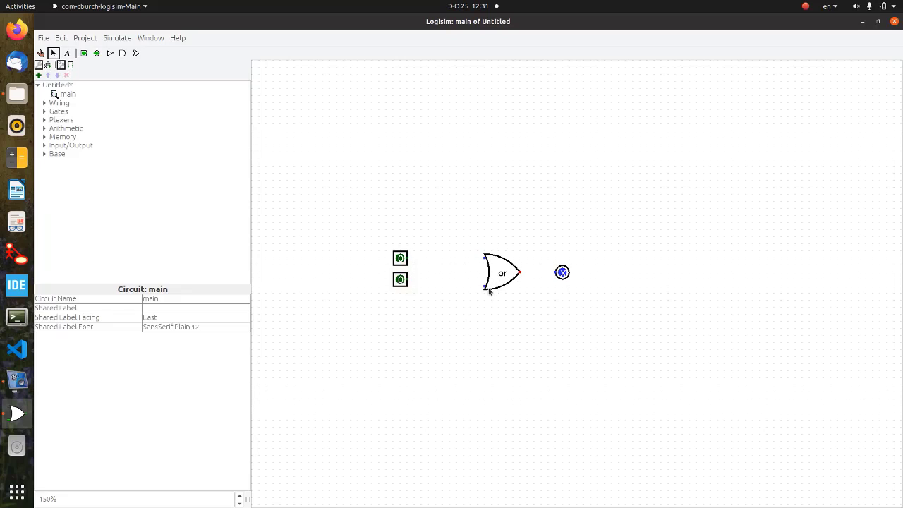
{"action": "mouse_move", "coordinate": [45, 155]}
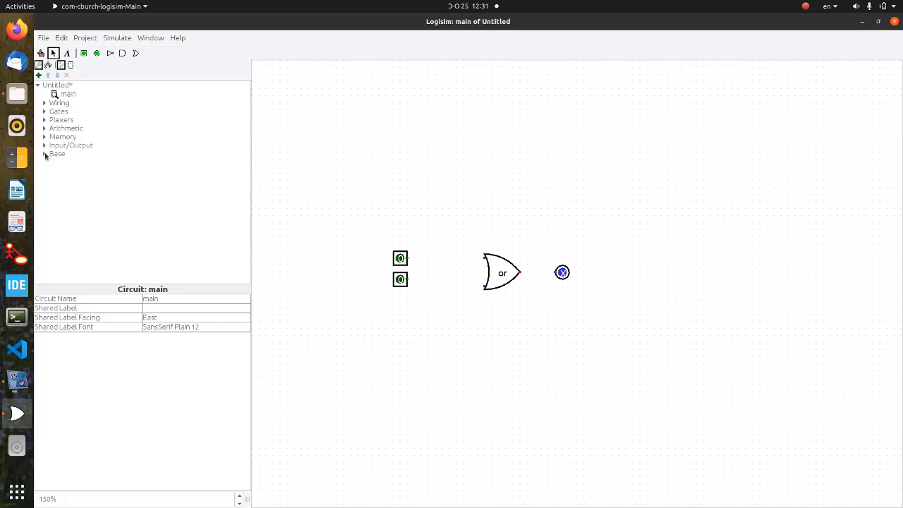
Select the Base library's Wiring Tool and draw a wire from the lower pin to the bottom input.
{"action": "left_click", "coordinate": [45, 153]}
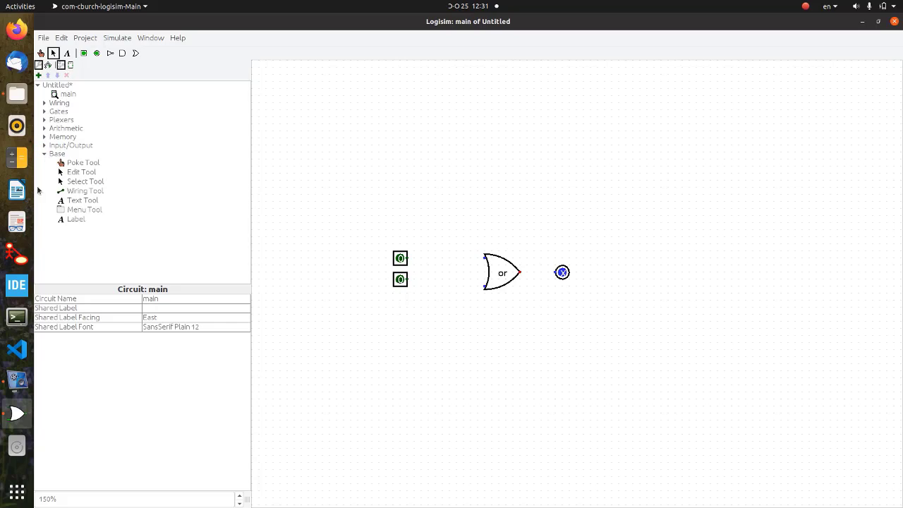
{"action": "left_click", "coordinate": [85, 190]}
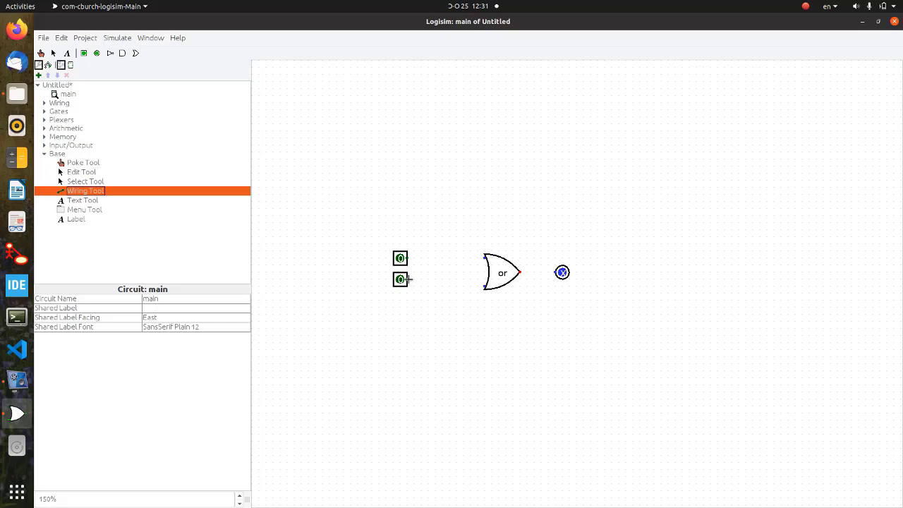
{"action": "left_click_drag", "start_coordinate": [409, 279], "coordinate": [442, 282]}
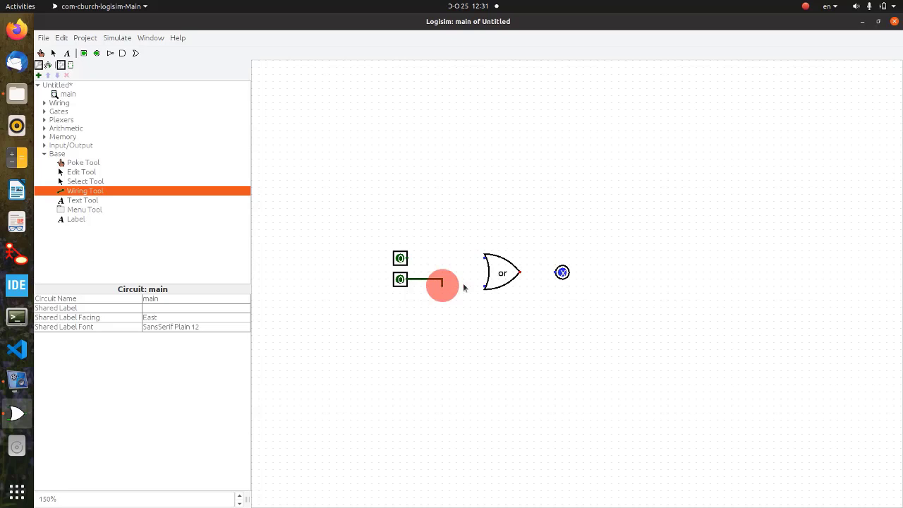
{"action": "left_click_drag", "start_coordinate": [441, 285], "coordinate": [483, 286]}
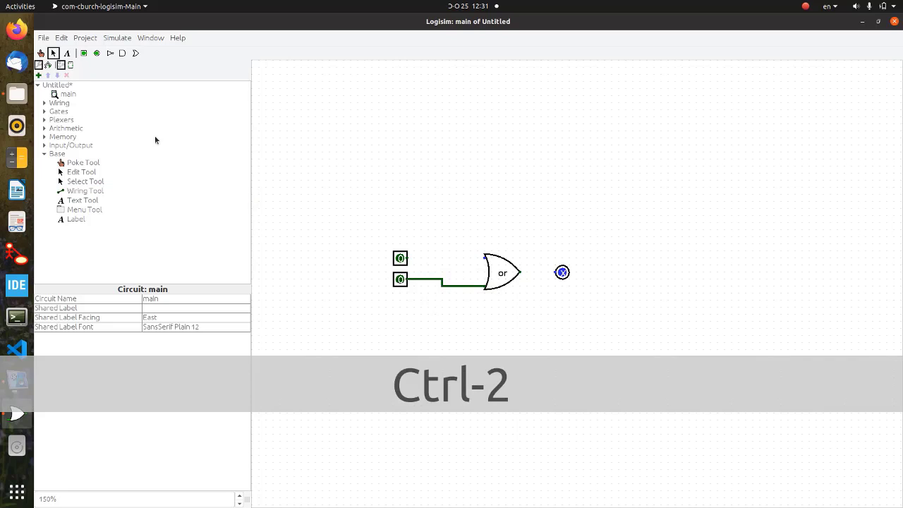
{"action": "mouse_move", "coordinate": [54, 53]}
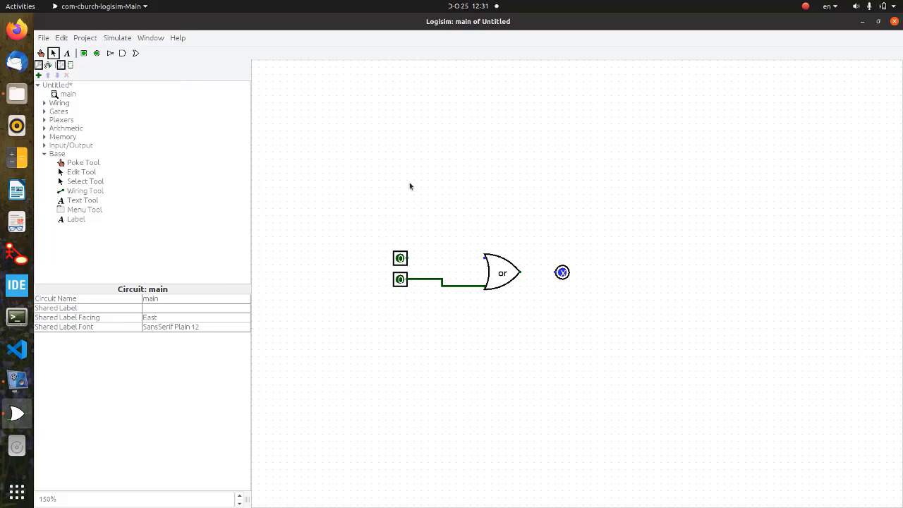
{"action": "mouse_move", "coordinate": [198, 180]}
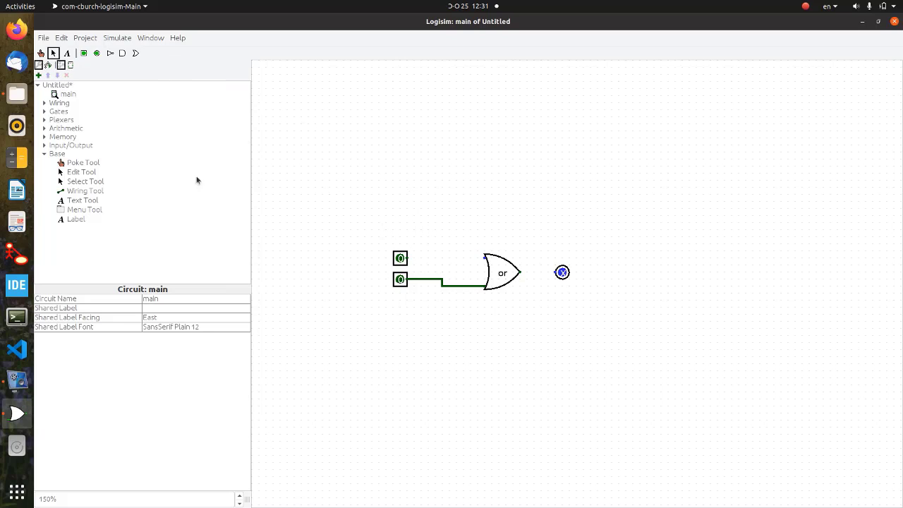
Wire the upper pin to the gate's top input and the gate output to the output pin.
{"action": "left_click", "coordinate": [400, 257]}
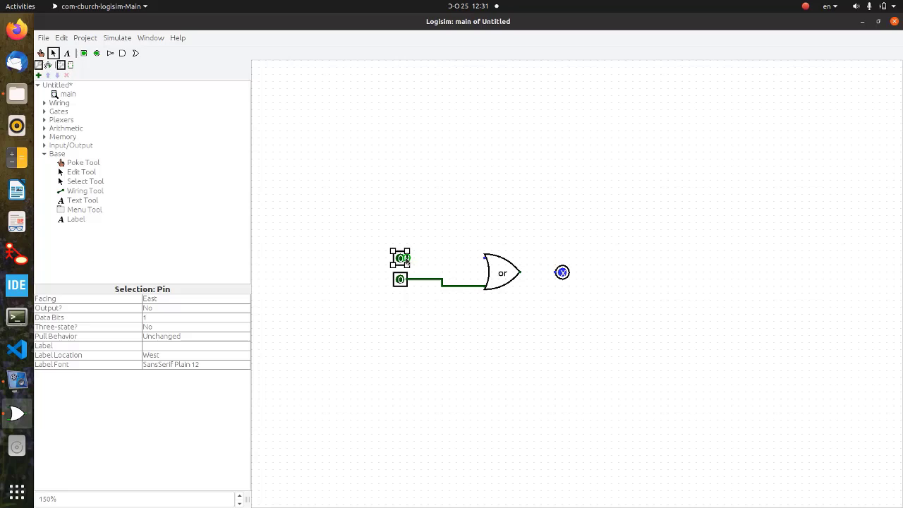
{"action": "left_click_drag", "start_coordinate": [409, 257], "coordinate": [479, 257]}
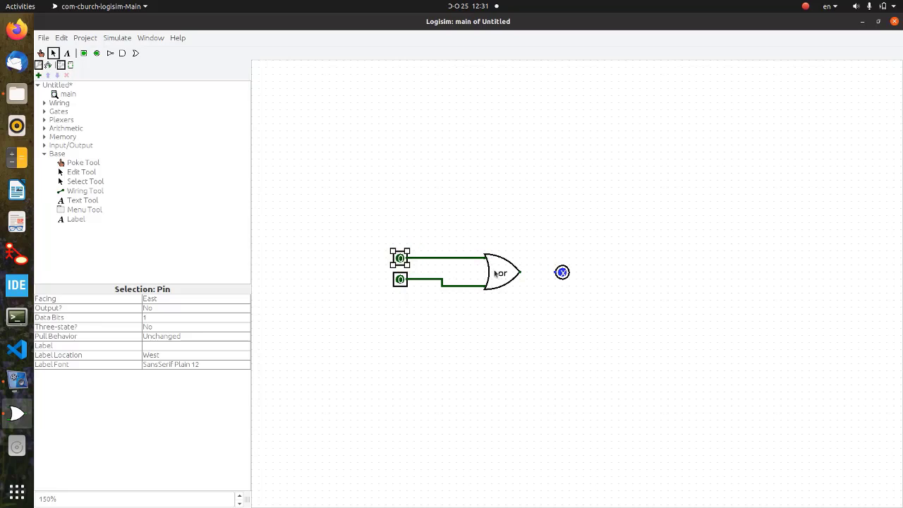
{"action": "left_click_drag", "start_coordinate": [520, 272], "coordinate": [562, 272]}
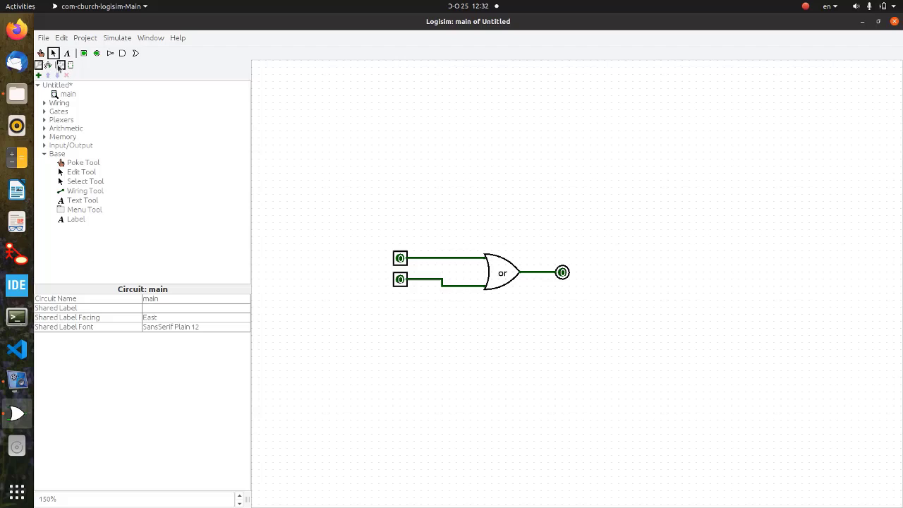
{"action": "mouse_move", "coordinate": [41, 53]}
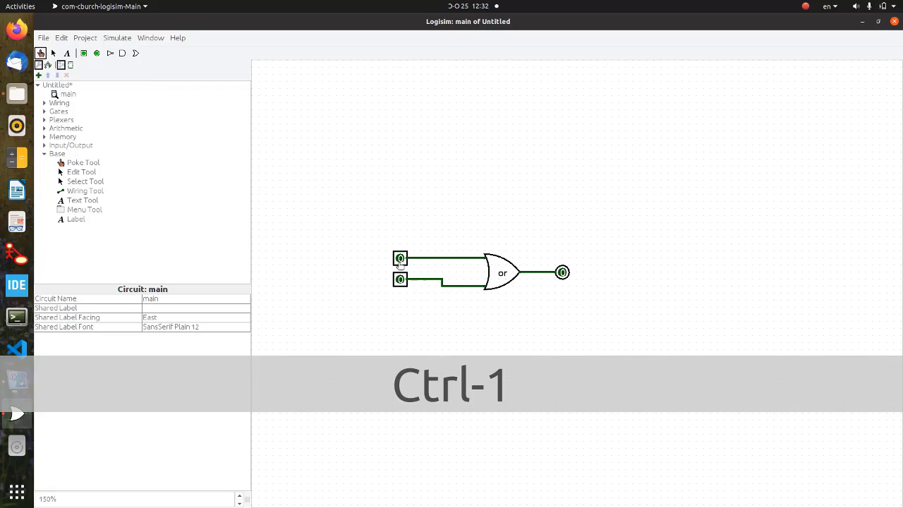
Poke the input pins between 1 and 0 to check that the OR output follows.
{"action": "left_click", "coordinate": [399, 257]}
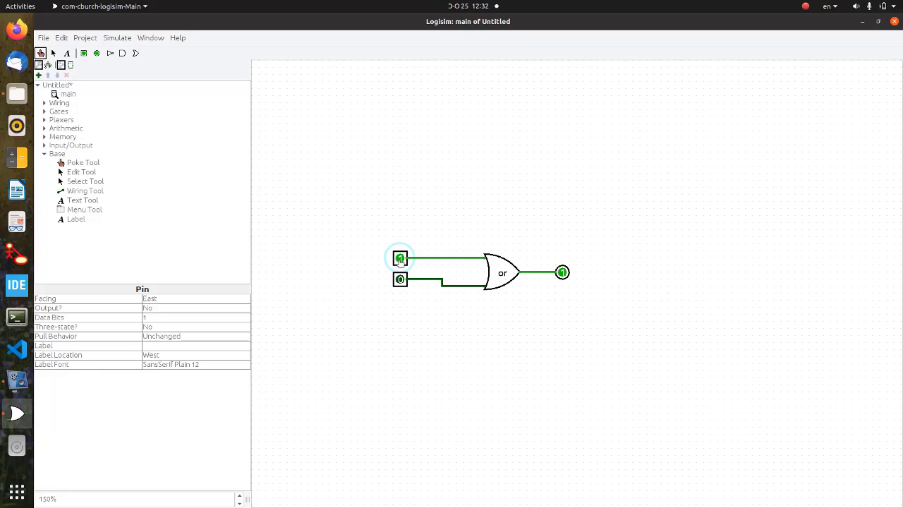
{"action": "left_click", "coordinate": [400, 278]}
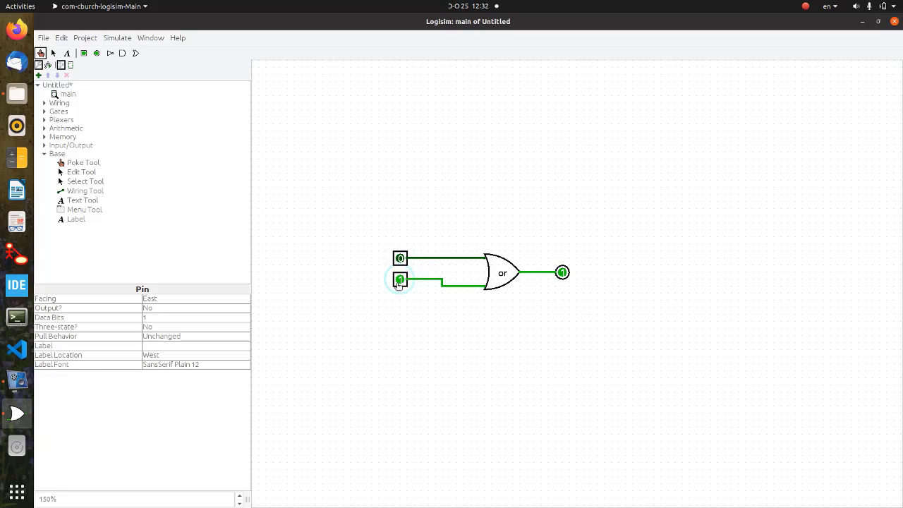
{"action": "left_click", "coordinate": [400, 280]}
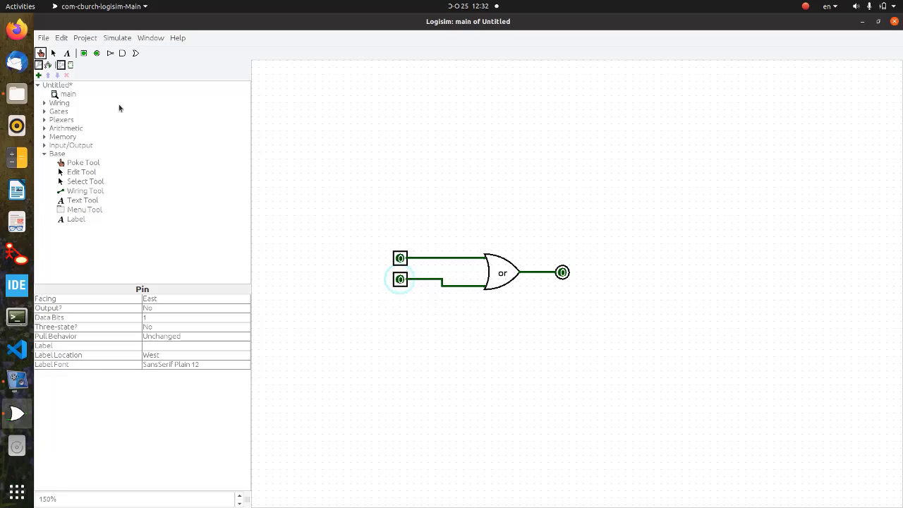
{"action": "mouse_move", "coordinate": [246, 43]}
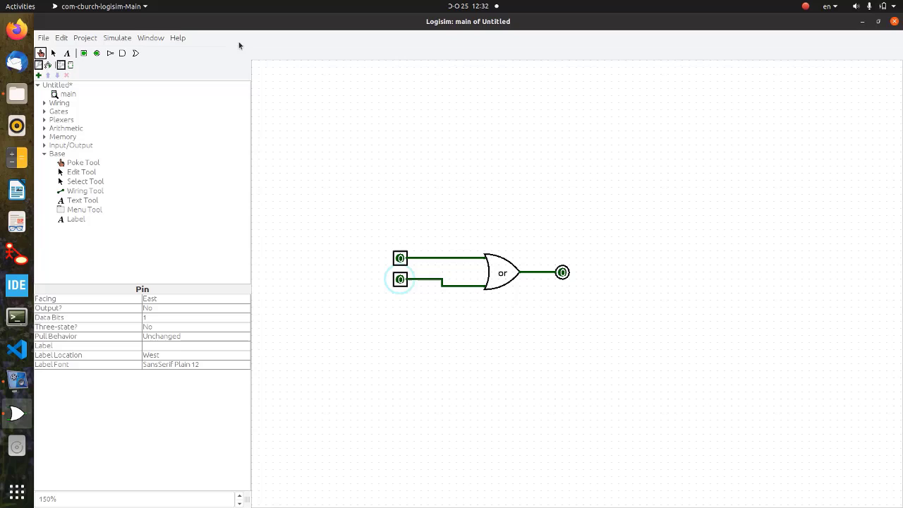
{"action": "left_click", "coordinate": [117, 37]}
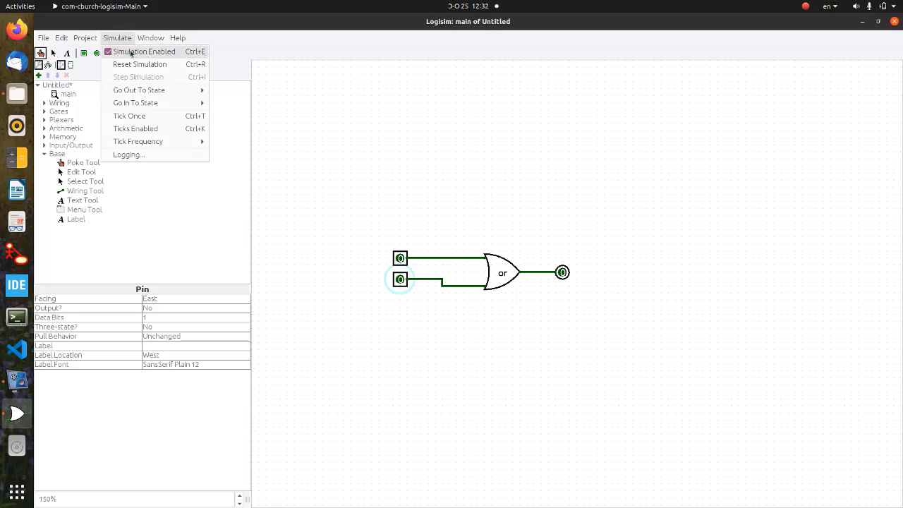
{"action": "left_click", "coordinate": [117, 38]}
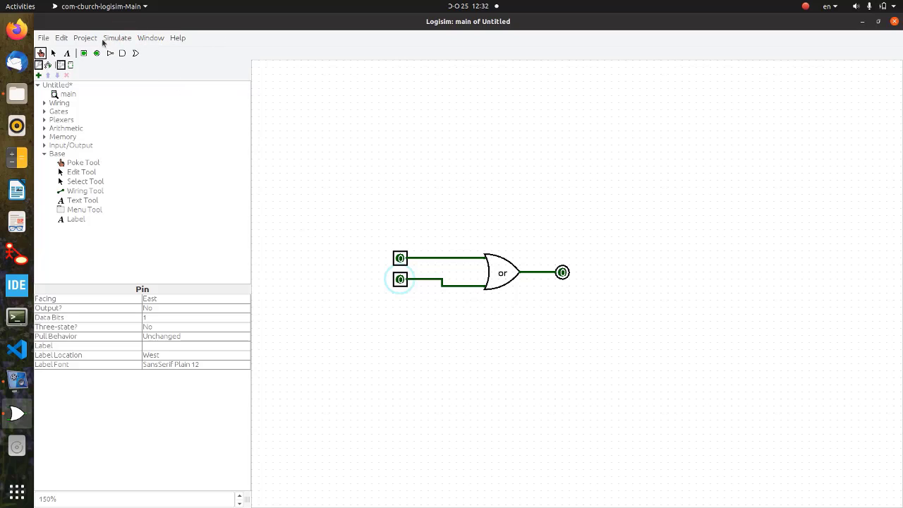
{"action": "left_click", "coordinate": [117, 37]}
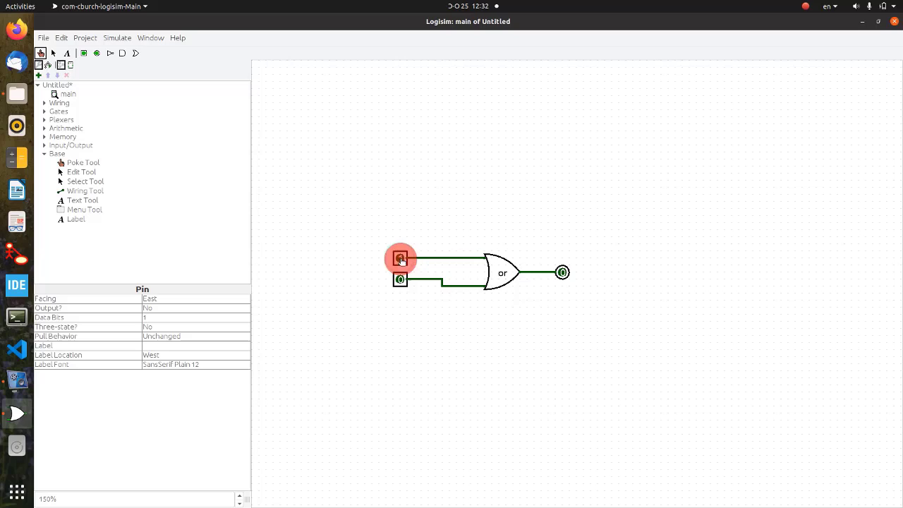
{"action": "left_click", "coordinate": [400, 280]}
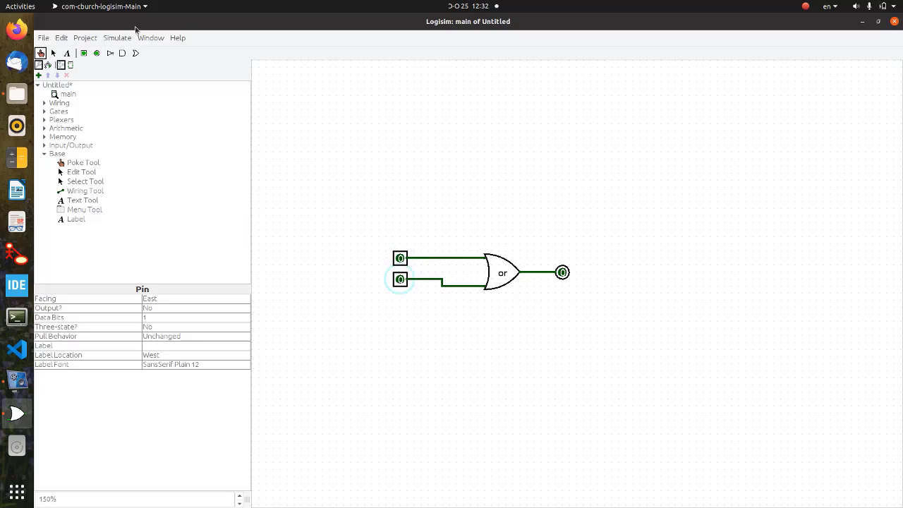
{"action": "left_click", "coordinate": [117, 37]}
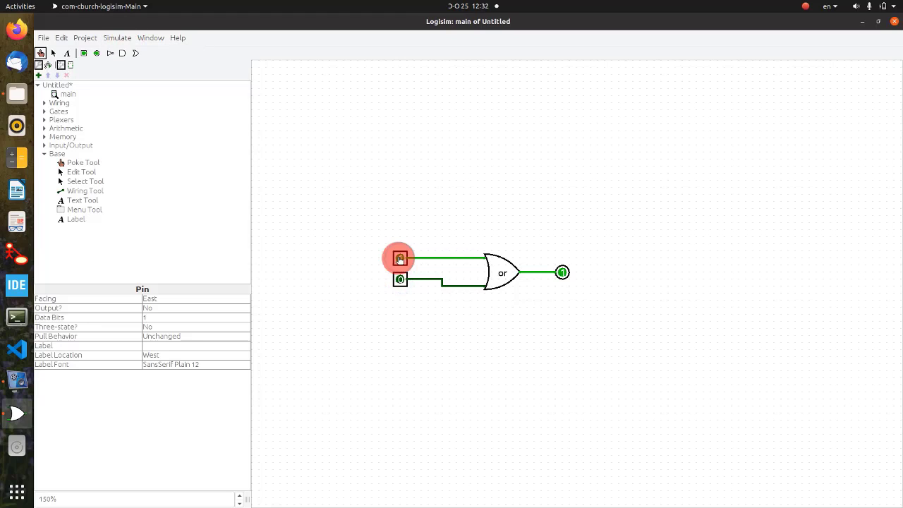
{"action": "left_click", "coordinate": [399, 257]}
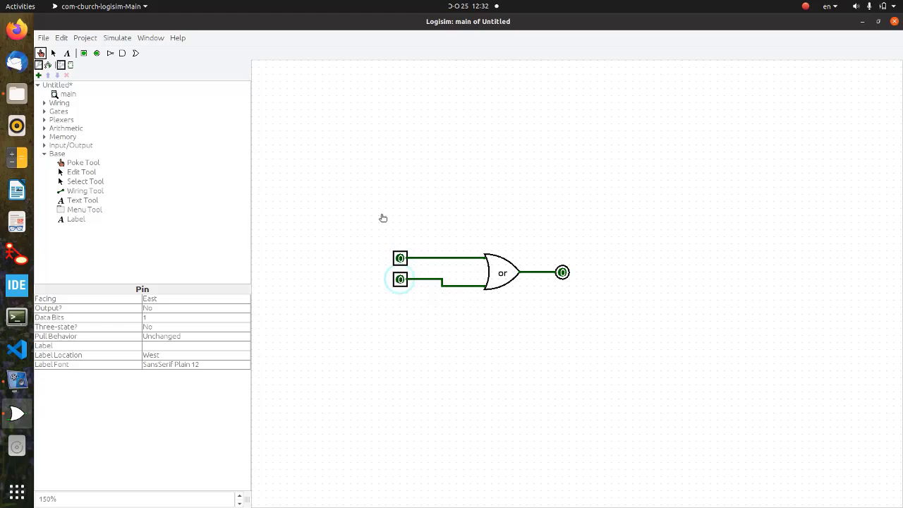
{"action": "mouse_move", "coordinate": [297, 181]}
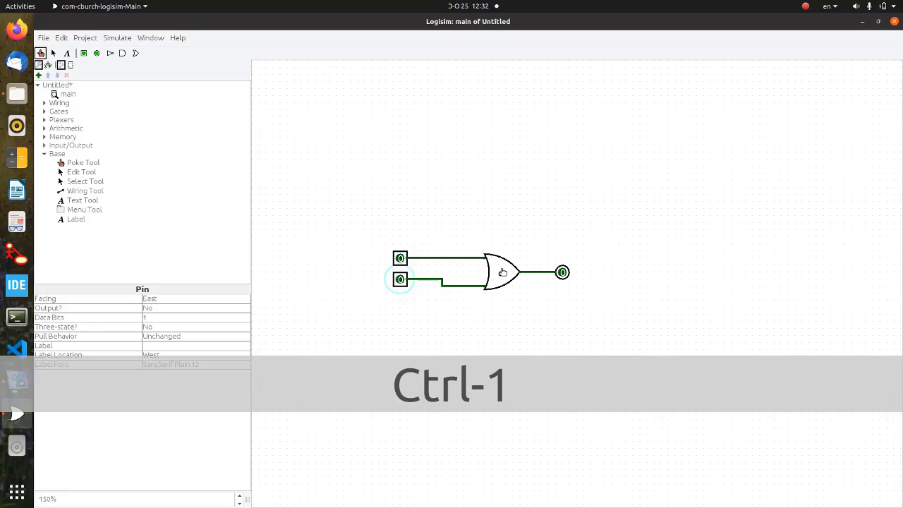
Set the OR gate's Data Bits attribute to 2.
{"action": "left_click", "coordinate": [501, 272]}
{"action": "type", "text": "or"}
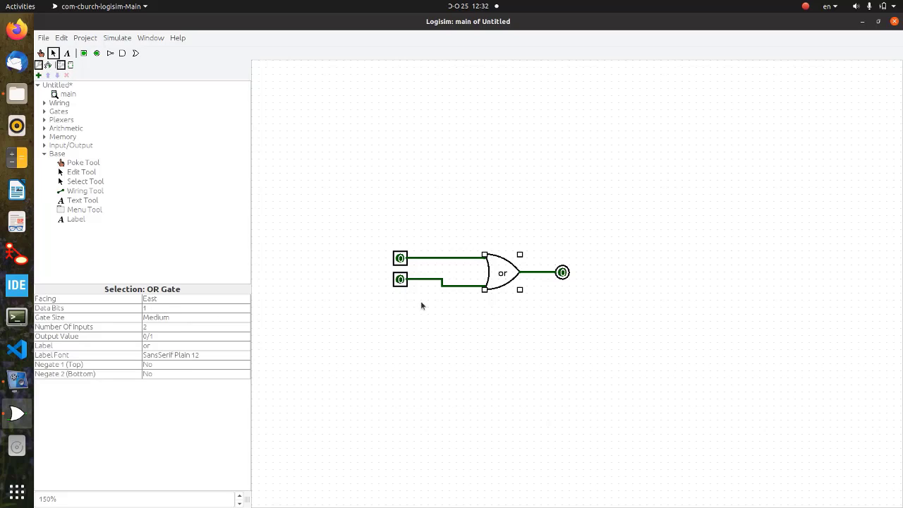
{"action": "mouse_move", "coordinate": [489, 272]}
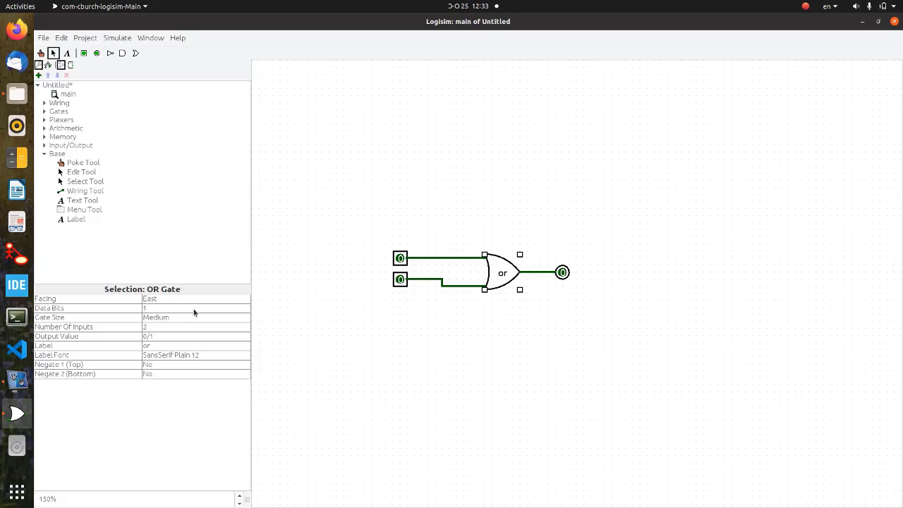
{"action": "left_click", "coordinate": [196, 307]}
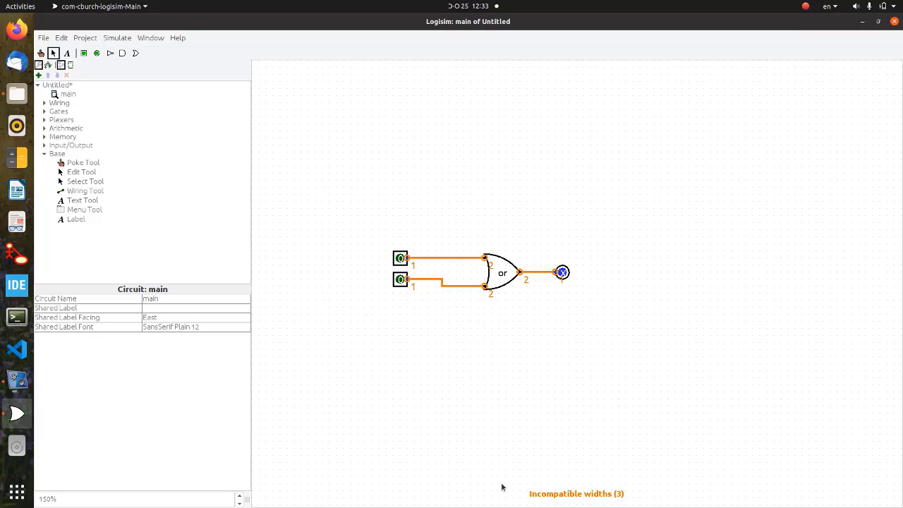
{"action": "mouse_move", "coordinate": [504, 486]}
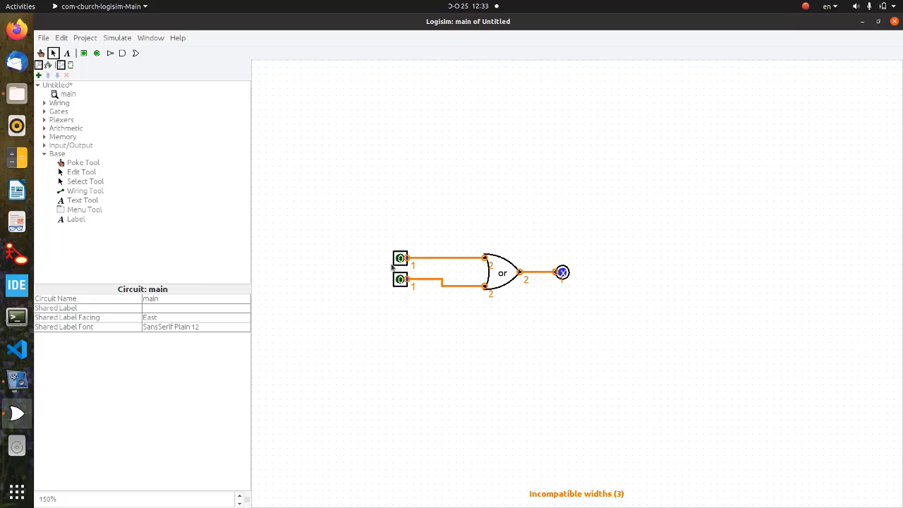
Set Data Bits to 2 on the top and lower input pins and the output pin.
{"action": "left_click", "coordinate": [400, 258]}
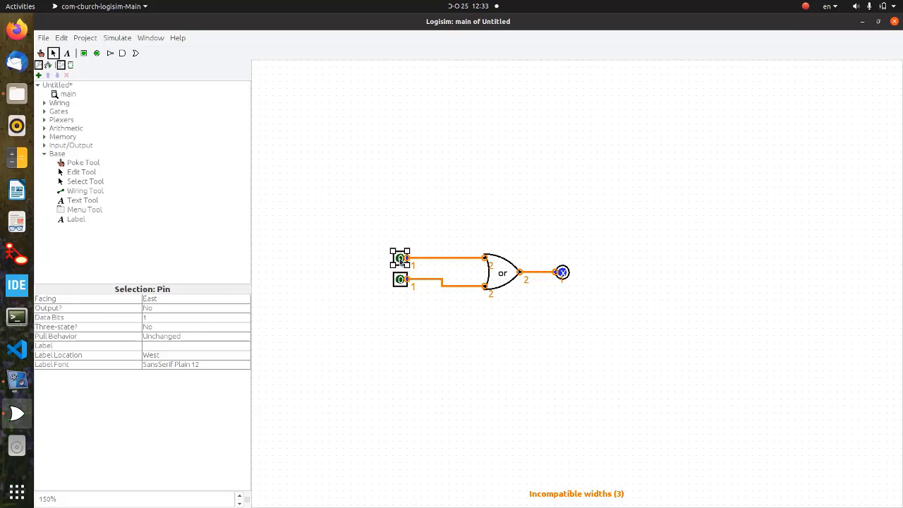
{"action": "left_click", "coordinate": [503, 274]}
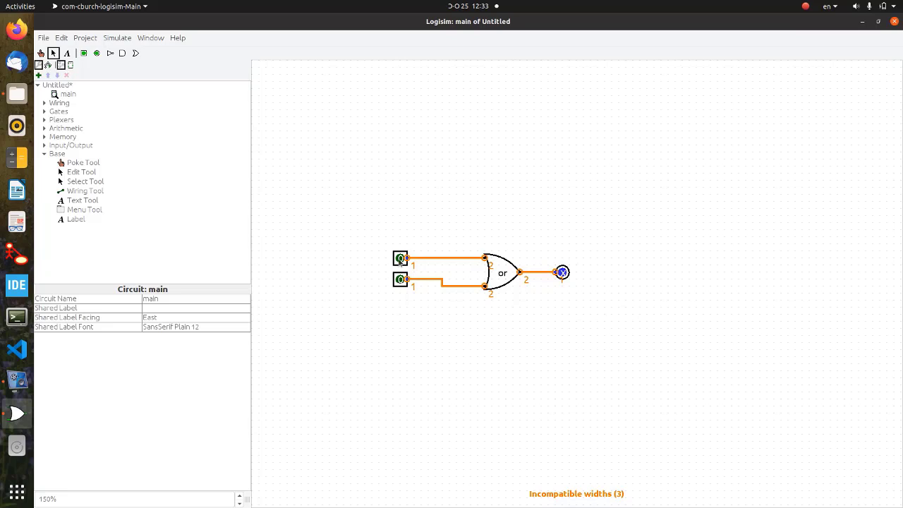
{"action": "left_click", "coordinate": [401, 259]}
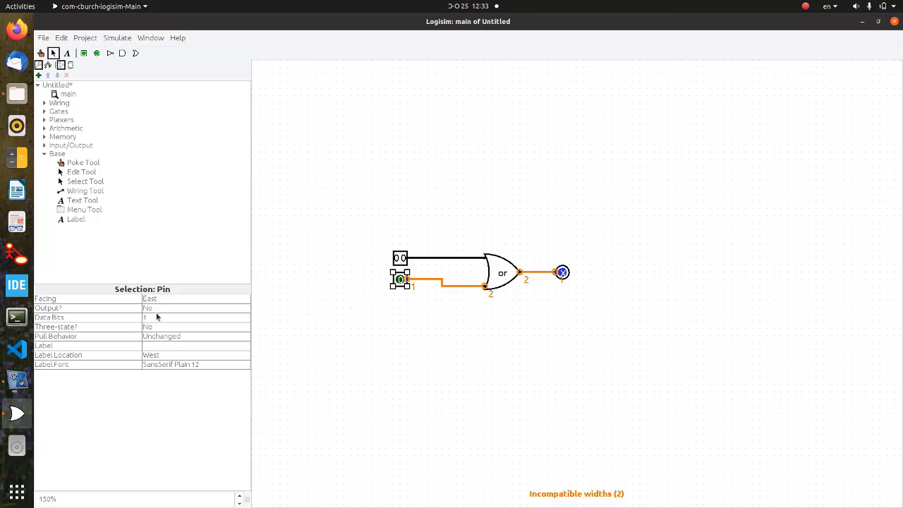
{"action": "left_click", "coordinate": [196, 317]}
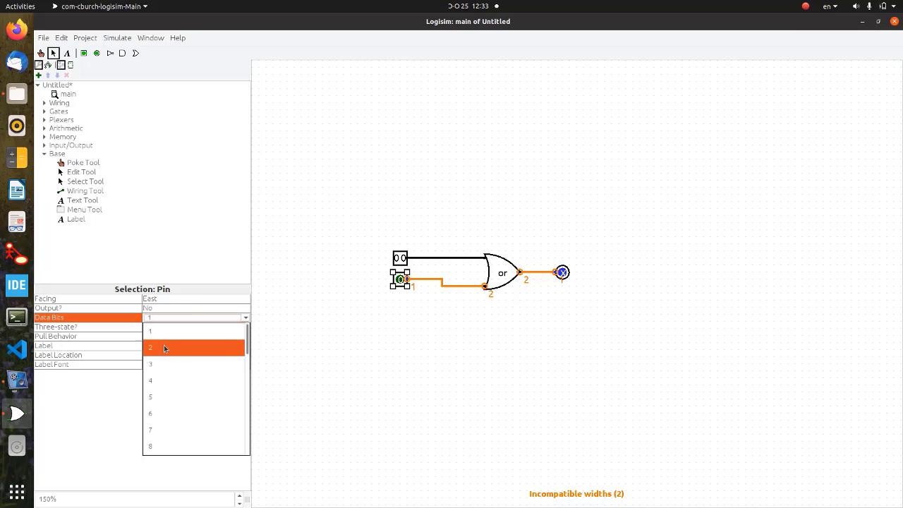
{"action": "left_click", "coordinate": [150, 347]}
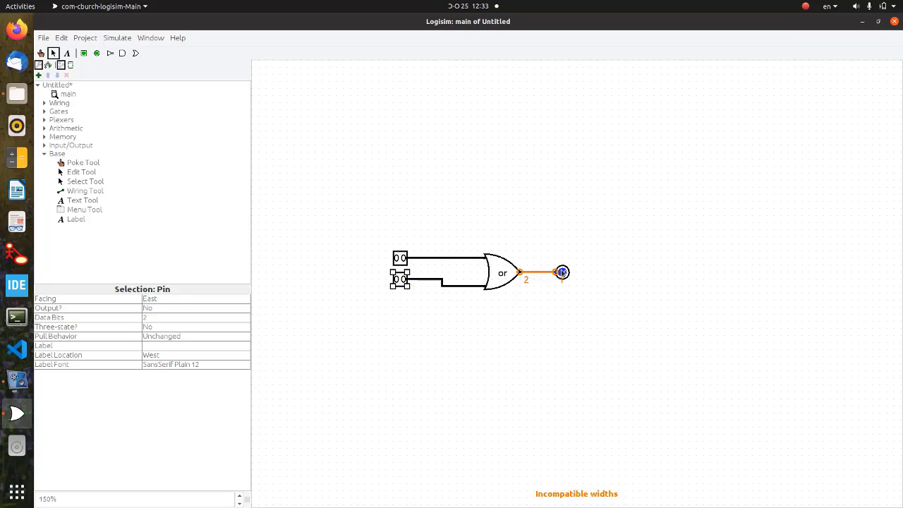
{"action": "left_click", "coordinate": [561, 272]}
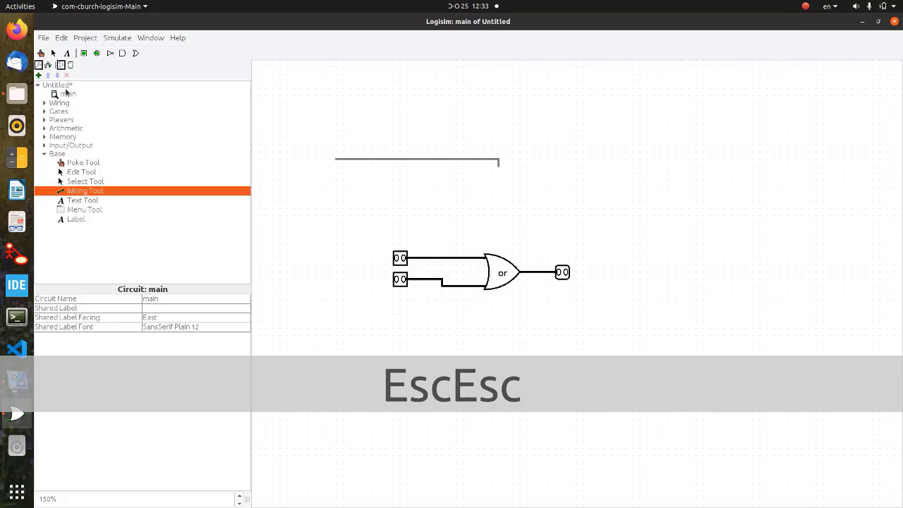
Switch to the Edit tool with Ctrl-2, clear the selection, then pick the Poke tool.
{"action": "key", "text": "ctrl+2"}
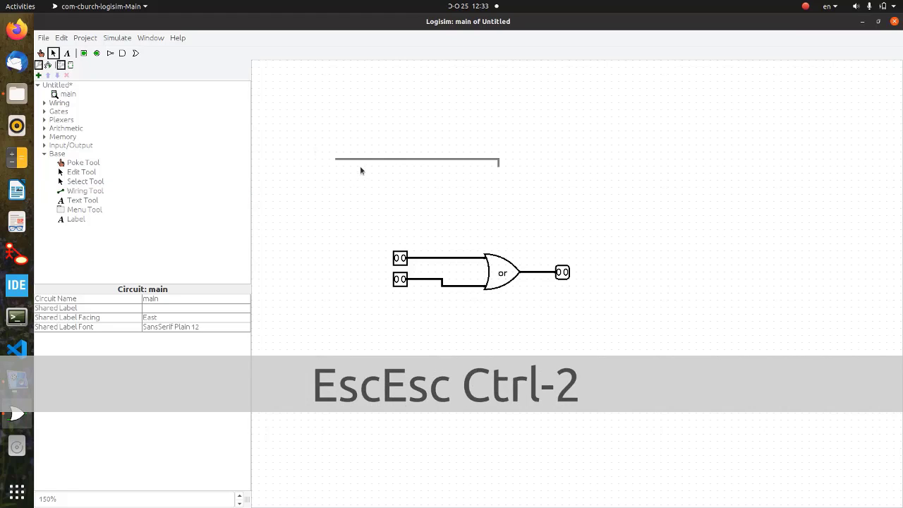
{"action": "left_click", "coordinate": [416, 160]}
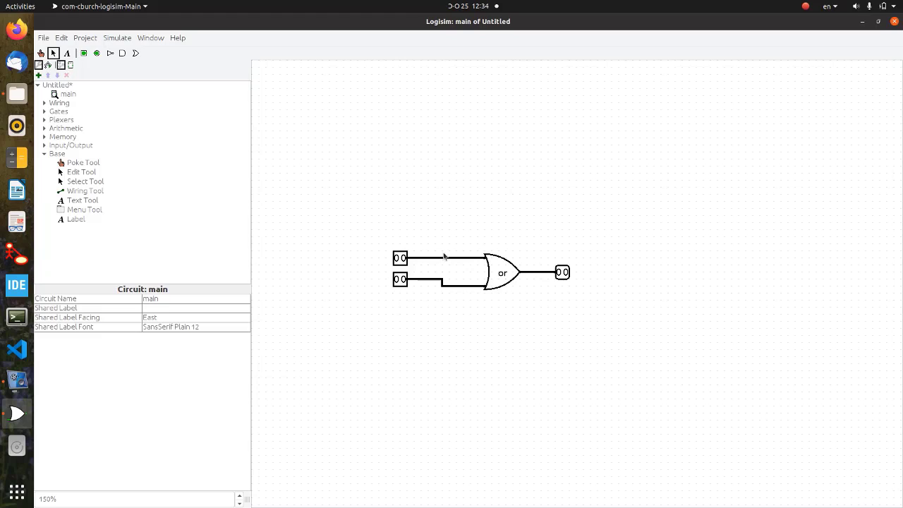
{"action": "key", "text": "ctrl+1"}
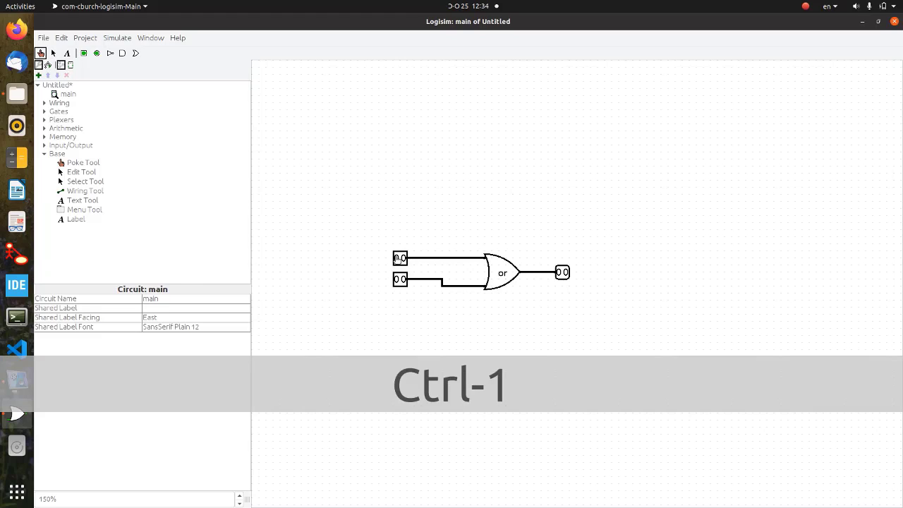
Poke the top input to 10, see the output read 10, then reset to 00.
{"action": "left_click", "coordinate": [399, 279]}
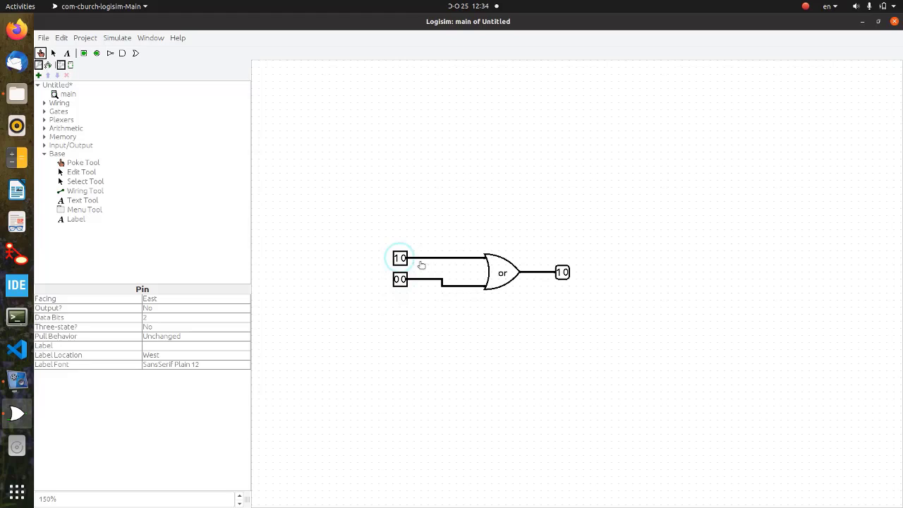
{"action": "left_click", "coordinate": [397, 257]}
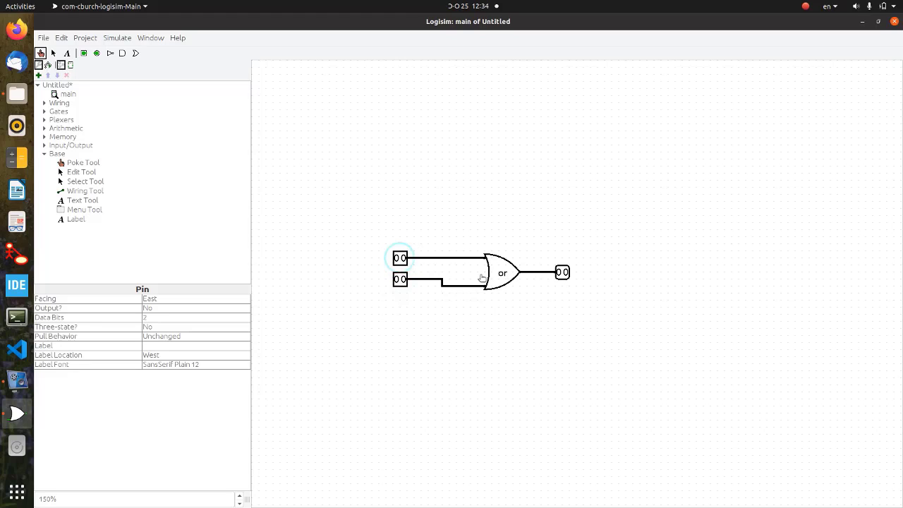
{"action": "mouse_move", "coordinate": [399, 173]}
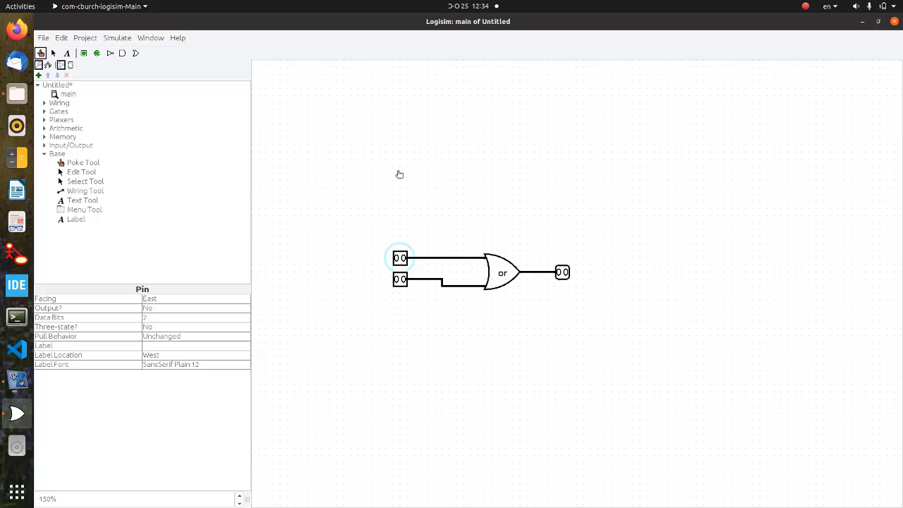
{"action": "mouse_move", "coordinate": [188, 160]}
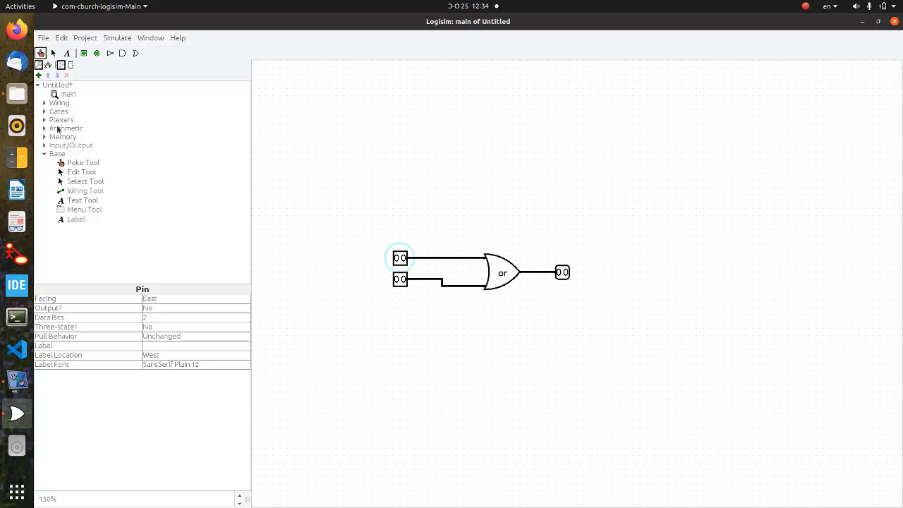
{"action": "mouse_move", "coordinate": [83, 164]}
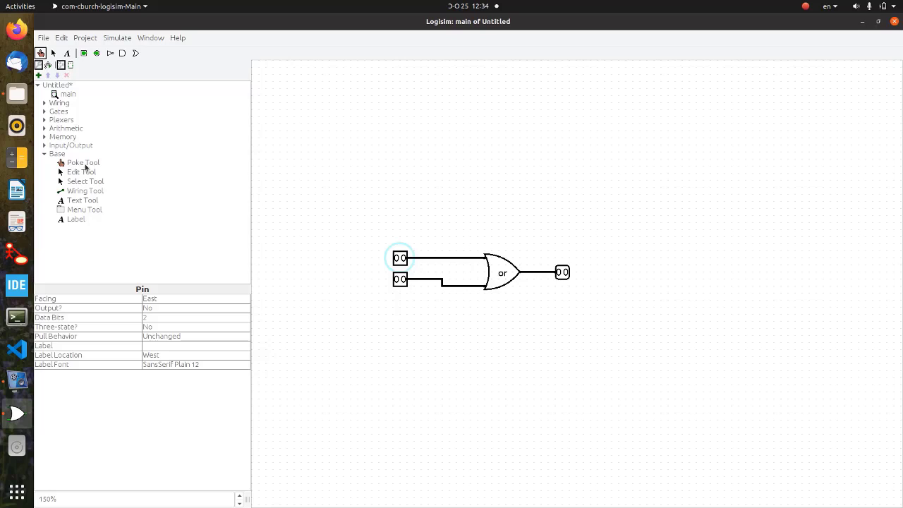
{"action": "mouse_move", "coordinate": [81, 171]}
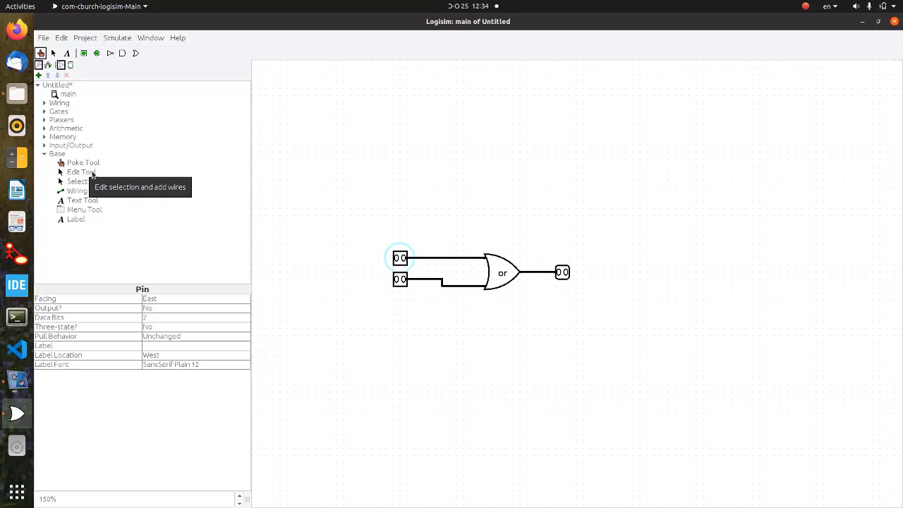
{"action": "mouse_move", "coordinate": [91, 182]}
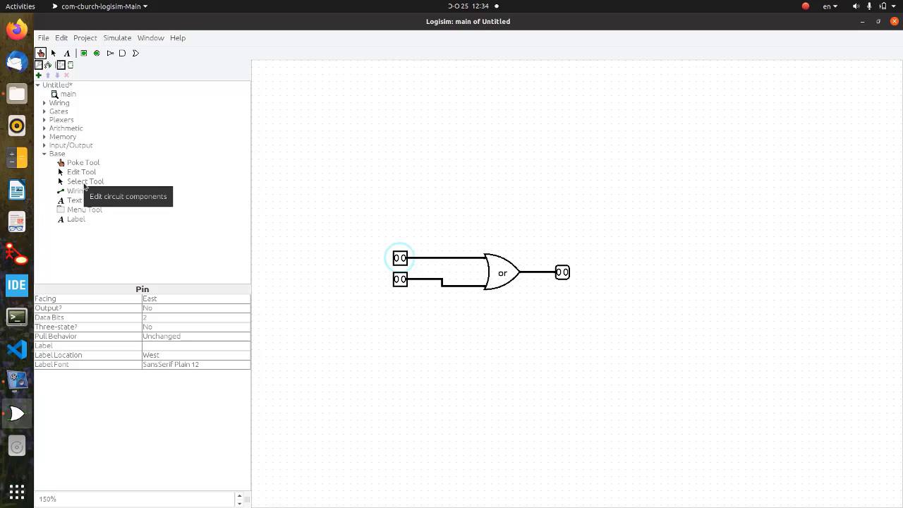
{"action": "mouse_move", "coordinate": [84, 191]}
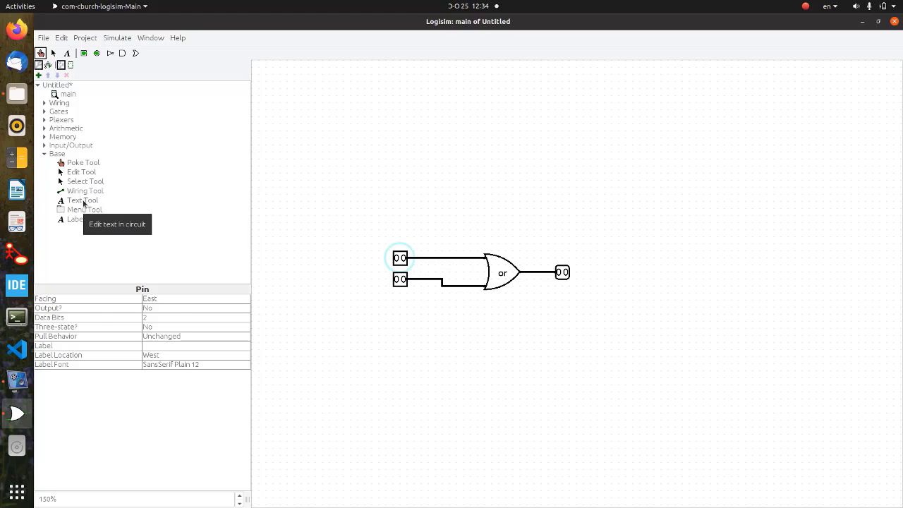
Place the text label "Some text here" above the circuit and return to the Edit tool.
{"action": "left_click", "coordinate": [83, 199]}
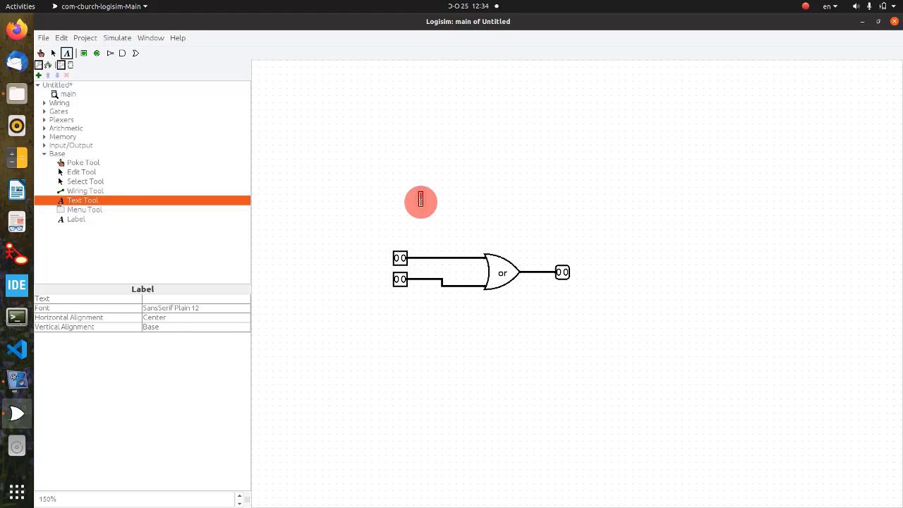
{"action": "type", "text": "Some text here"}
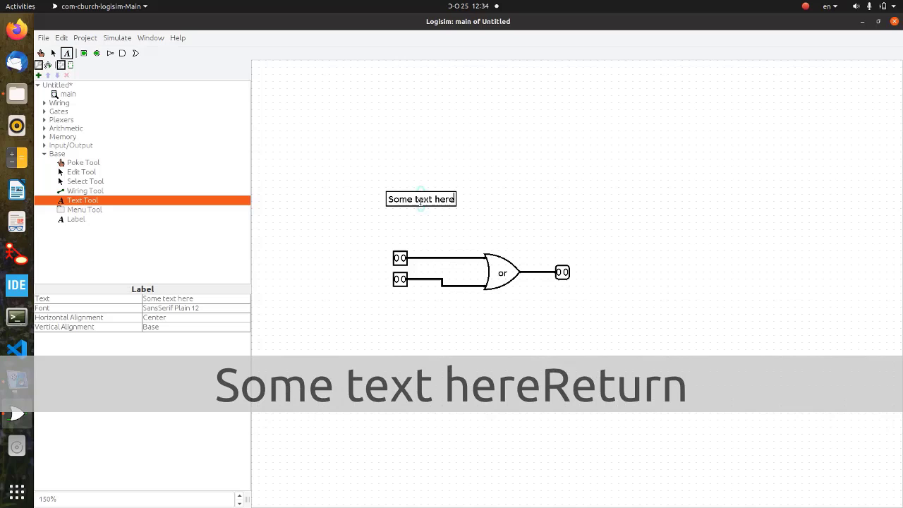
{"action": "key", "text": "Return"}
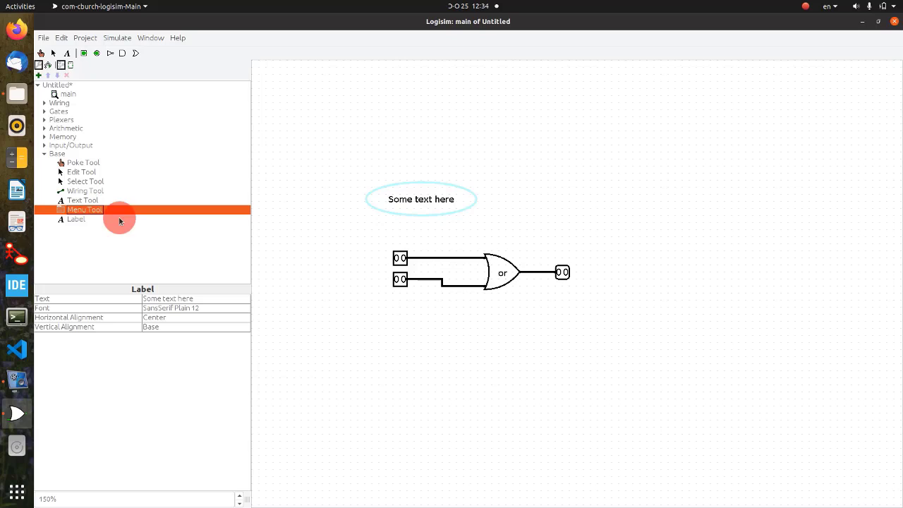
{"action": "left_click", "coordinate": [76, 219]}
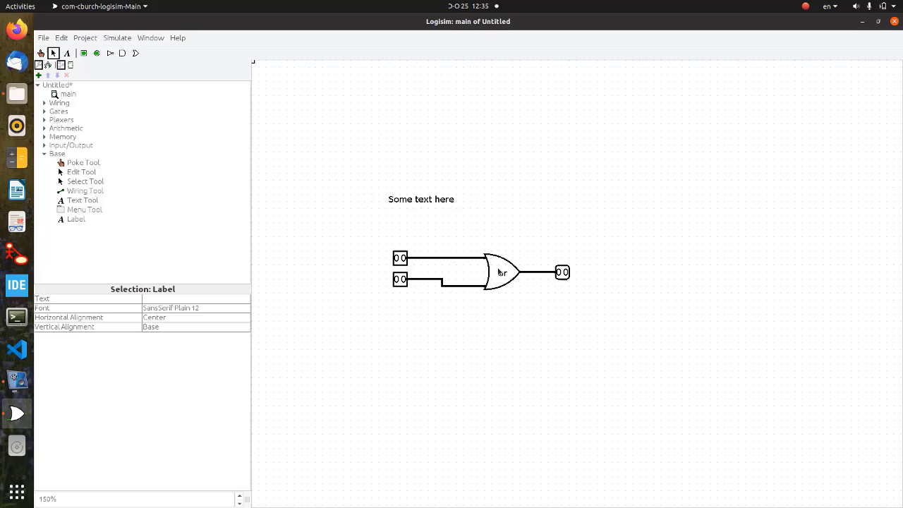
{"action": "left_click", "coordinate": [76, 218]}
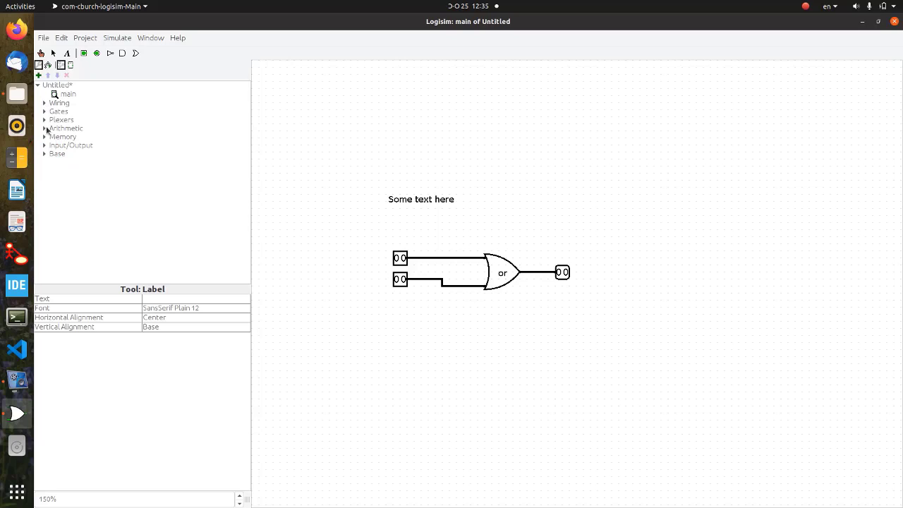
Expand the Input/Output category to browse its components, then collapse it.
{"action": "left_click", "coordinate": [45, 145]}
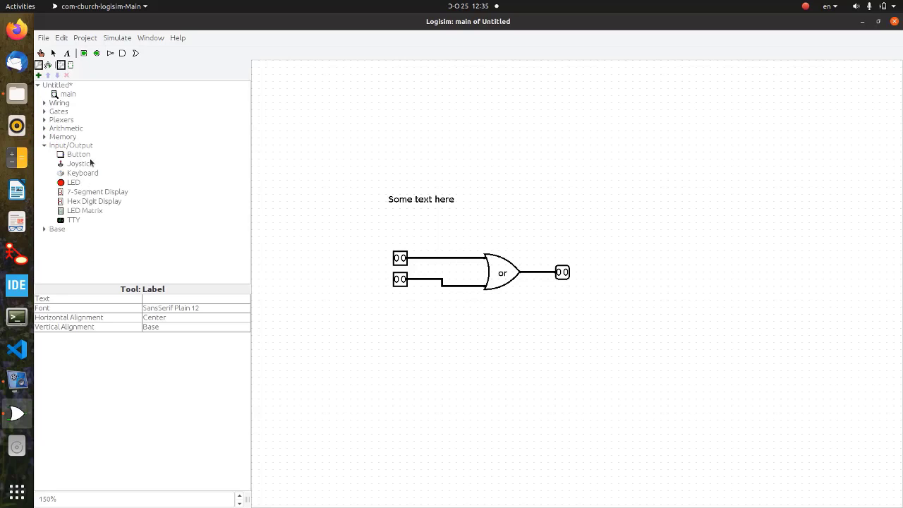
{"action": "mouse_move", "coordinate": [90, 168]}
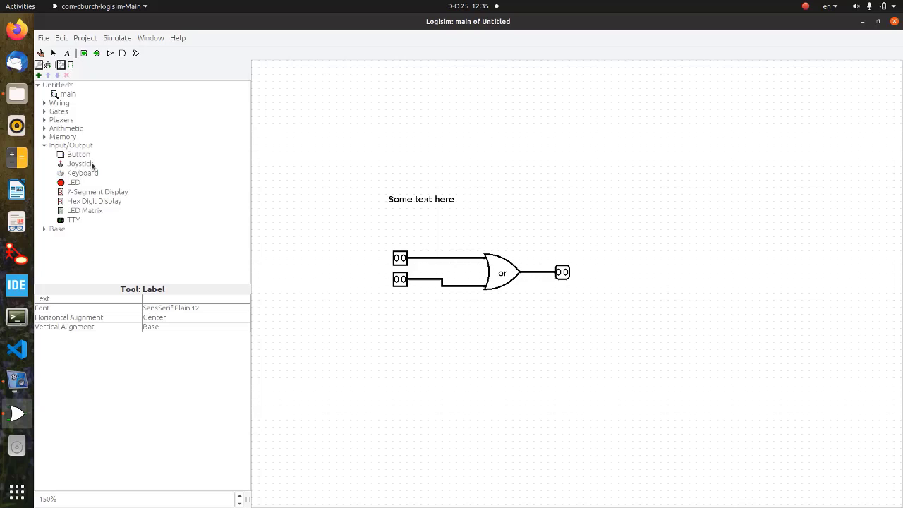
{"action": "mouse_move", "coordinate": [90, 164]}
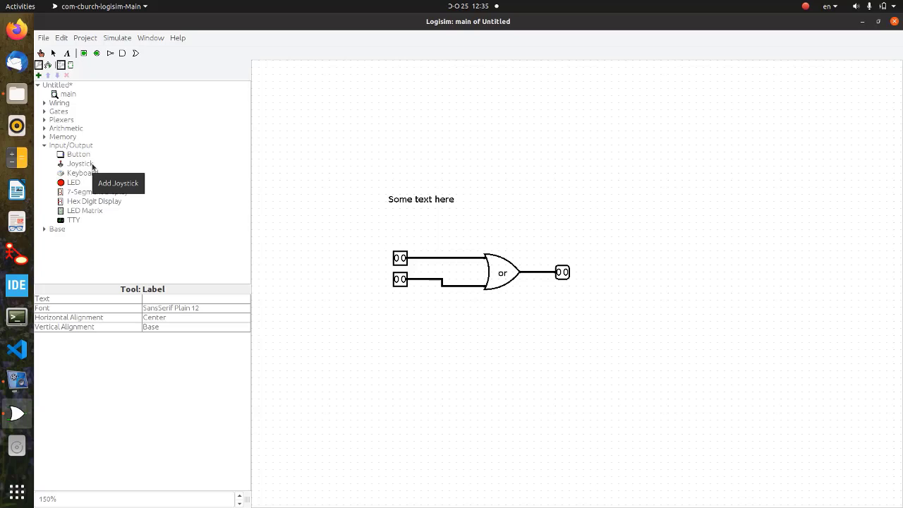
{"action": "mouse_move", "coordinate": [74, 151]}
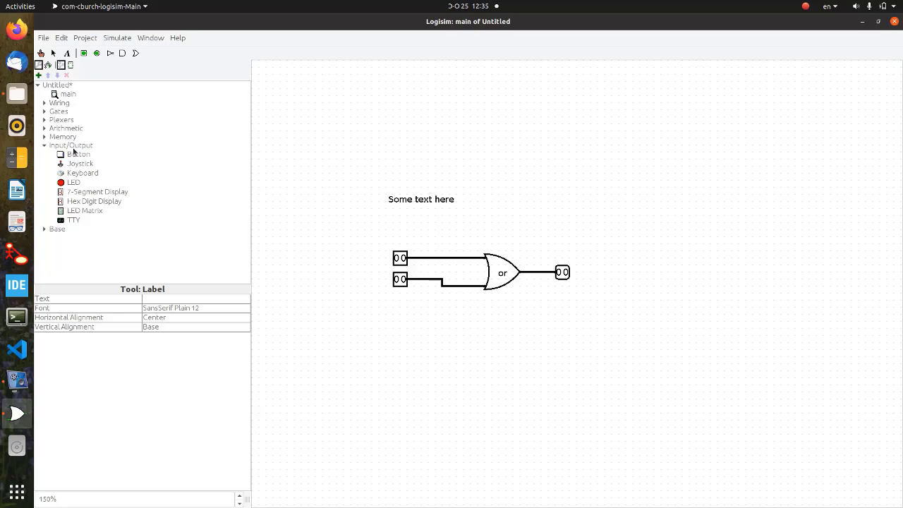
{"action": "left_click", "coordinate": [44, 145]}
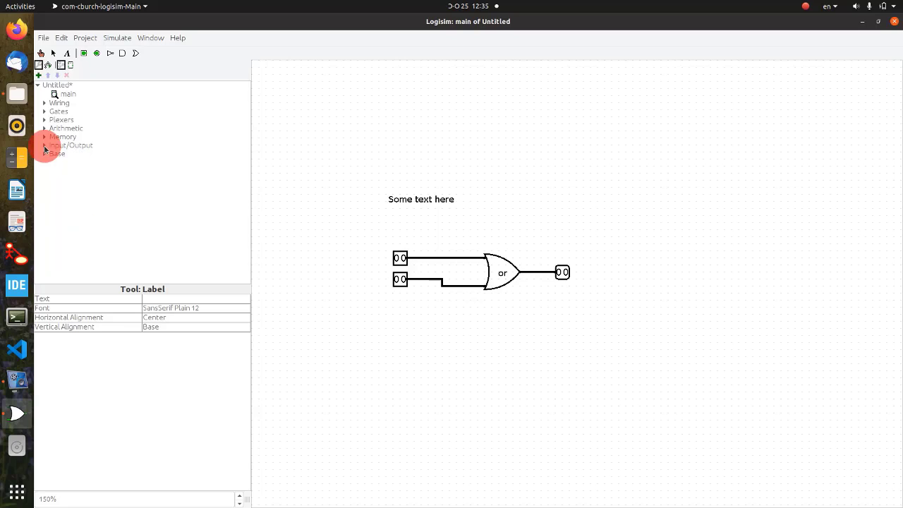
Expand the Memory category to browse it, then collapse it again.
{"action": "left_click", "coordinate": [44, 136]}
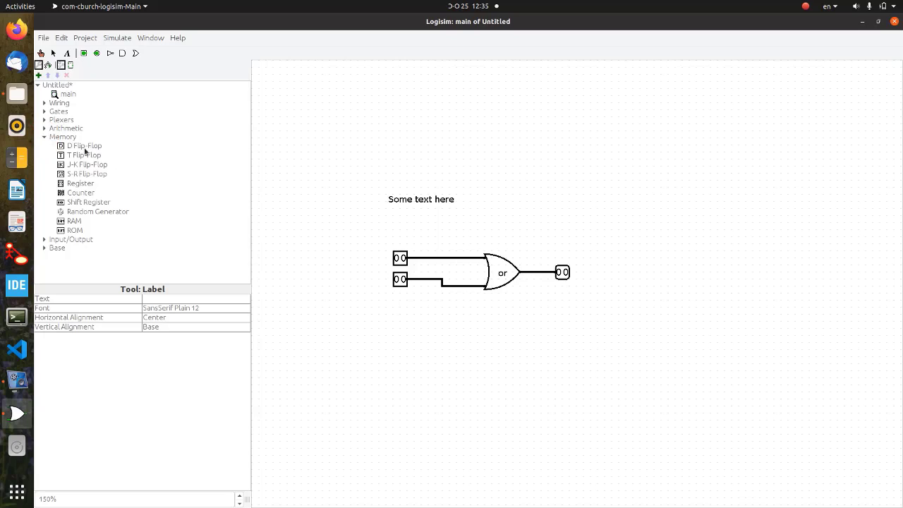
{"action": "mouse_move", "coordinate": [90, 175]}
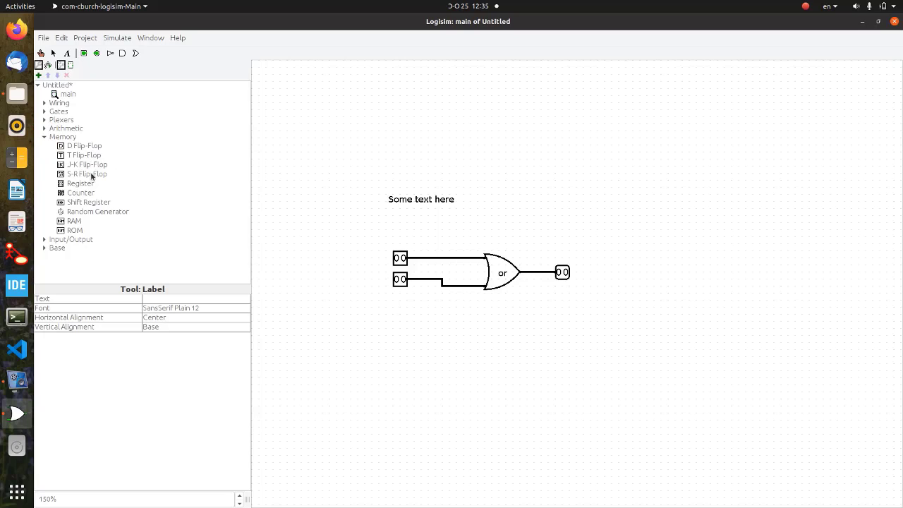
{"action": "mouse_move", "coordinate": [86, 164]}
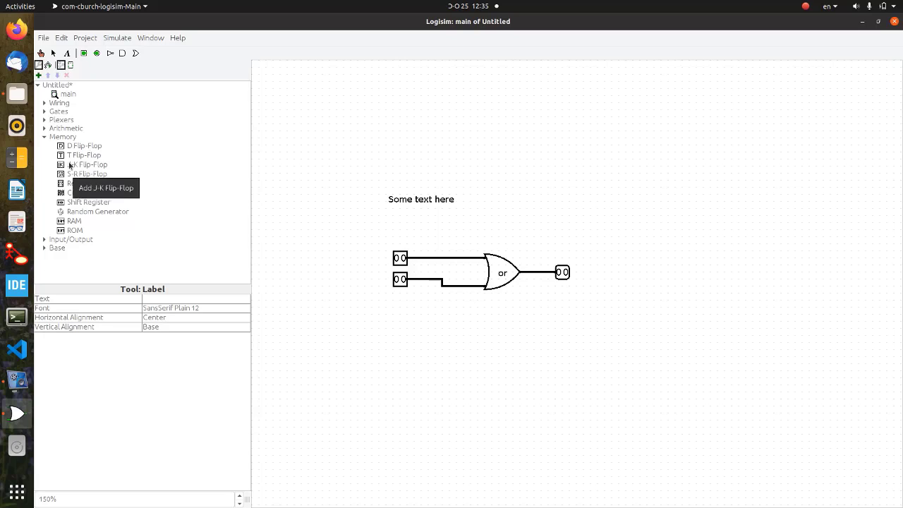
{"action": "left_click", "coordinate": [44, 136]}
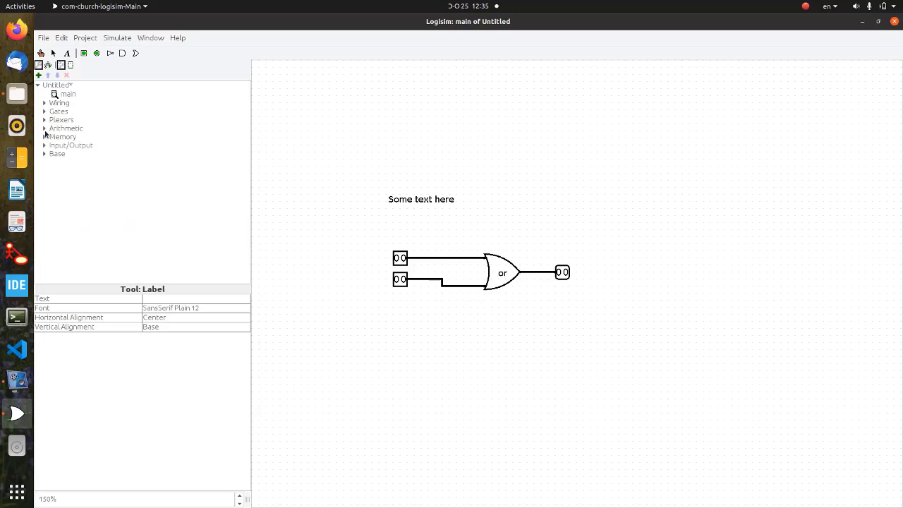
Expand Arithmetic to list Adder, Subtractor, Multiplier and Divider.
{"action": "left_click", "coordinate": [45, 128]}
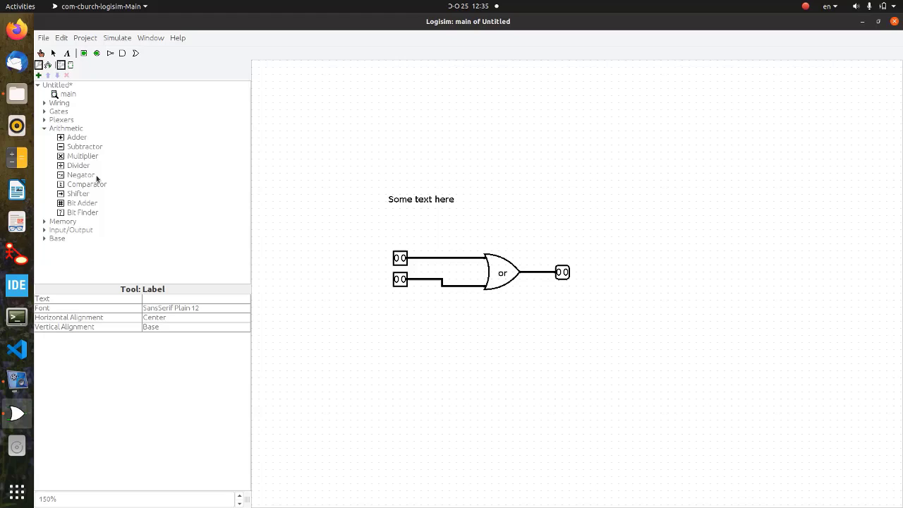
{"action": "mouse_move", "coordinate": [84, 146]}
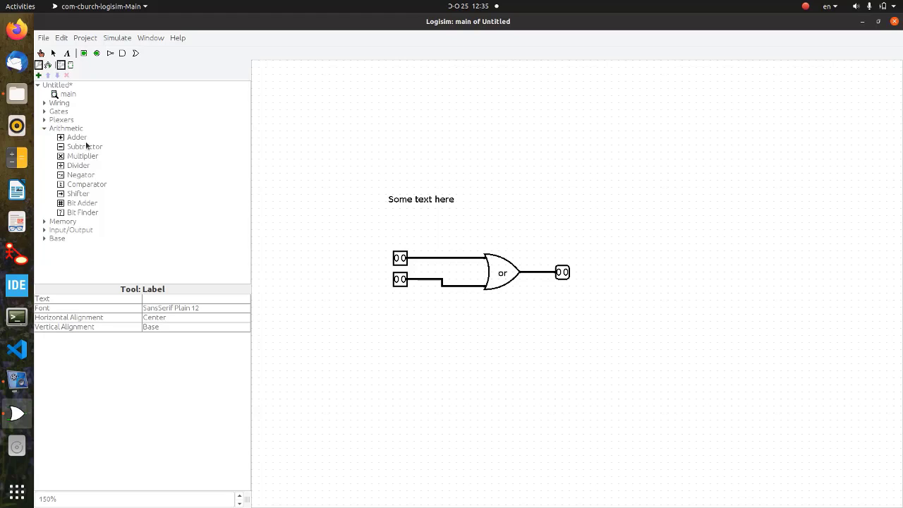
{"action": "mouse_move", "coordinate": [83, 155]}
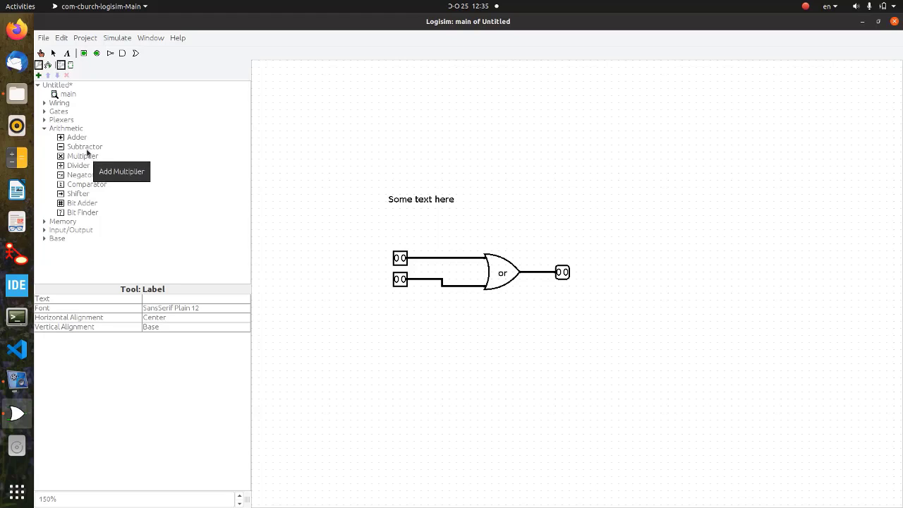
{"action": "mouse_move", "coordinate": [84, 147]}
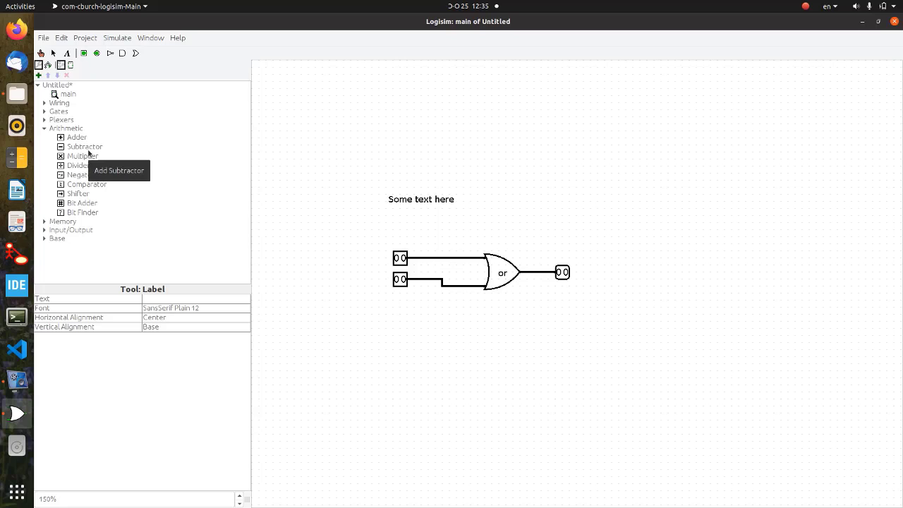
{"action": "mouse_move", "coordinate": [89, 174]}
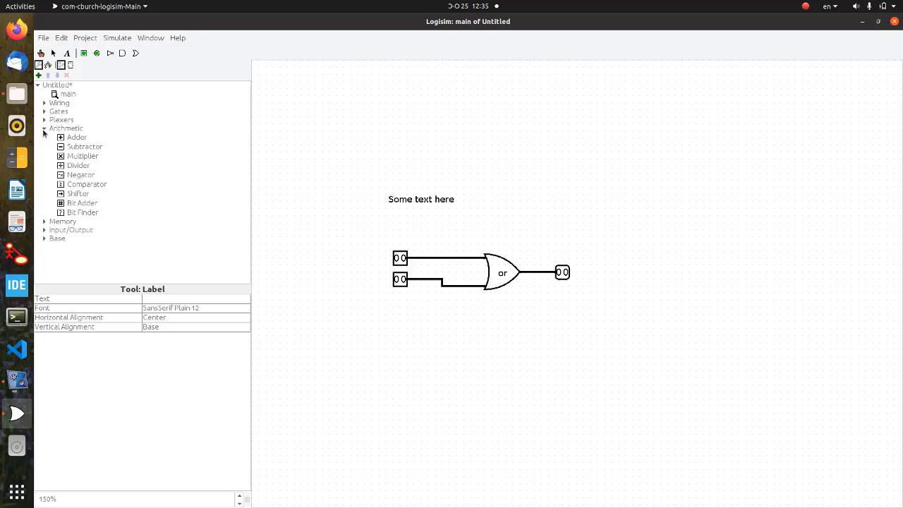
Collapse Arithmetic so the Plexers components like Multiplexer and Decoder show instead.
{"action": "left_click", "coordinate": [44, 120]}
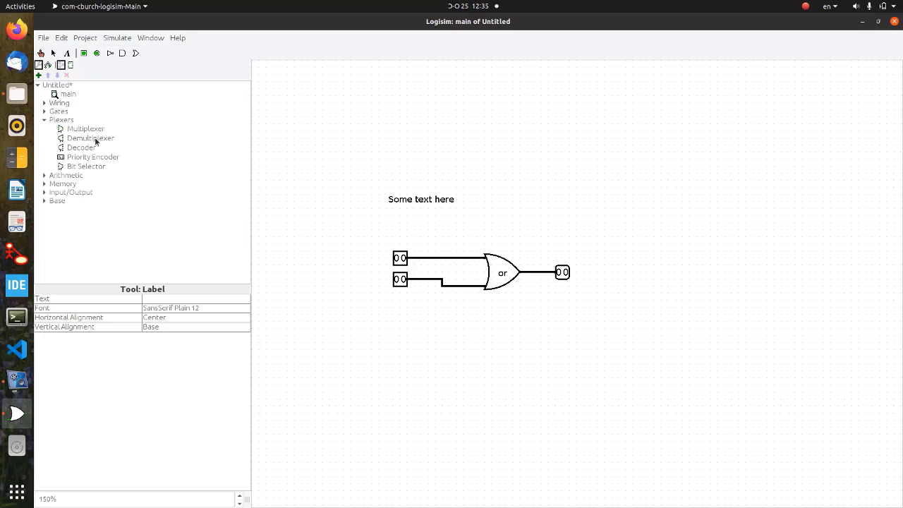
{"action": "mouse_move", "coordinate": [88, 159]}
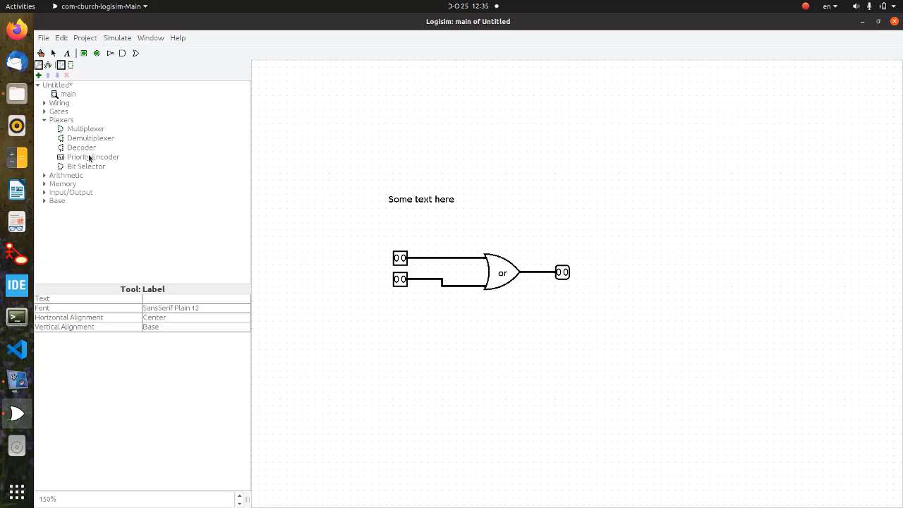
{"action": "mouse_move", "coordinate": [84, 156]}
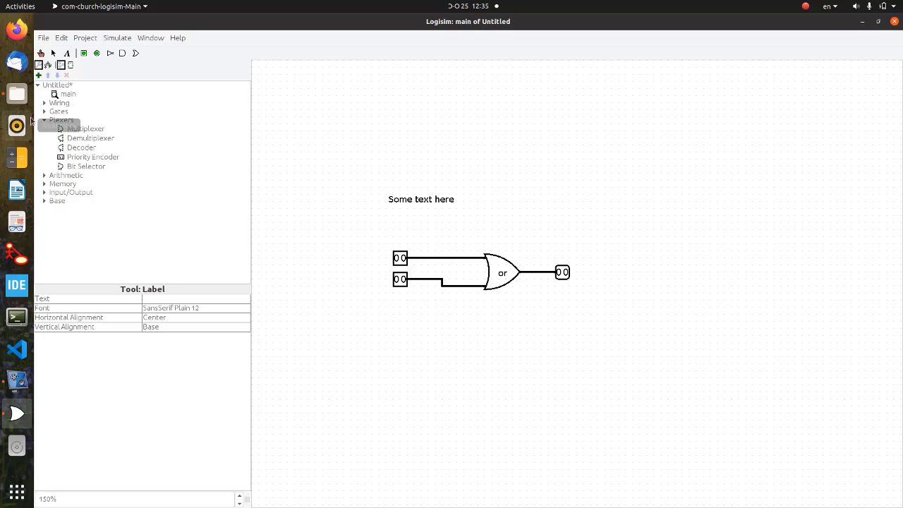
Collapse Plexers, browse the Gates components, then collapse Gates.
{"action": "left_click", "coordinate": [45, 112]}
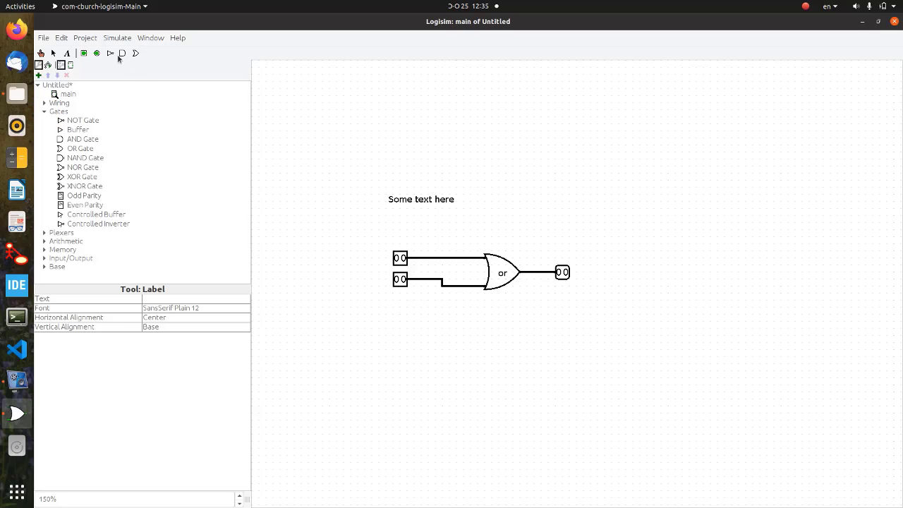
{"action": "mouse_move", "coordinate": [130, 58]}
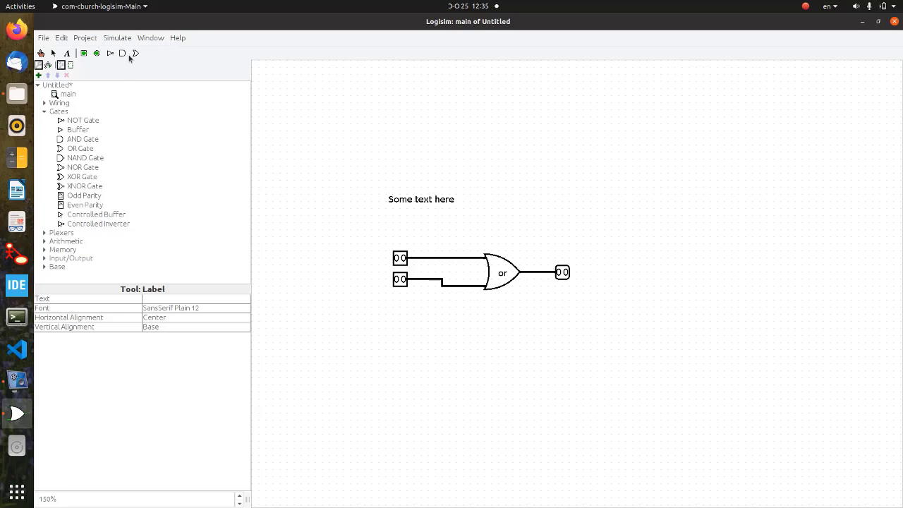
{"action": "mouse_move", "coordinate": [138, 58]}
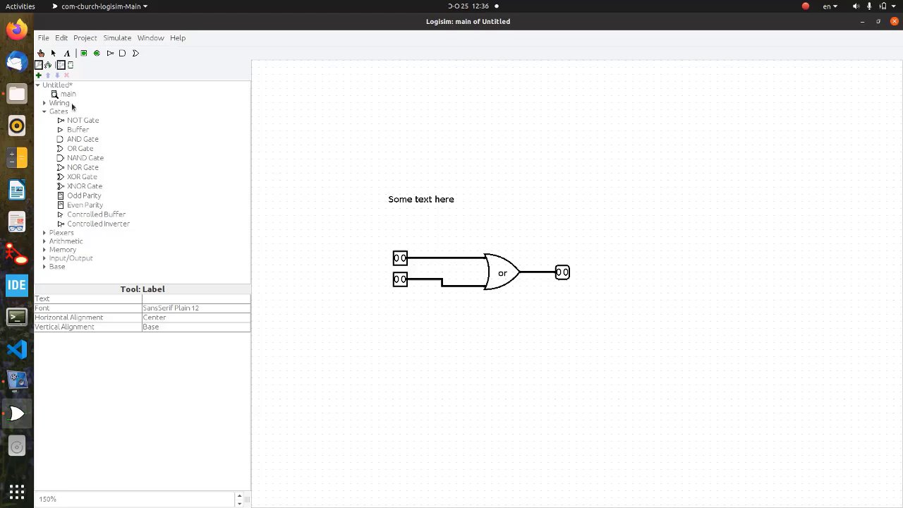
{"action": "left_click", "coordinate": [44, 111]}
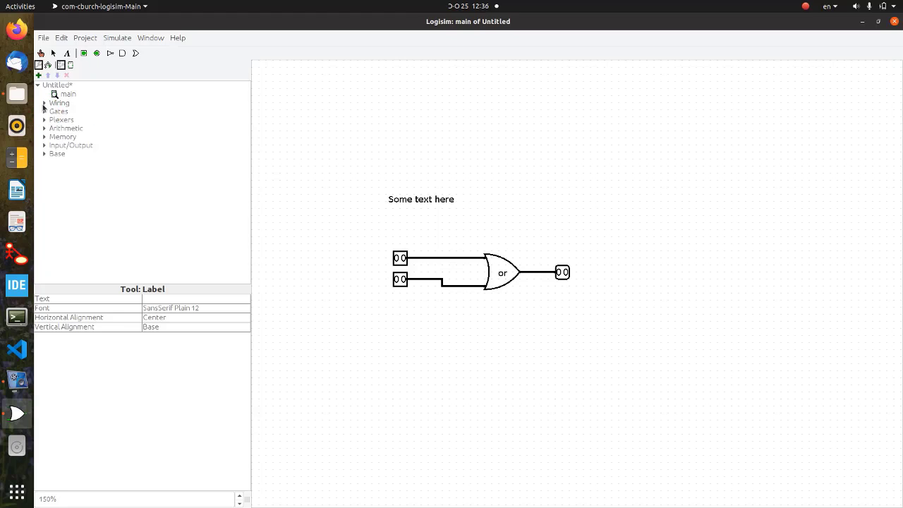
Expand the Wiring library to list Splitter, Pin, Probe, Tunnel and other components.
{"action": "left_click", "coordinate": [44, 102]}
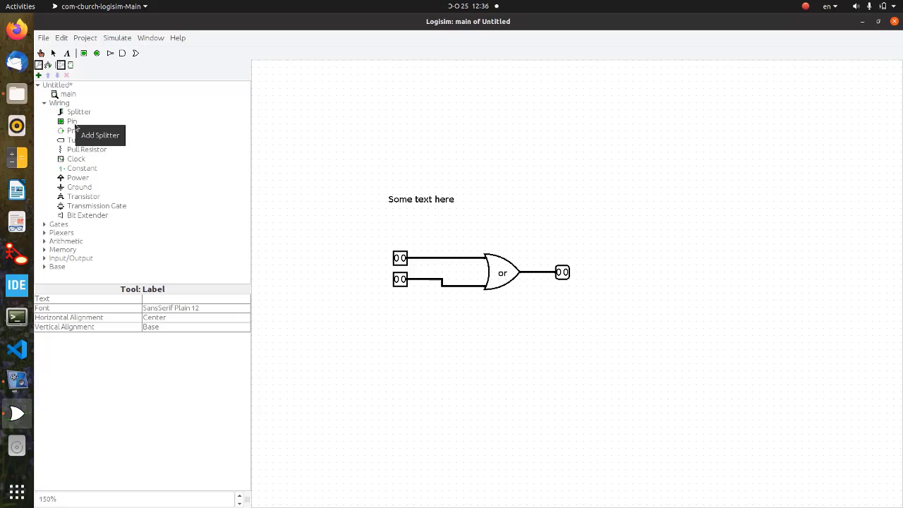
{"action": "mouse_move", "coordinate": [83, 121]}
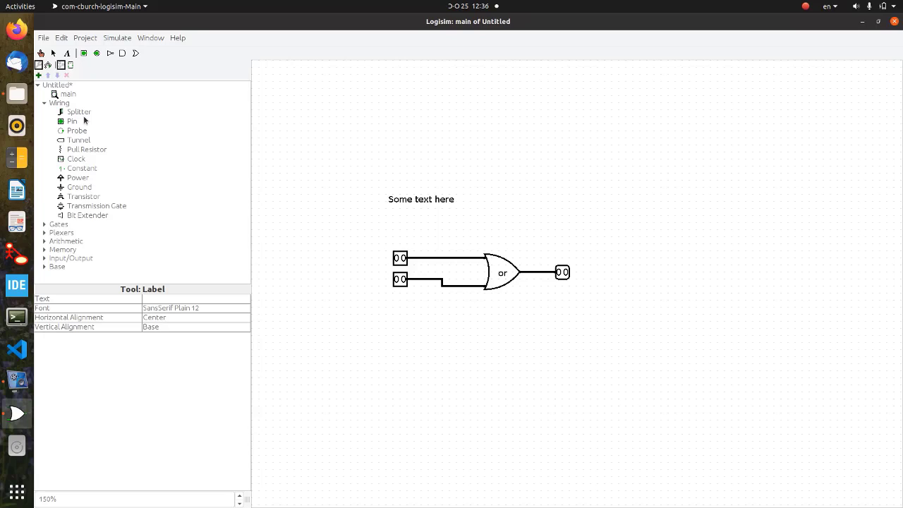
{"action": "mouse_move", "coordinate": [73, 121]}
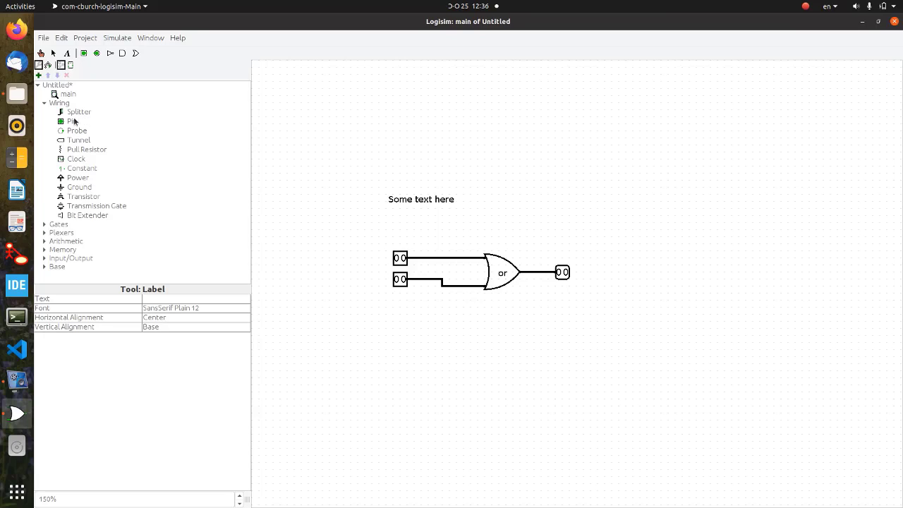
{"action": "mouse_move", "coordinate": [76, 130]}
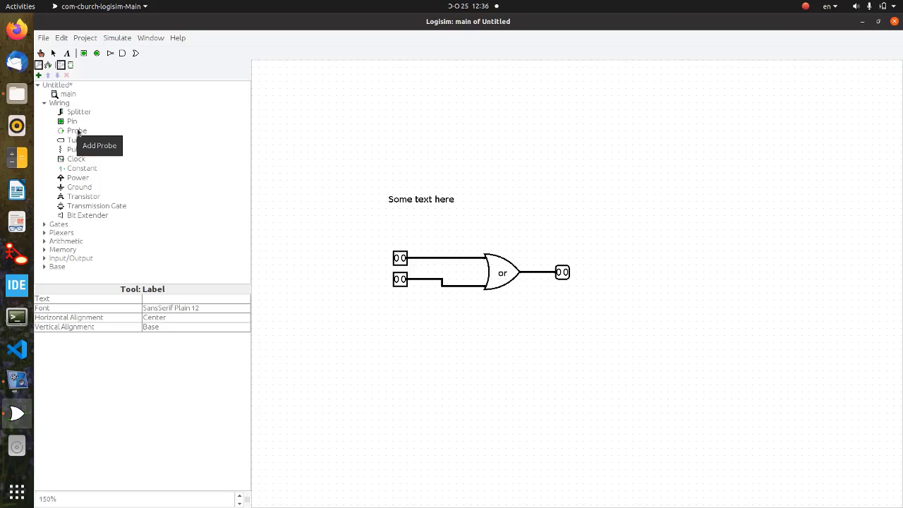
{"action": "mouse_move", "coordinate": [75, 126]}
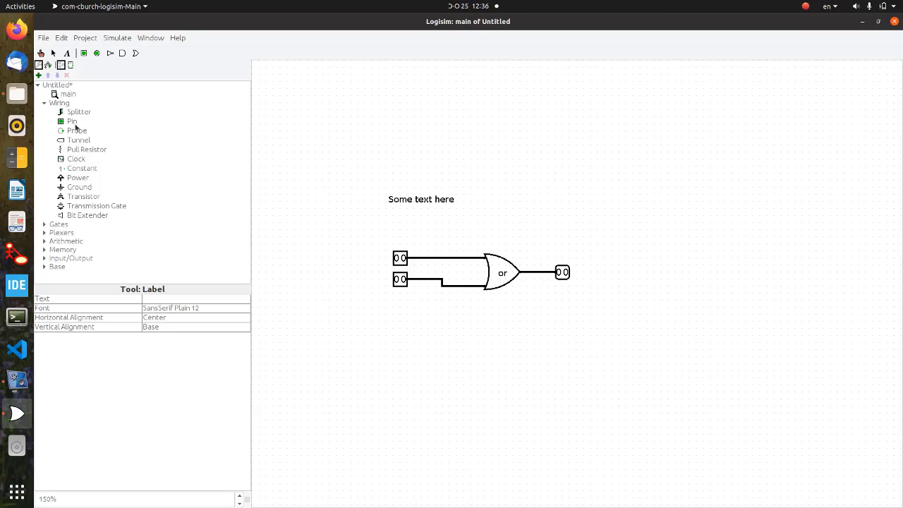
{"action": "mouse_move", "coordinate": [80, 139]}
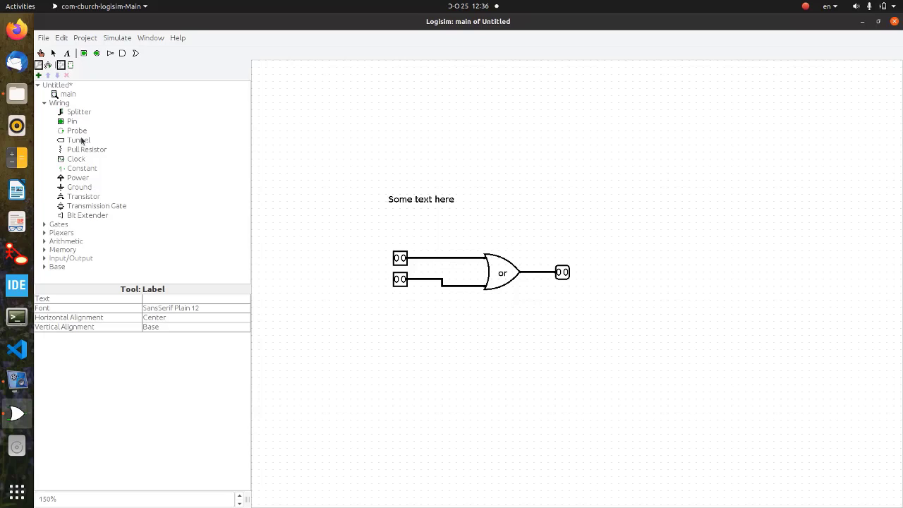
{"action": "mouse_move", "coordinate": [79, 139]}
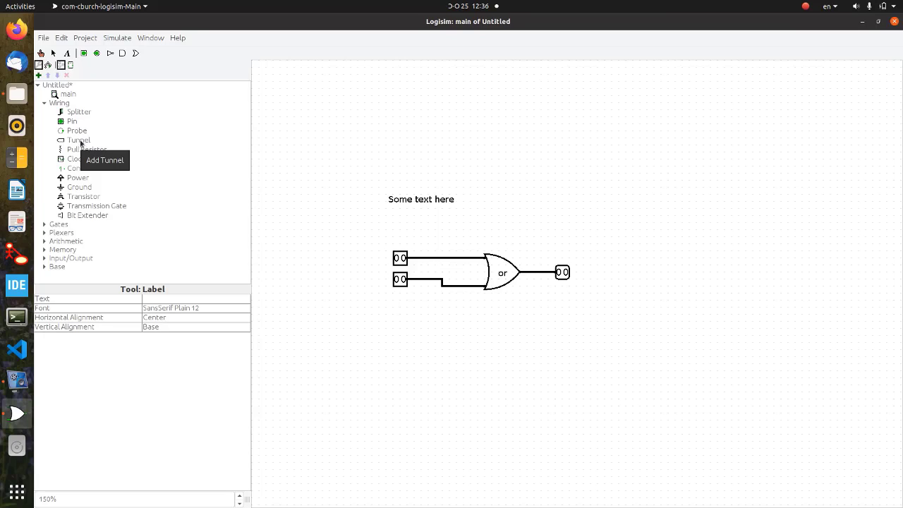
{"action": "mouse_move", "coordinate": [79, 143]}
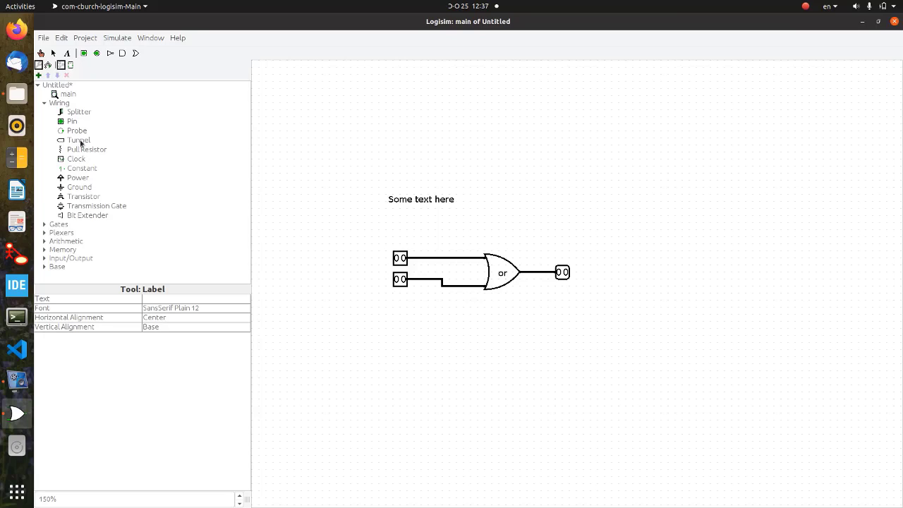
{"action": "mouse_move", "coordinate": [88, 170]}
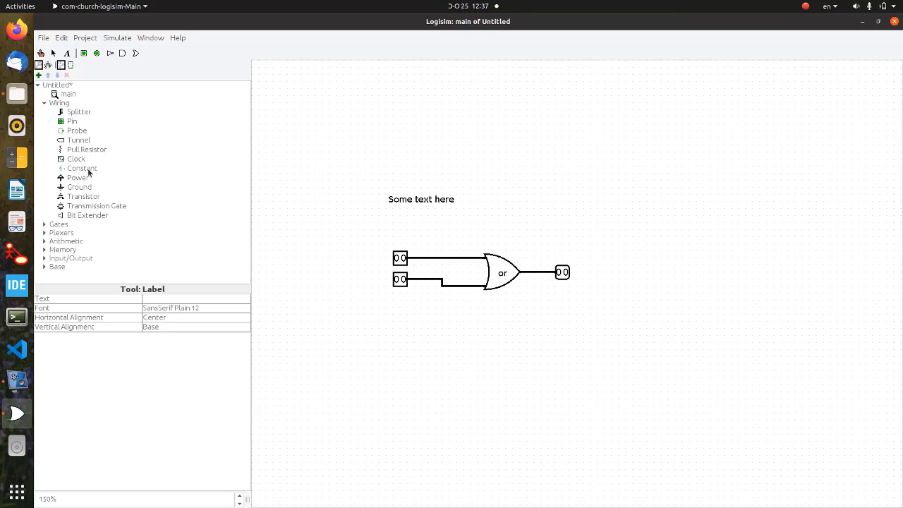
{"action": "mouse_move", "coordinate": [84, 196]}
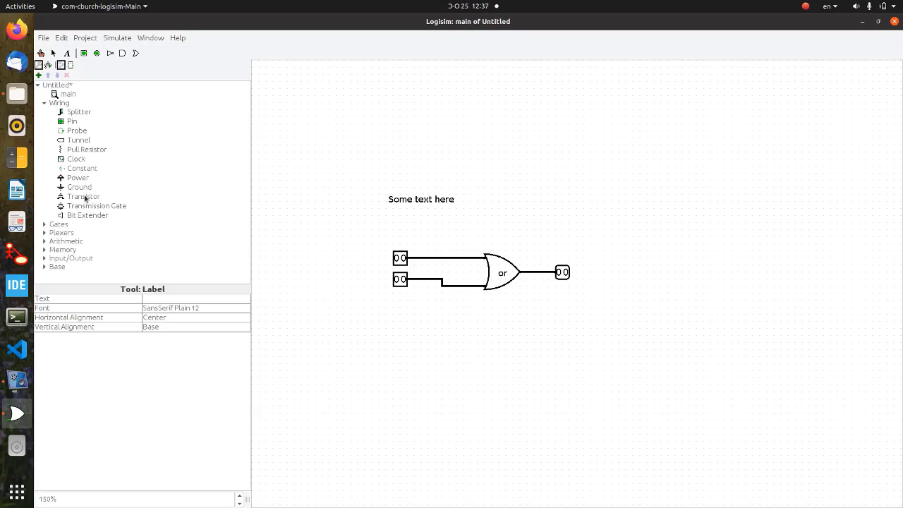
{"action": "mouse_move", "coordinate": [78, 113]}
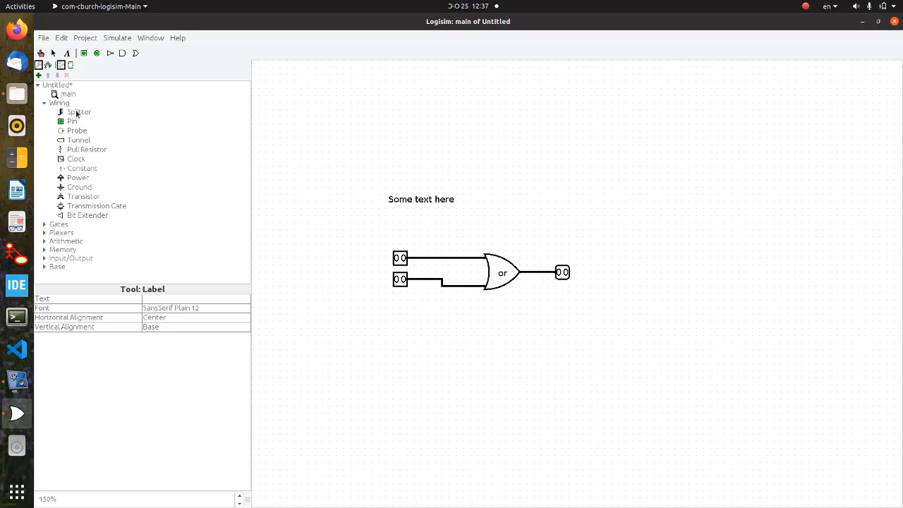
{"action": "mouse_move", "coordinate": [79, 112]}
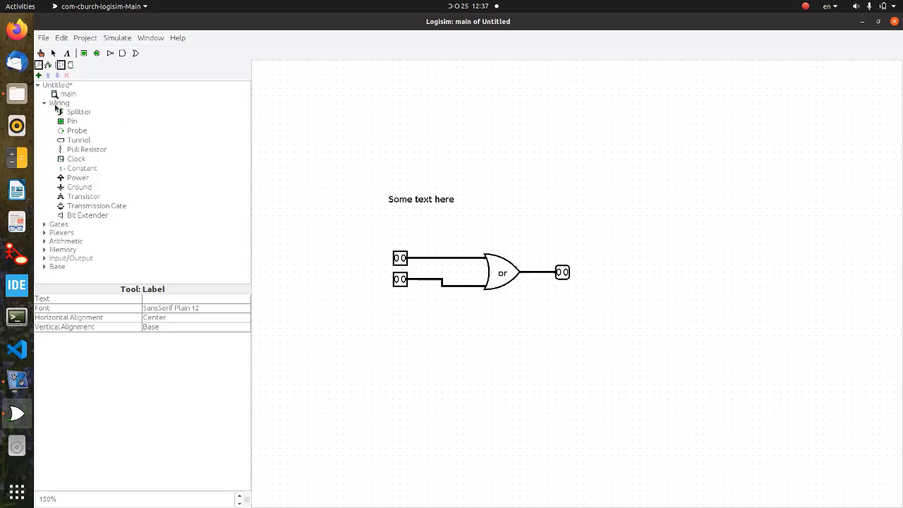
Collapse the Wiring library folder in the explorer tree.
{"action": "left_click", "coordinate": [44, 102]}
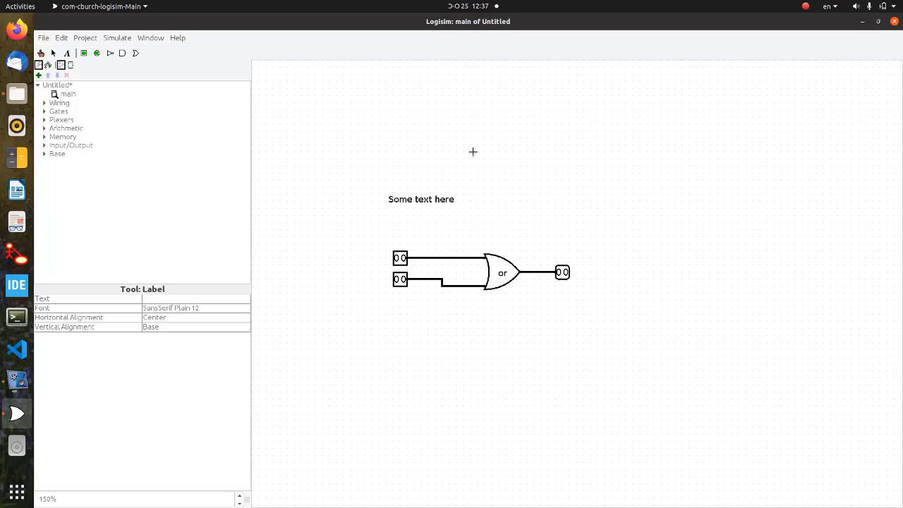
{"action": "mouse_move", "coordinate": [654, 139]}
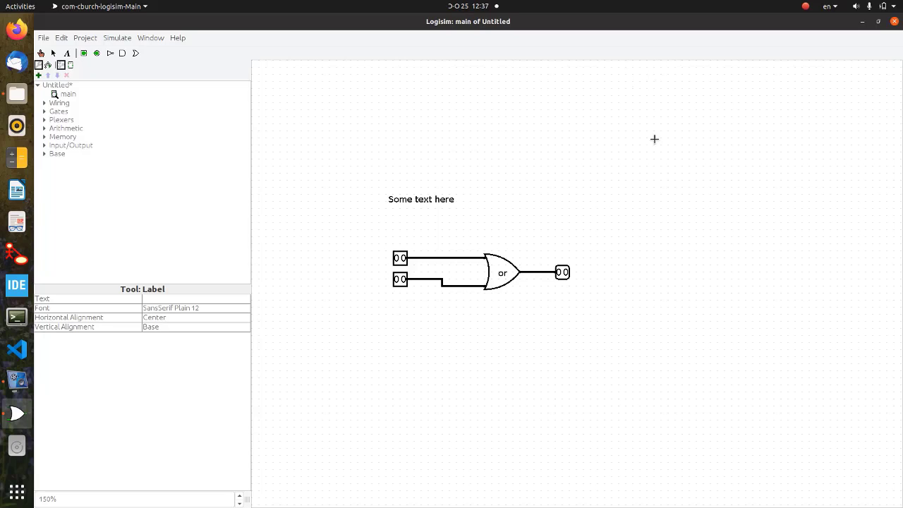